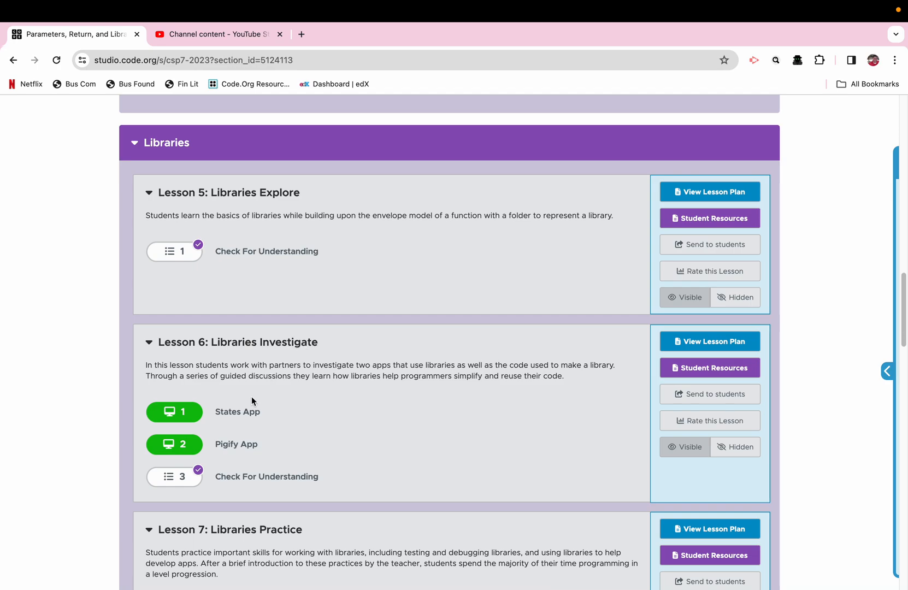
# Open the States App level under Lesson 6: Libraries Investigate
pyautogui.click(174, 412)
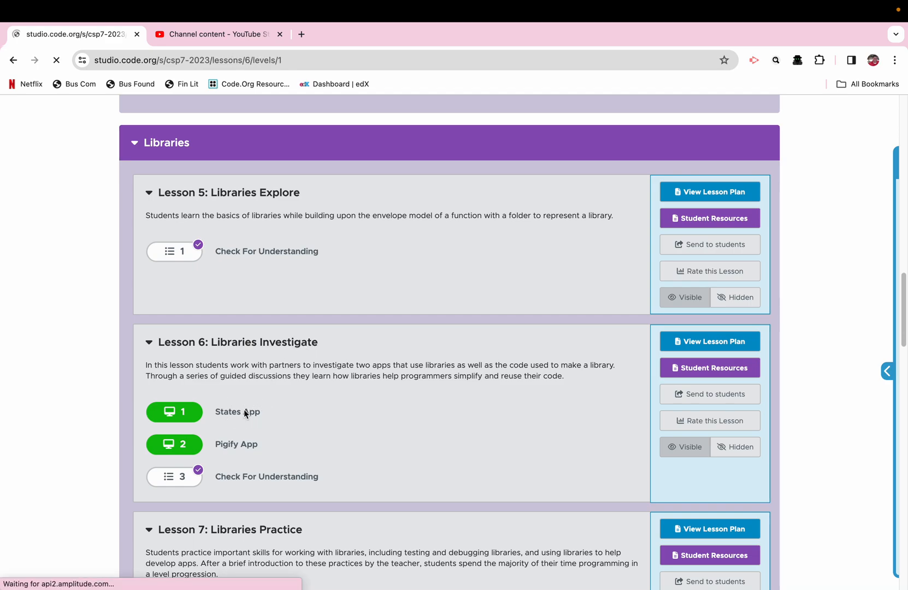
pyautogui.click(174, 411)
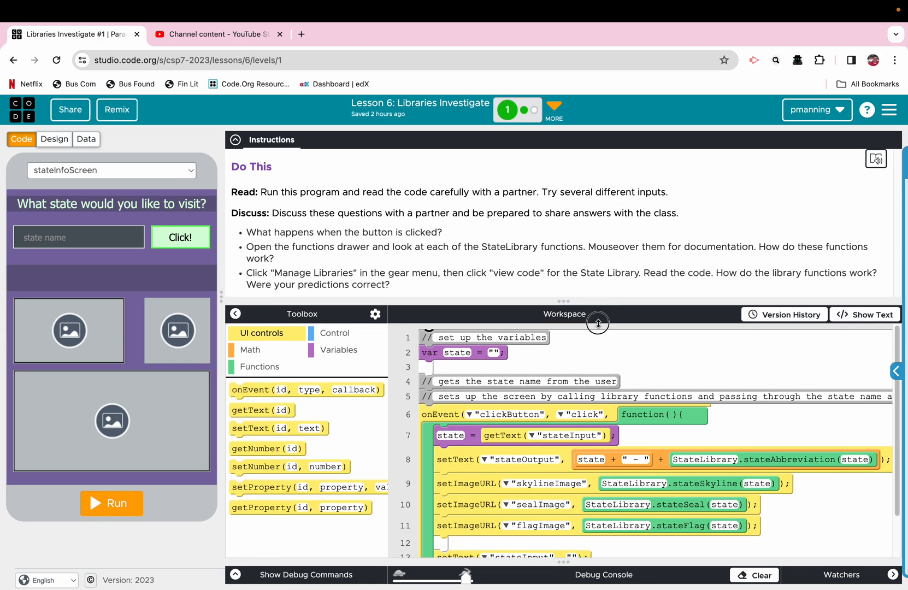
pyautogui.moveTo(493, 205)
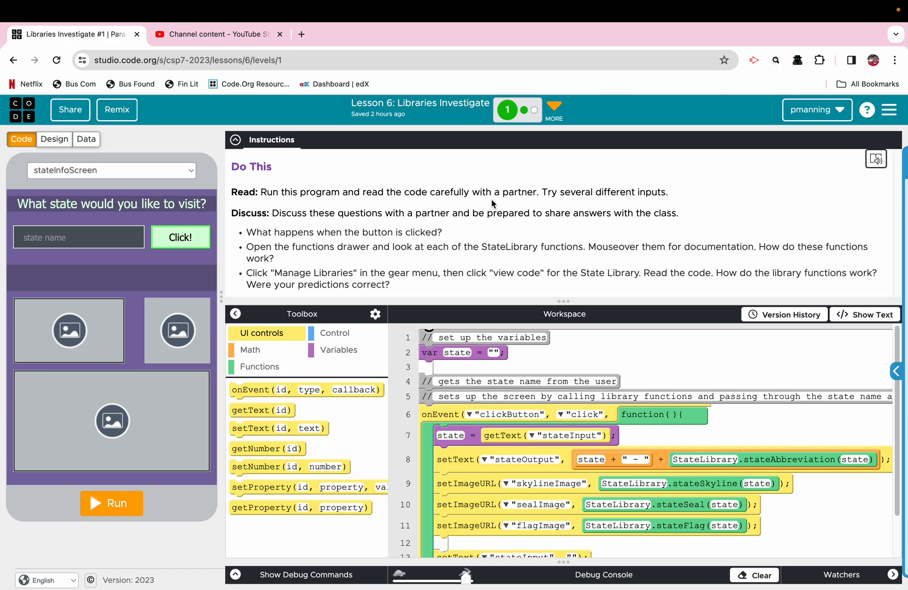
pyautogui.moveTo(501, 266)
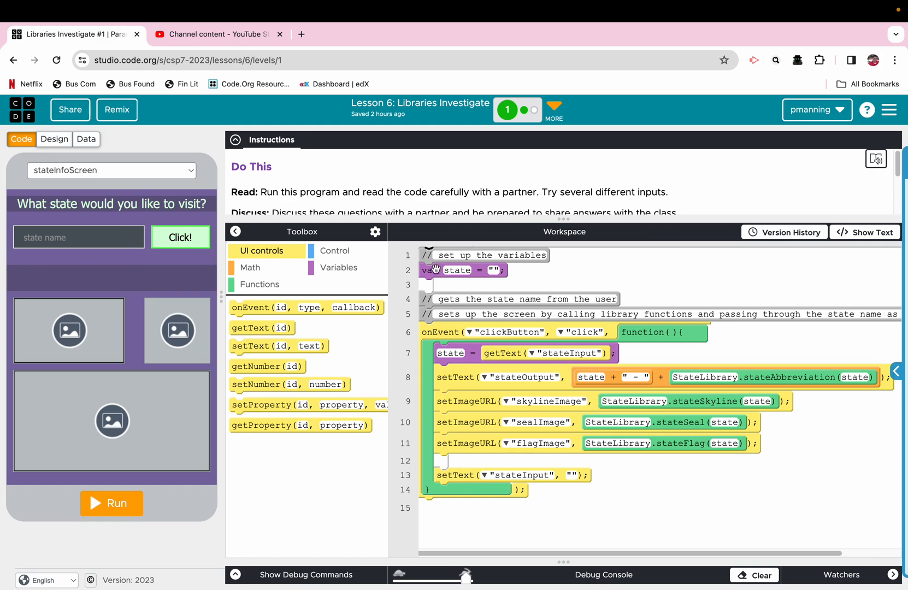
pyautogui.moveTo(443, 478)
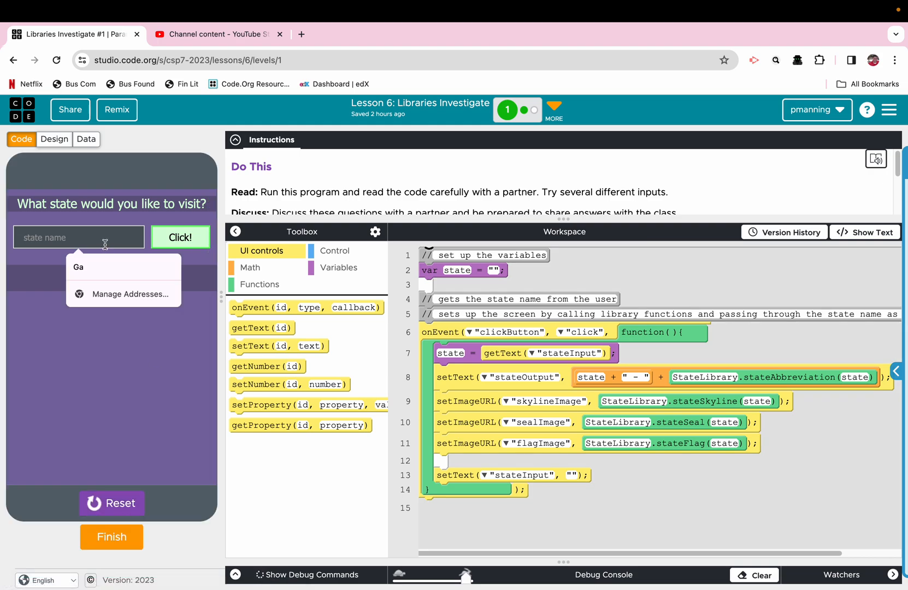
# Look up Hawaii and New York, then submit an empty name that returns Not found
pyautogui.write('Hawaii')
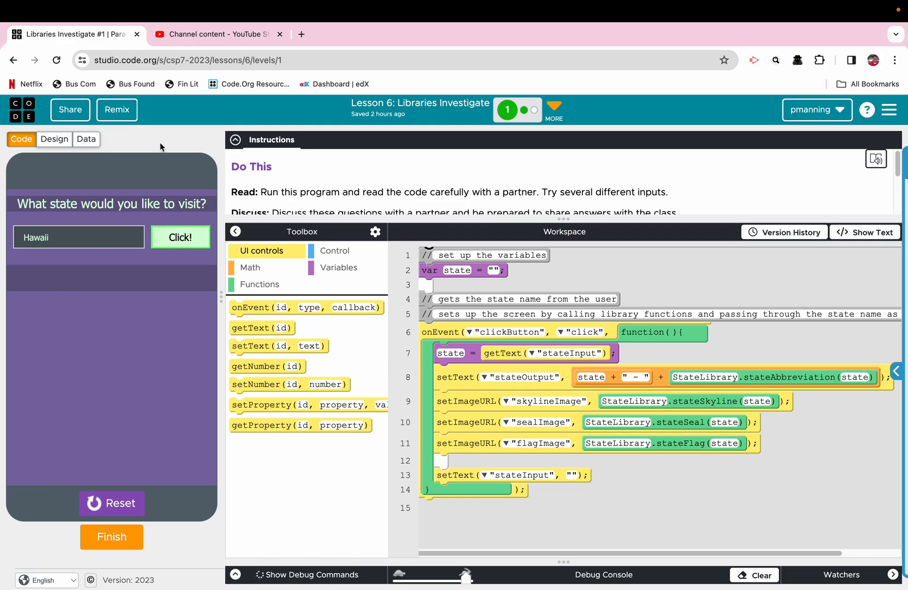
pyautogui.click(181, 237)
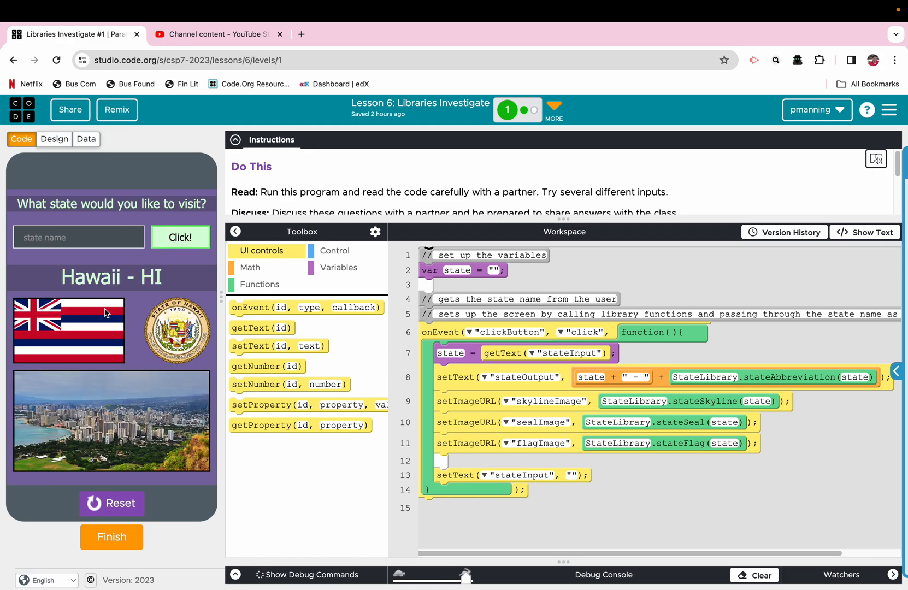
pyautogui.moveTo(150, 284)
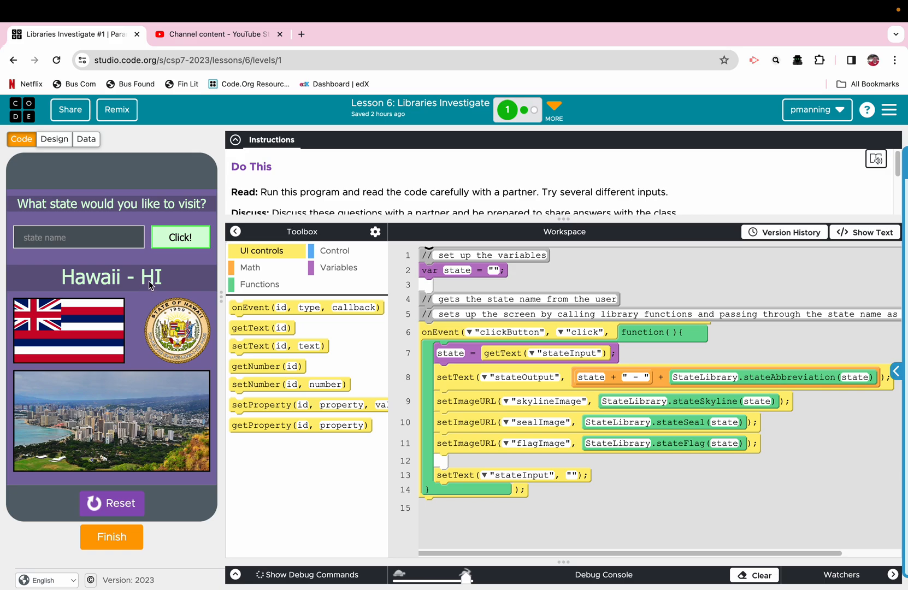
pyautogui.moveTo(98, 268)
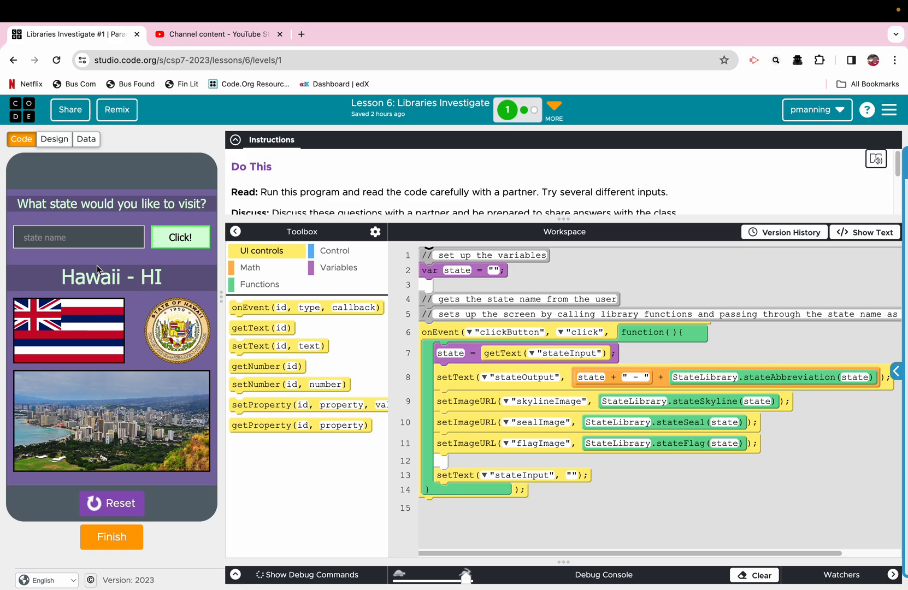
pyautogui.write('New')
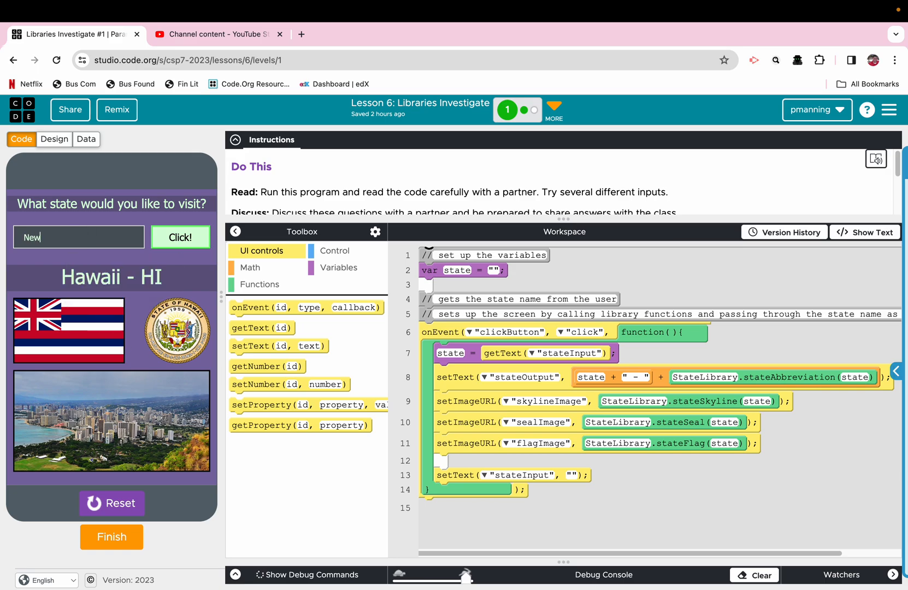
pyautogui.write('York')
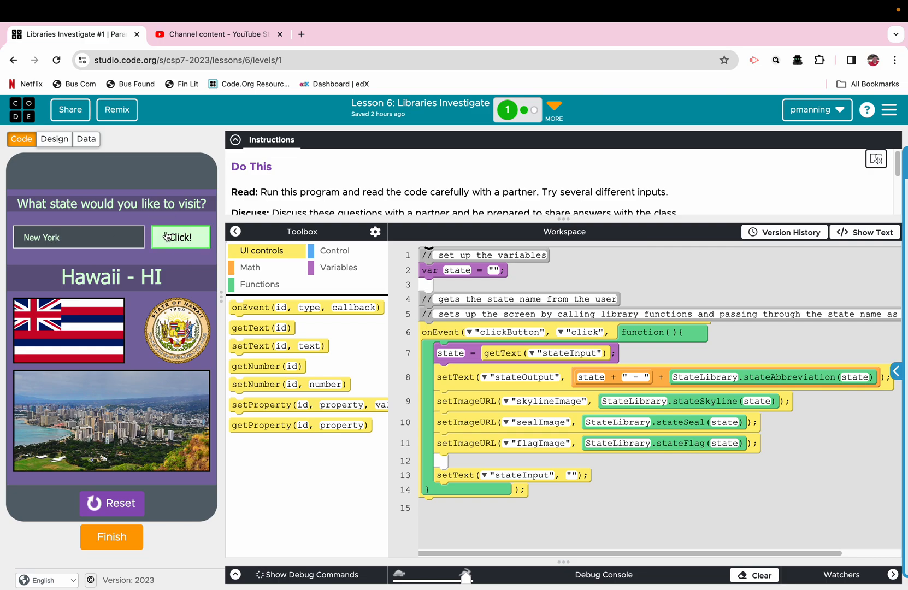
pyautogui.click(180, 237)
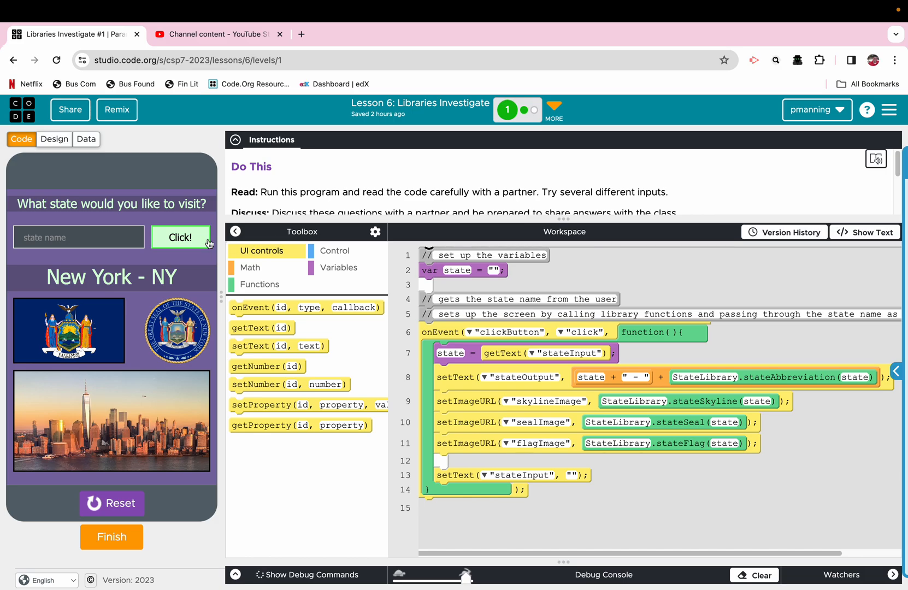
pyautogui.click(180, 237)
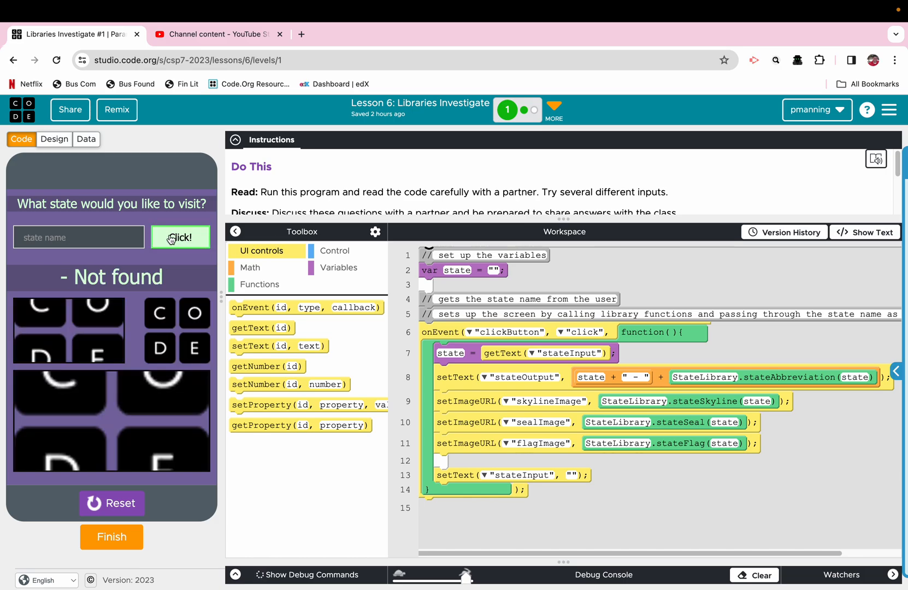
pyautogui.moveTo(98, 241)
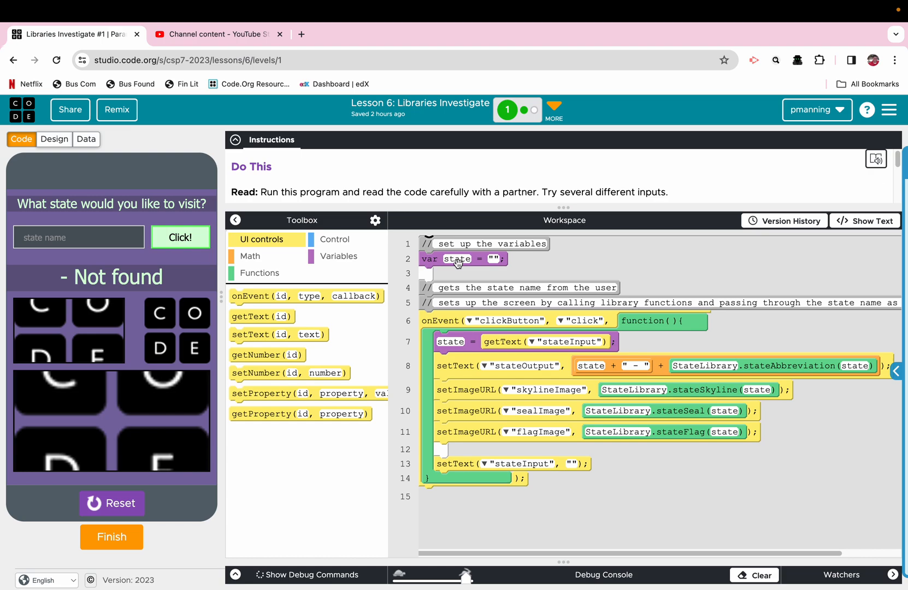
pyautogui.moveTo(458, 331)
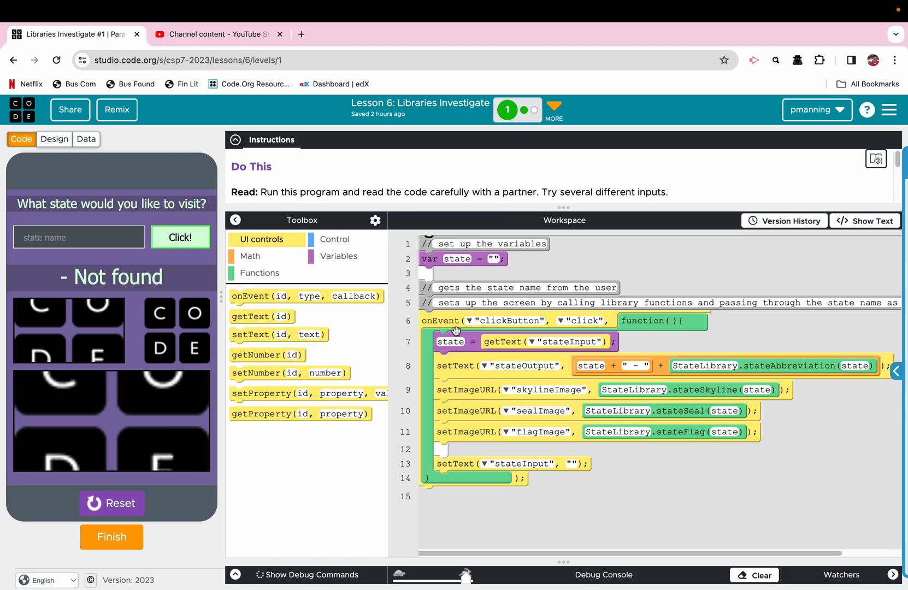
pyautogui.moveTo(442, 270)
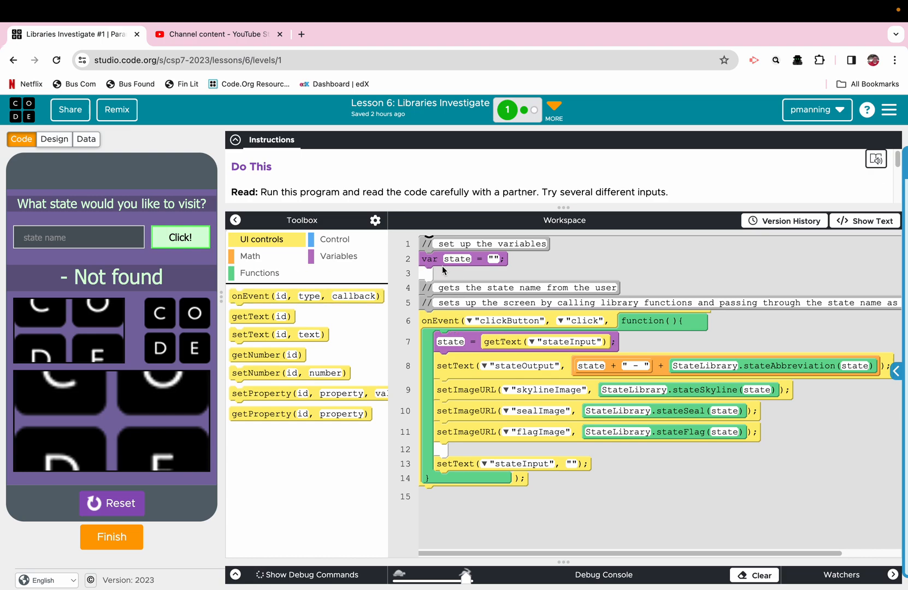
pyautogui.moveTo(509, 343)
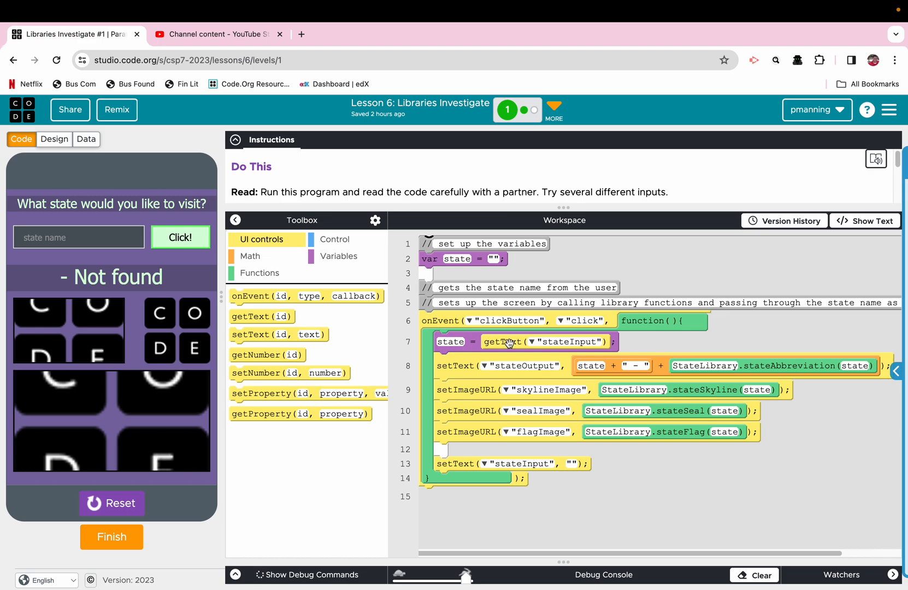
pyautogui.moveTo(94, 245)
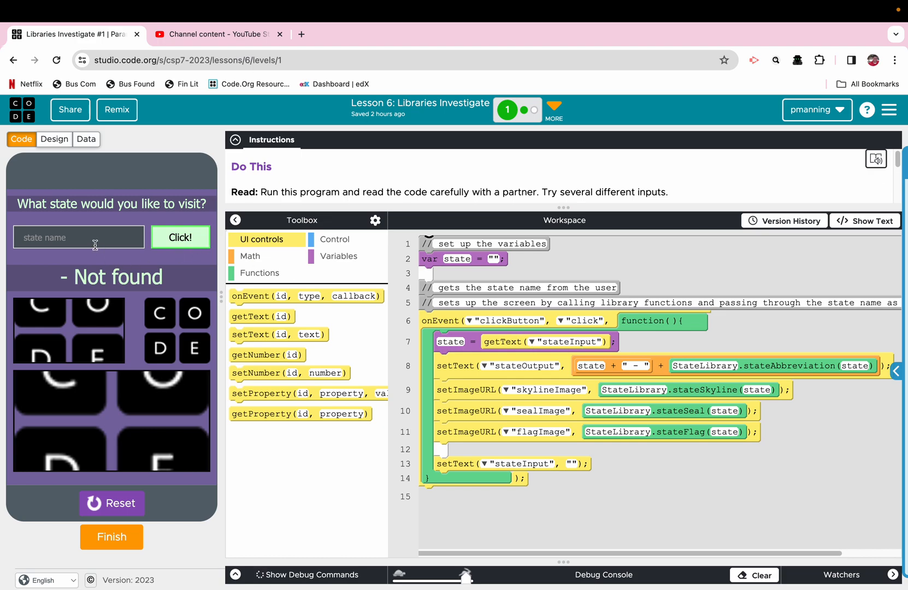
pyautogui.moveTo(466, 365)
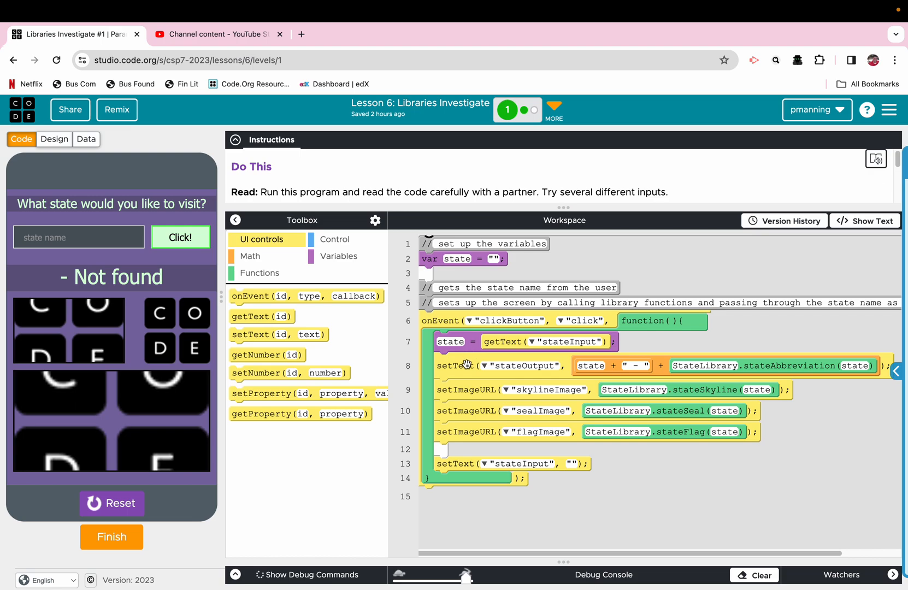
pyautogui.moveTo(530, 368)
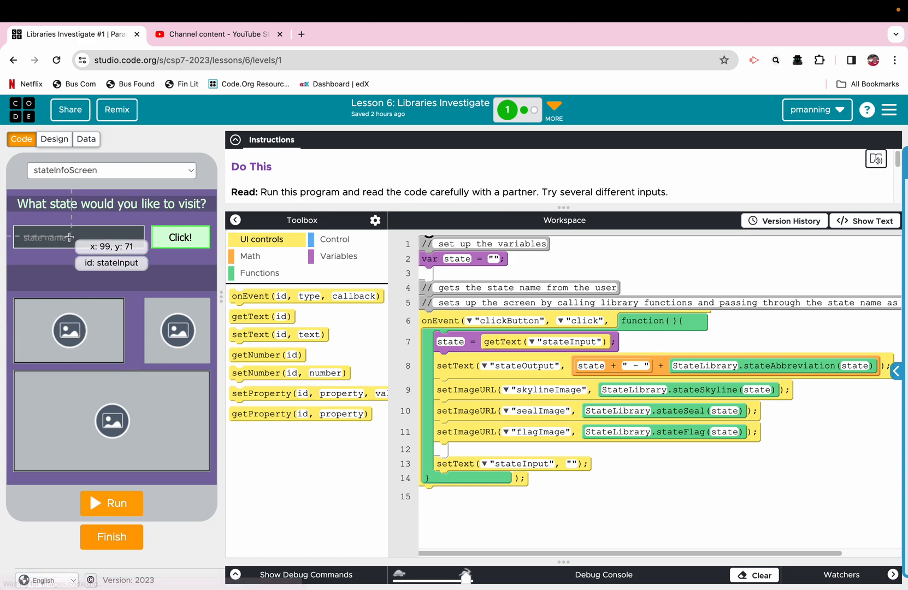
pyautogui.moveTo(65, 278)
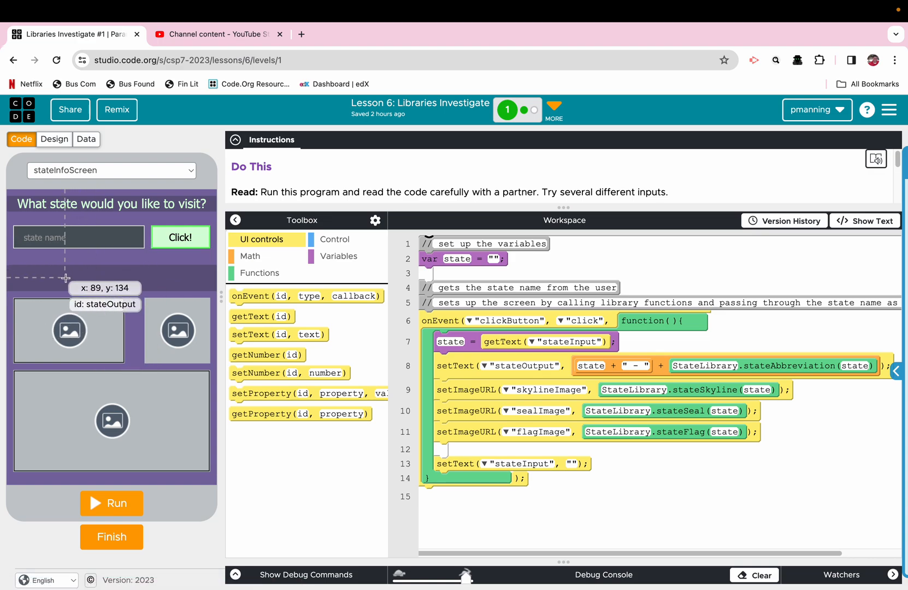
pyautogui.moveTo(62, 278)
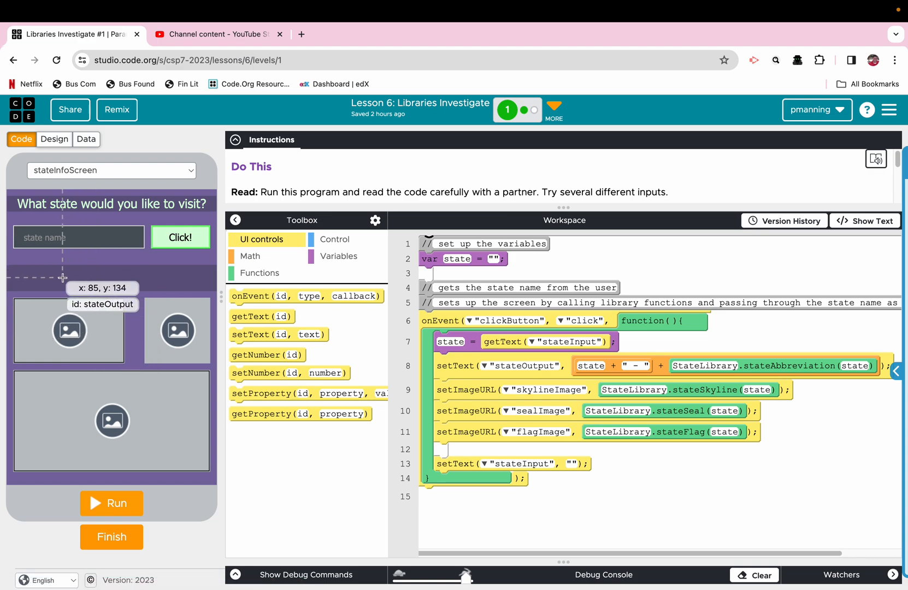
pyautogui.moveTo(593, 374)
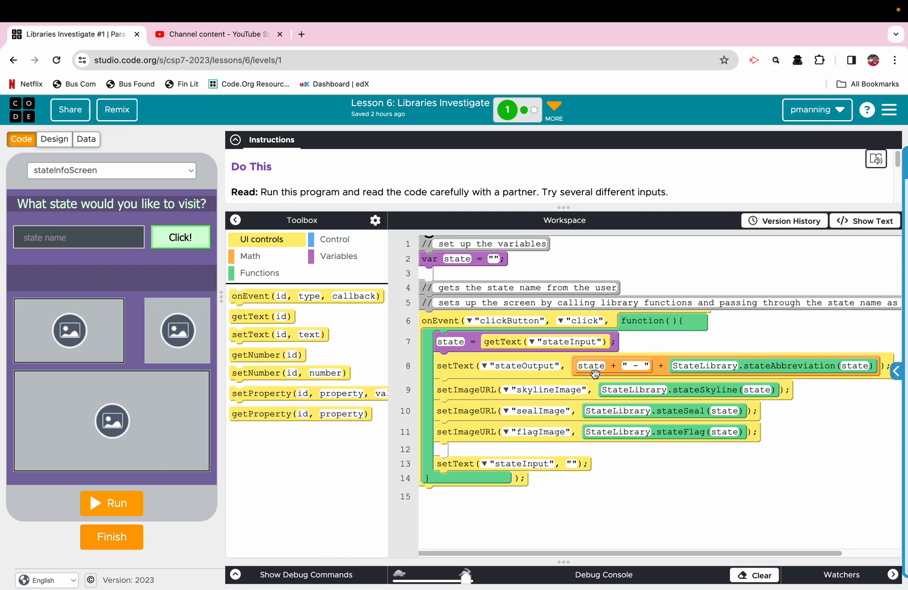
pyautogui.moveTo(676, 375)
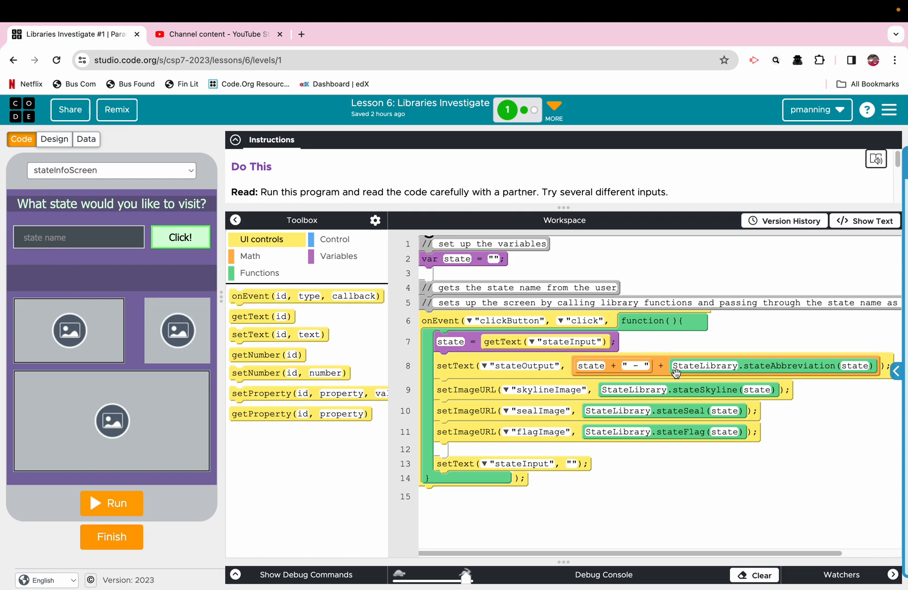
pyautogui.moveTo(811, 373)
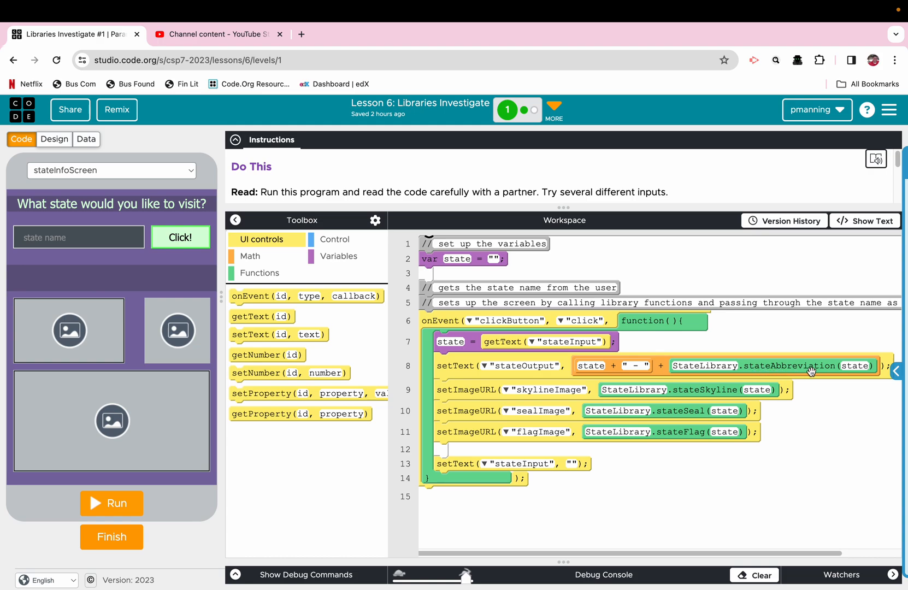
pyautogui.moveTo(851, 368)
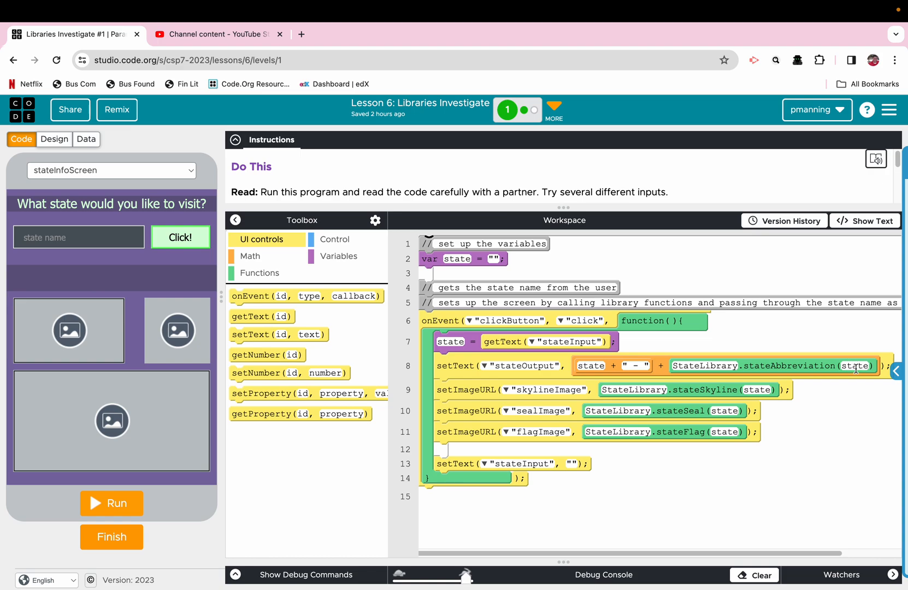
pyautogui.moveTo(770, 383)
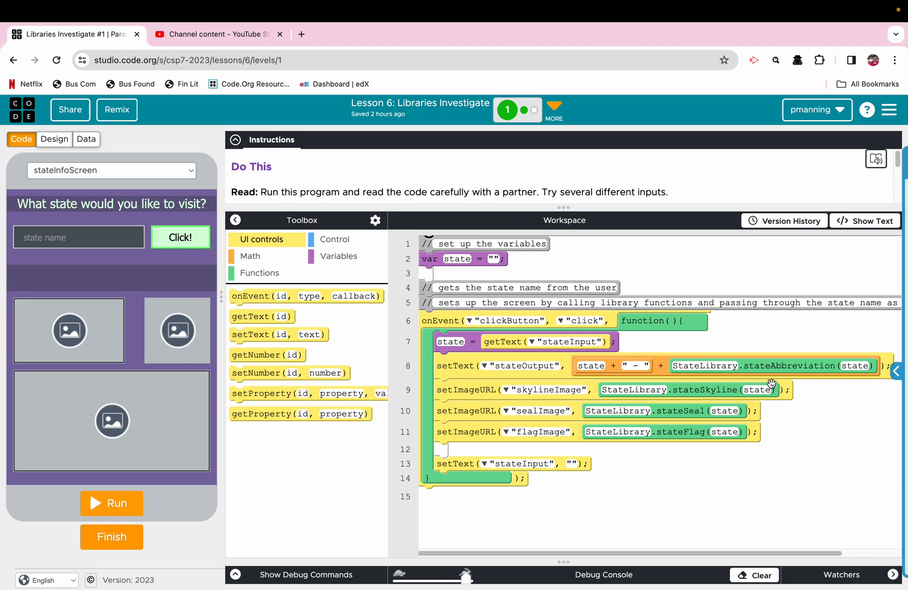
pyautogui.moveTo(491, 378)
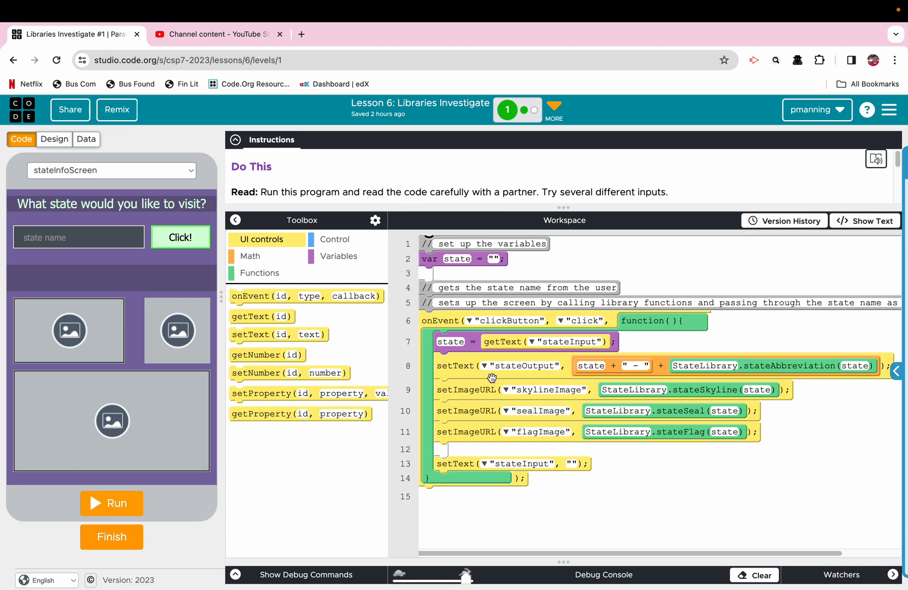
pyautogui.moveTo(536, 392)
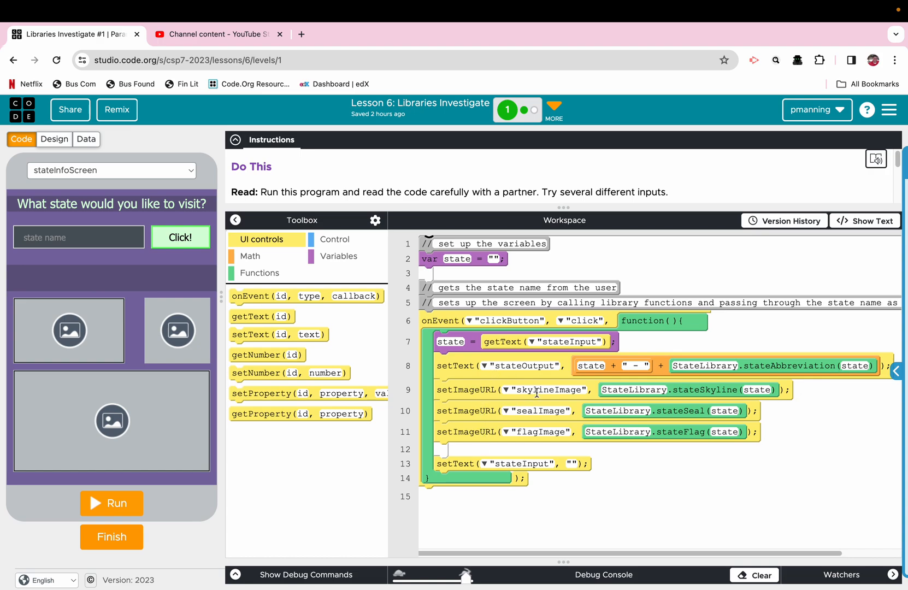
pyautogui.moveTo(631, 390)
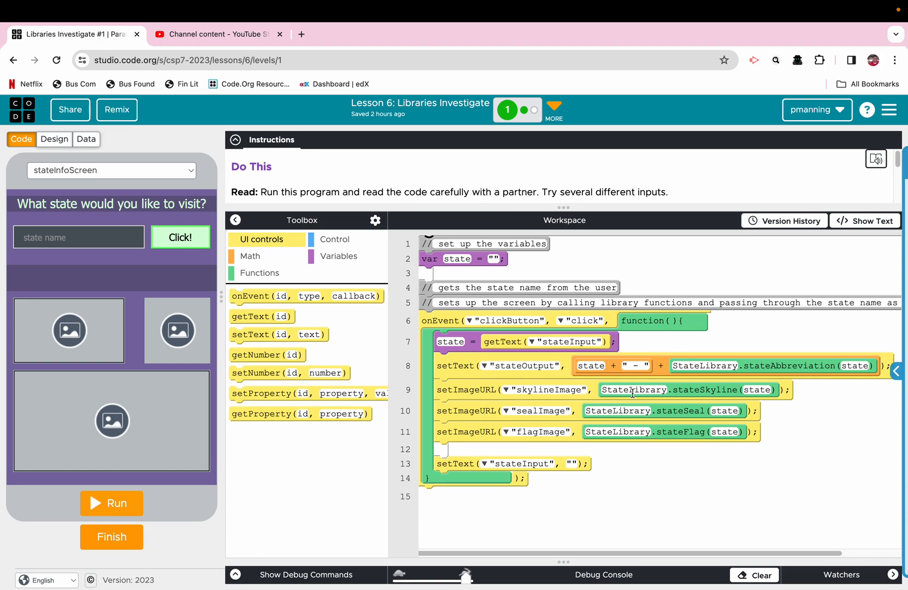
pyautogui.moveTo(631, 429)
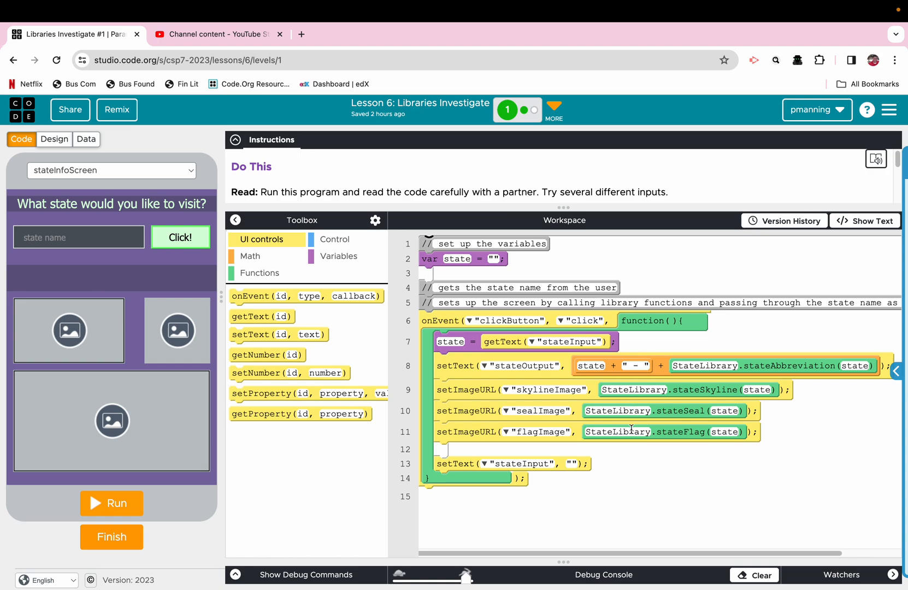
pyautogui.moveTo(693, 400)
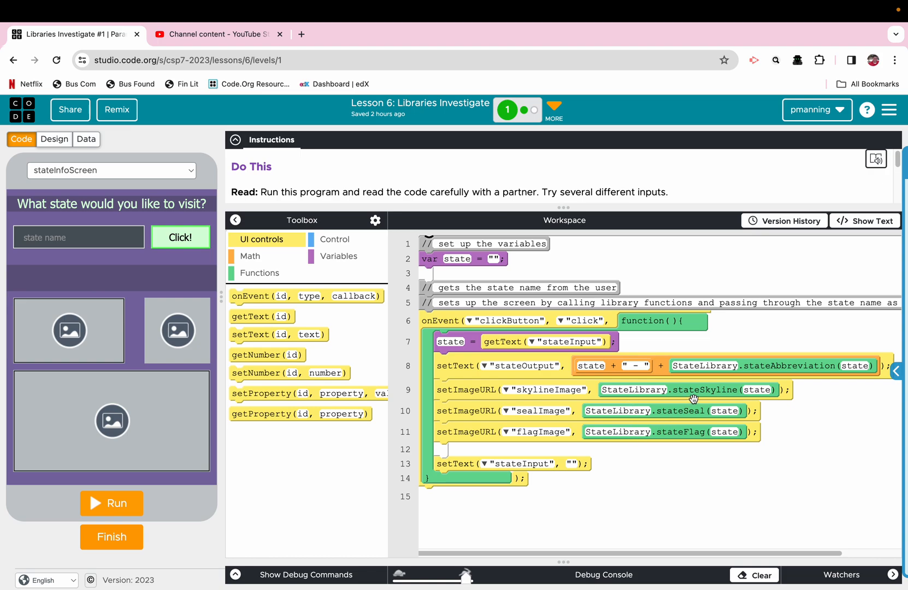
pyautogui.moveTo(264, 281)
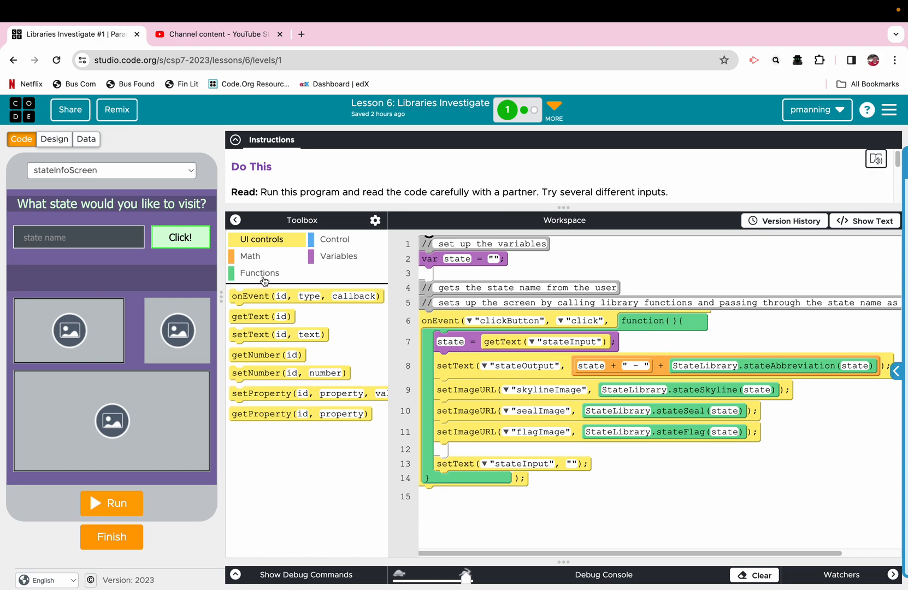
# Show the Functions toolbox listing StateLibrary blocks like stateAbbreviation and randomState
pyautogui.click(260, 273)
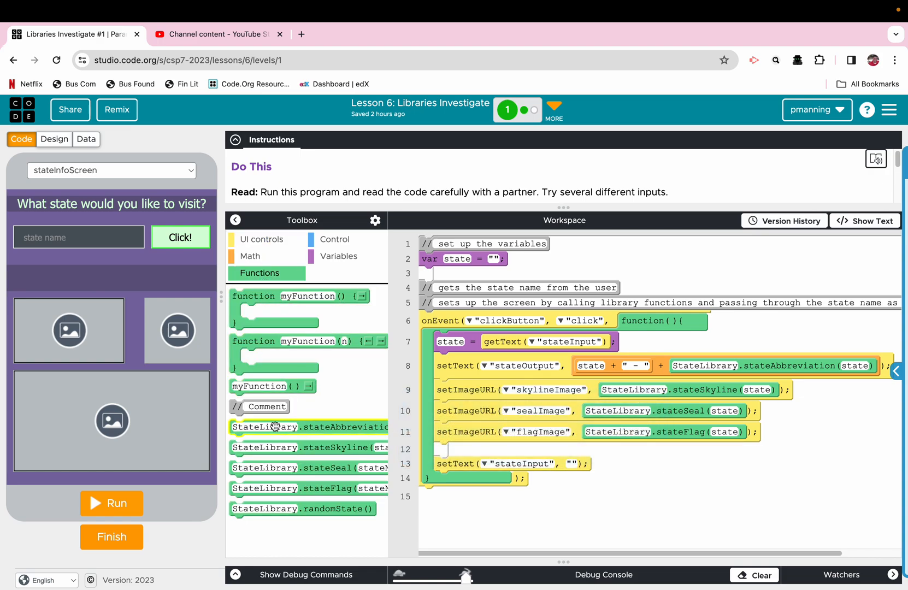
pyautogui.moveTo(276, 428)
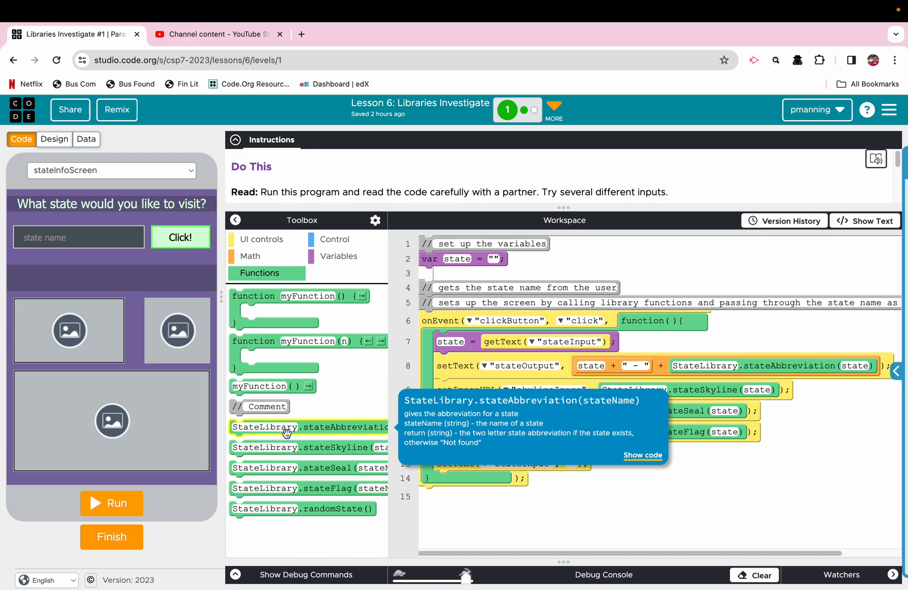
pyautogui.moveTo(301, 433)
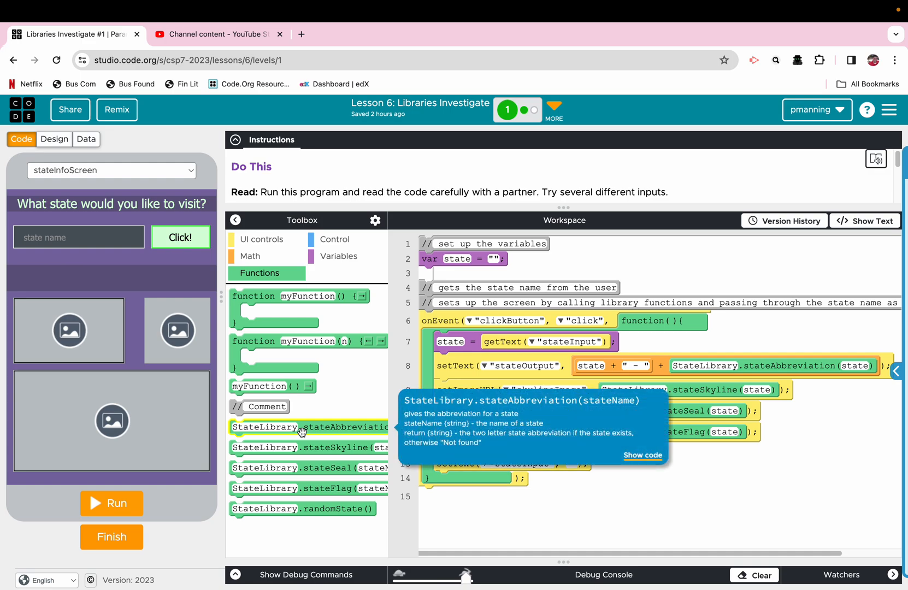
pyautogui.moveTo(326, 432)
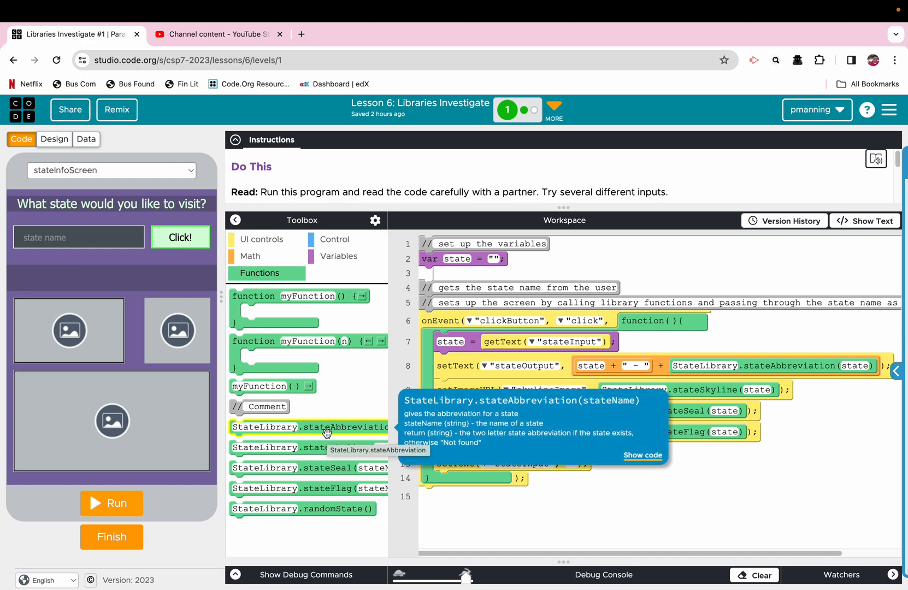
pyautogui.moveTo(327, 447)
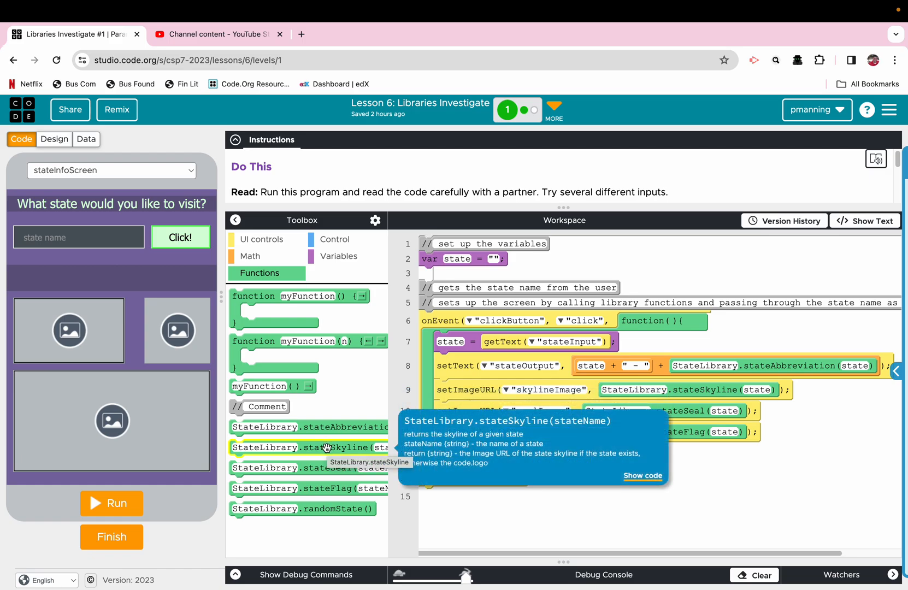
pyautogui.moveTo(327, 468)
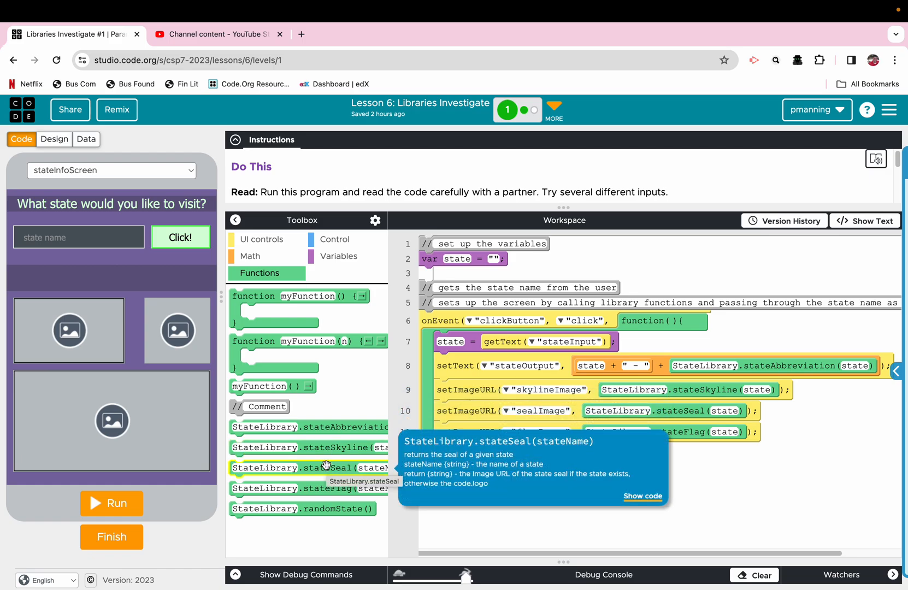
pyautogui.moveTo(323, 490)
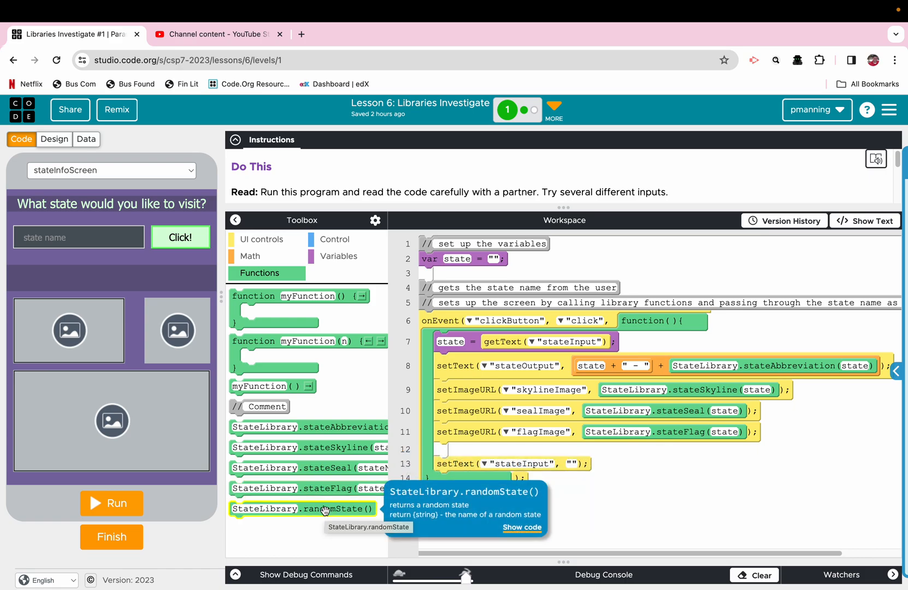
pyautogui.moveTo(308, 448)
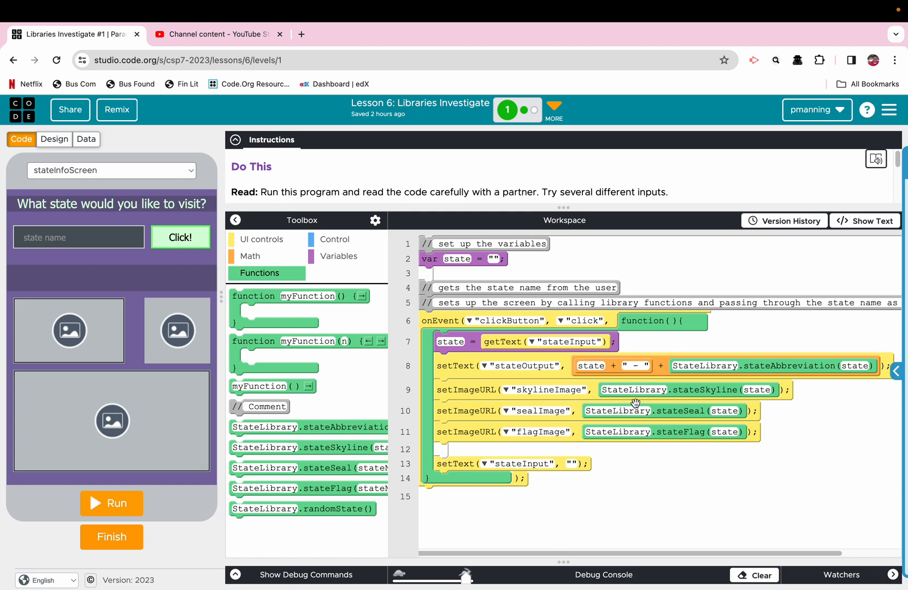
pyautogui.moveTo(860, 364)
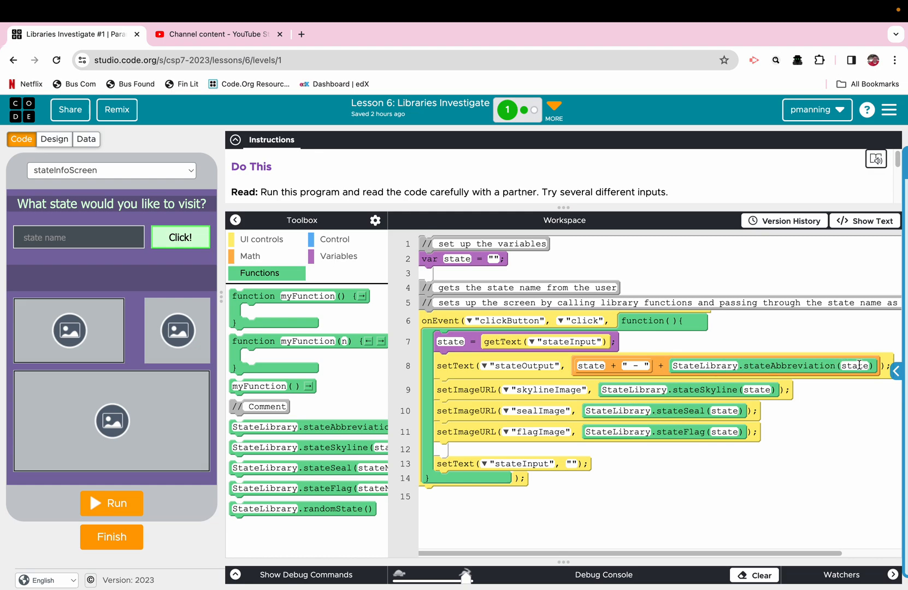
pyautogui.moveTo(726, 437)
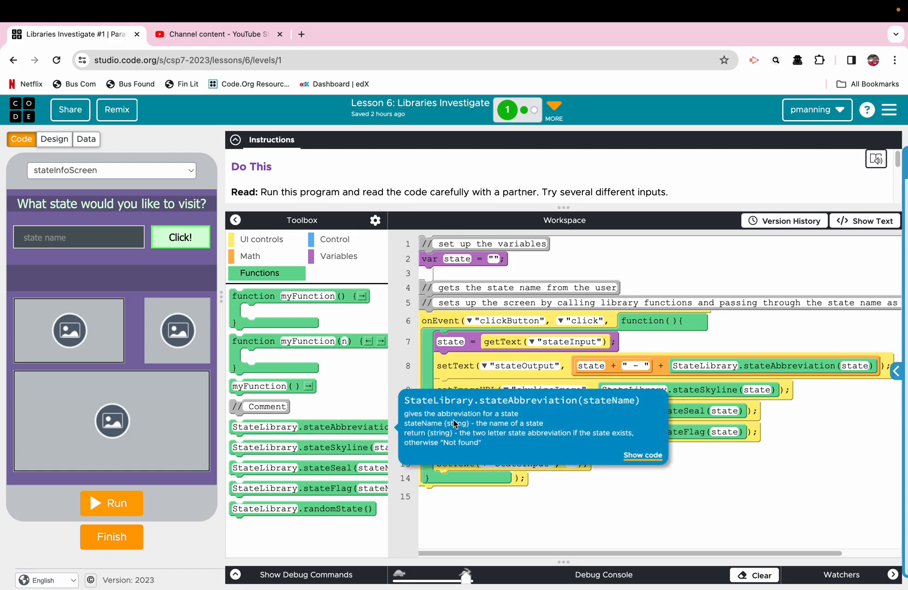
# Show the StateLibrary source and highlight the stateAbbreviation comment lines
pyautogui.click(642, 456)
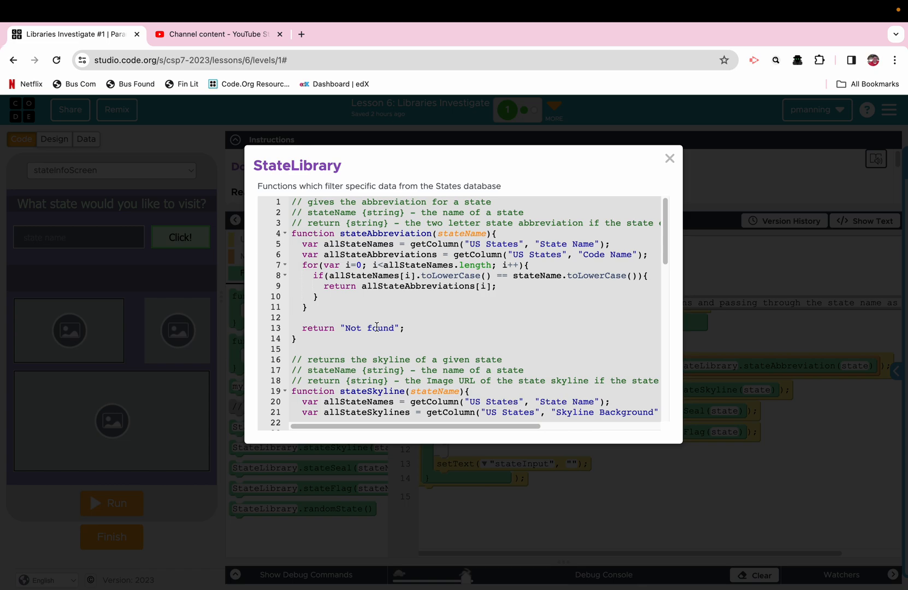
pyautogui.moveTo(296, 201)
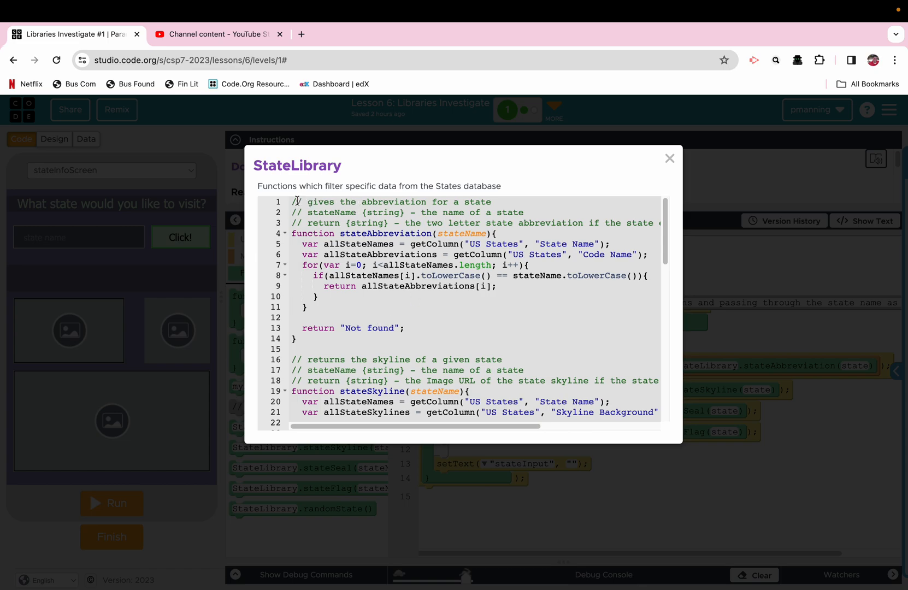
pyautogui.click(331, 208)
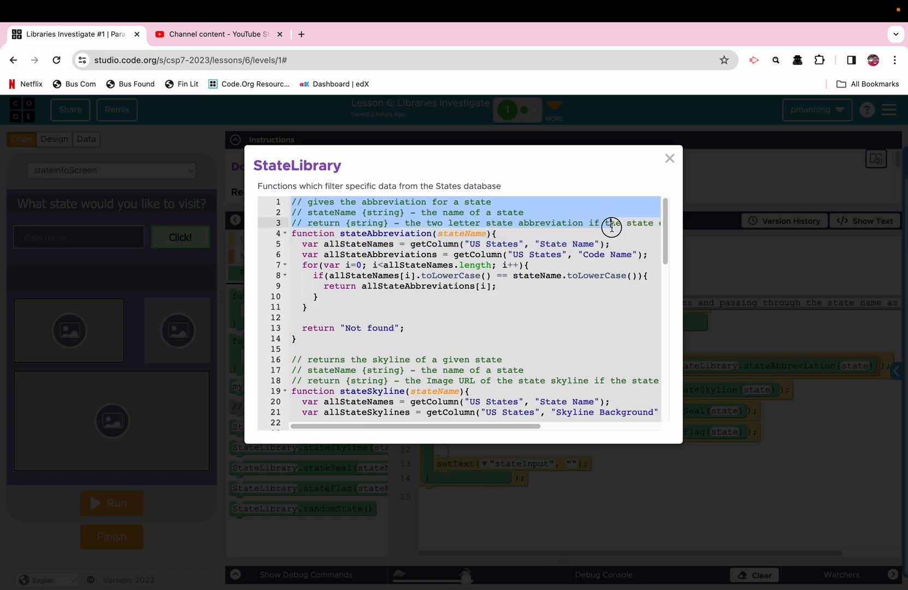
pyautogui.moveTo(611, 226)
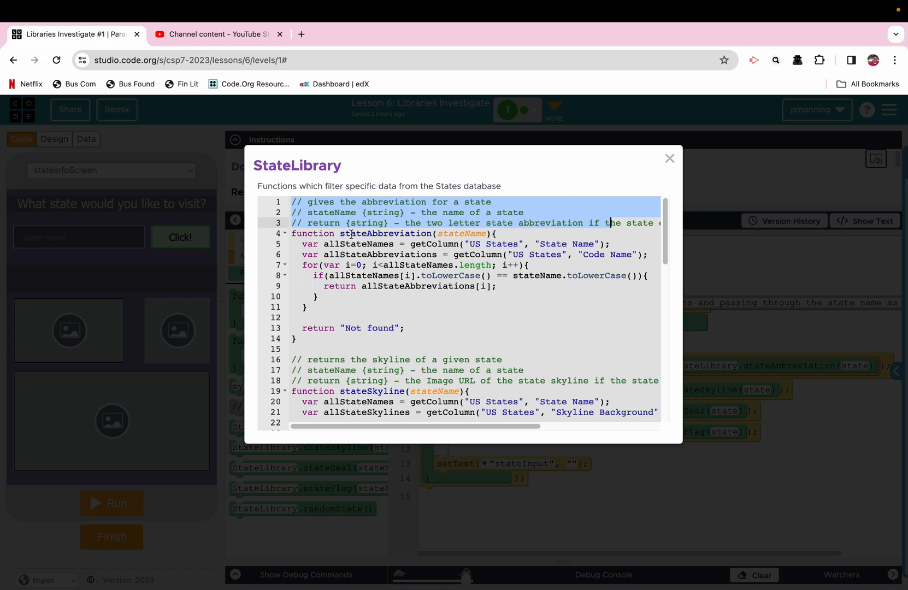
pyautogui.click(458, 234)
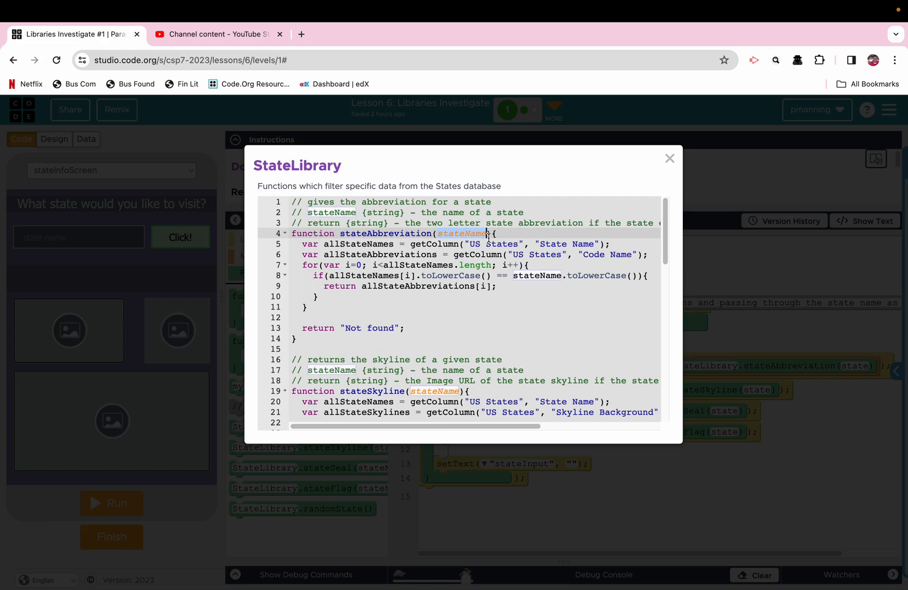
pyautogui.moveTo(137, 248)
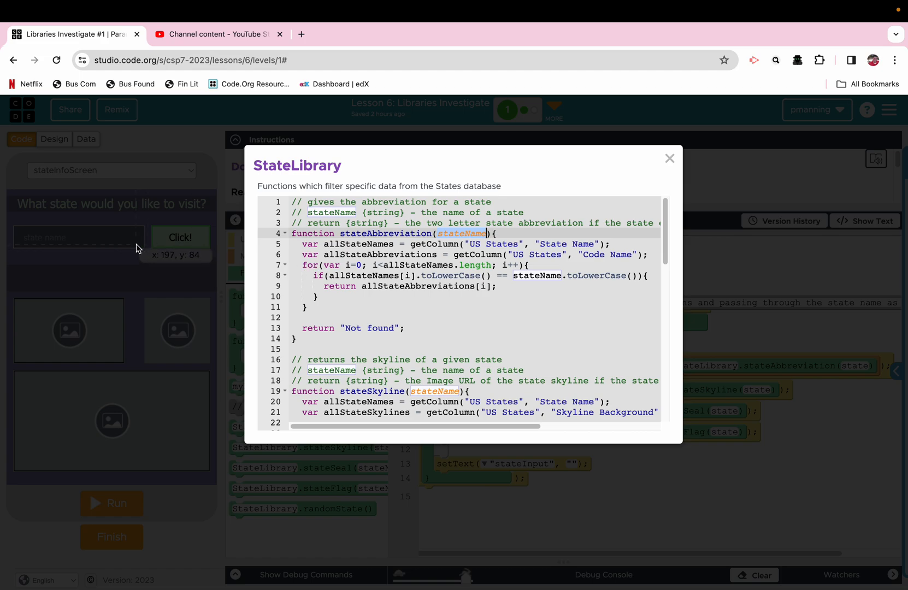
pyautogui.moveTo(137, 247)
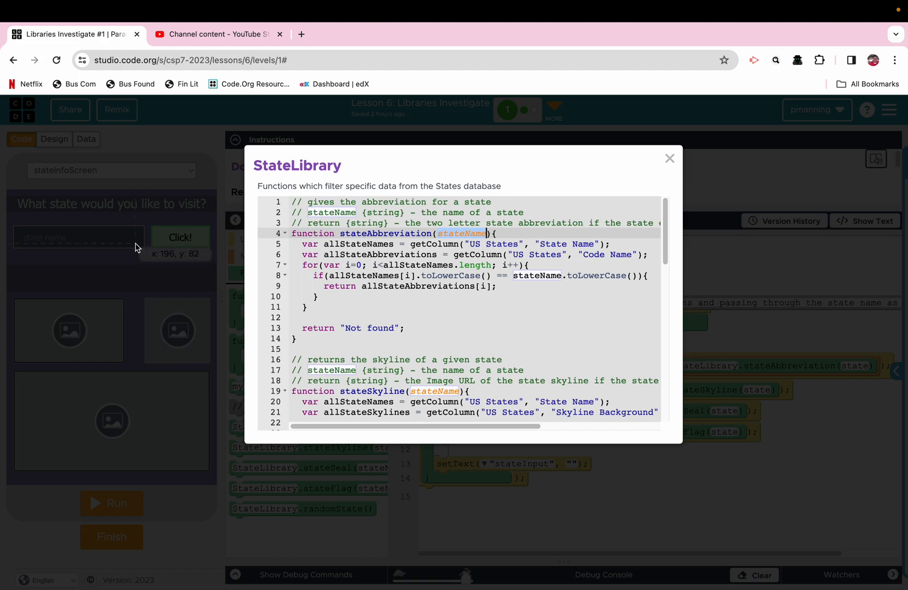
pyautogui.moveTo(473, 237)
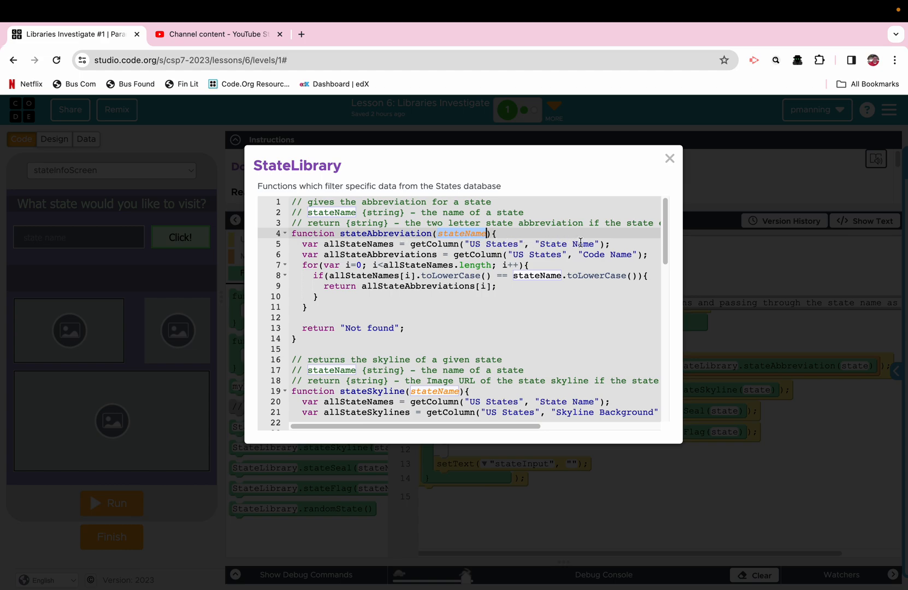
pyautogui.moveTo(534, 239)
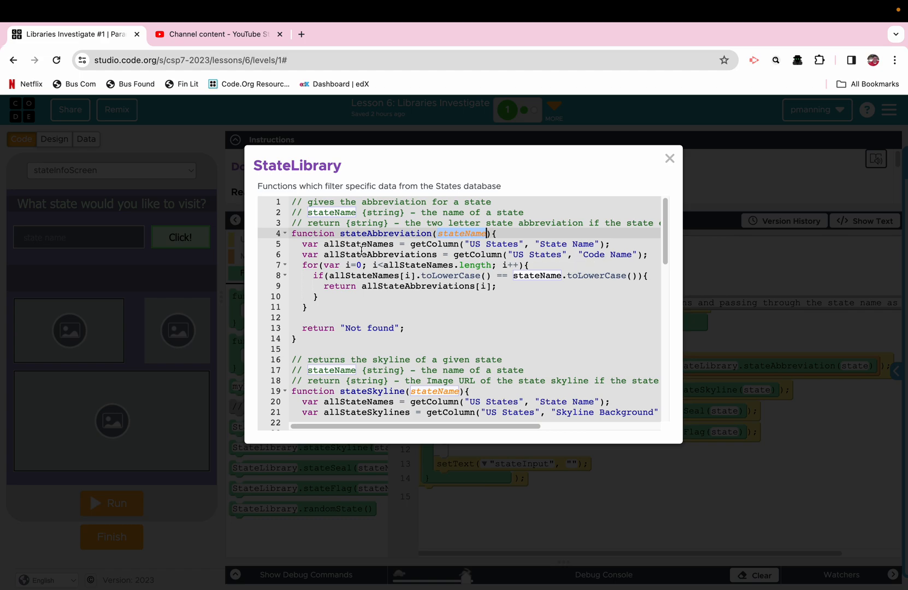
pyautogui.moveTo(402, 280)
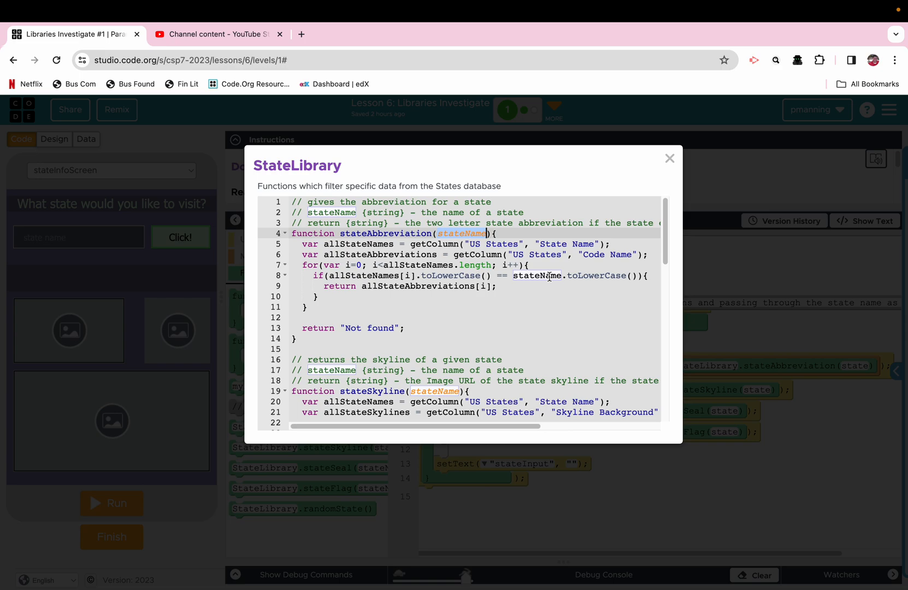
pyautogui.moveTo(561, 274)
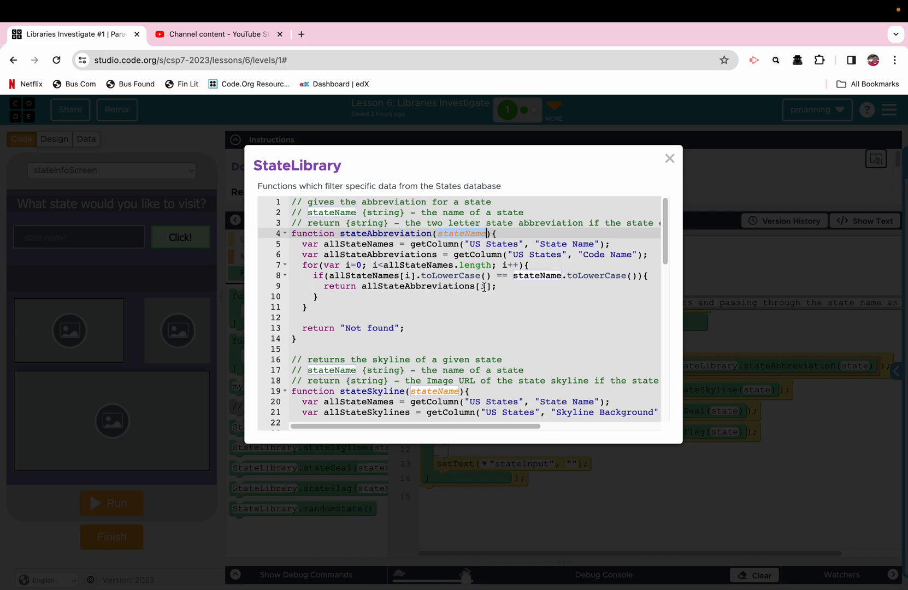
pyautogui.moveTo(350, 332)
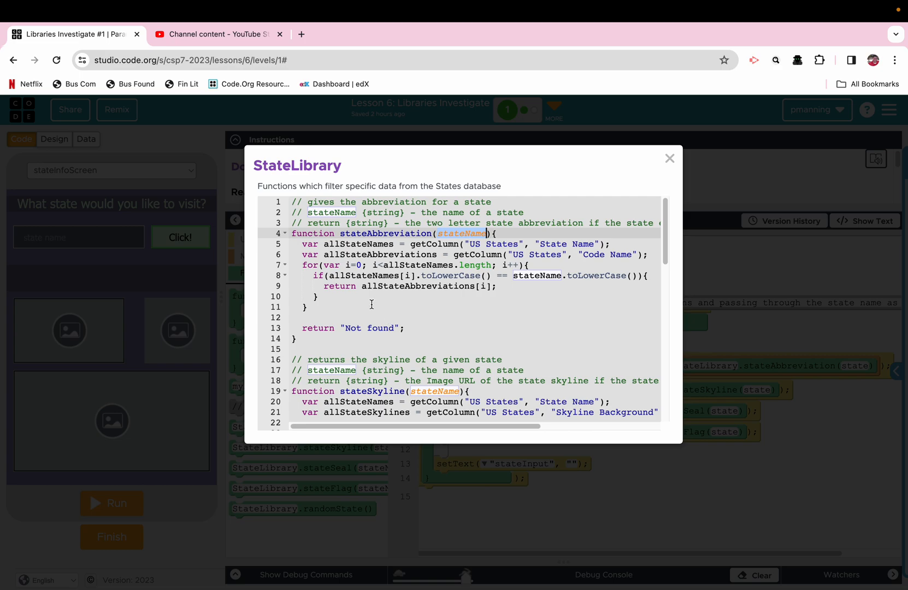
pyautogui.moveTo(358, 287)
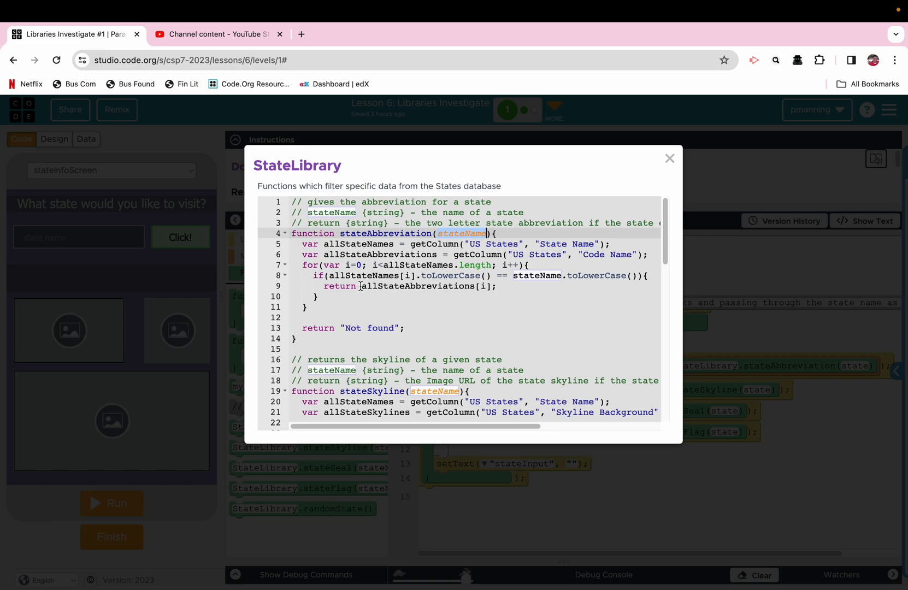
pyautogui.moveTo(683, 262)
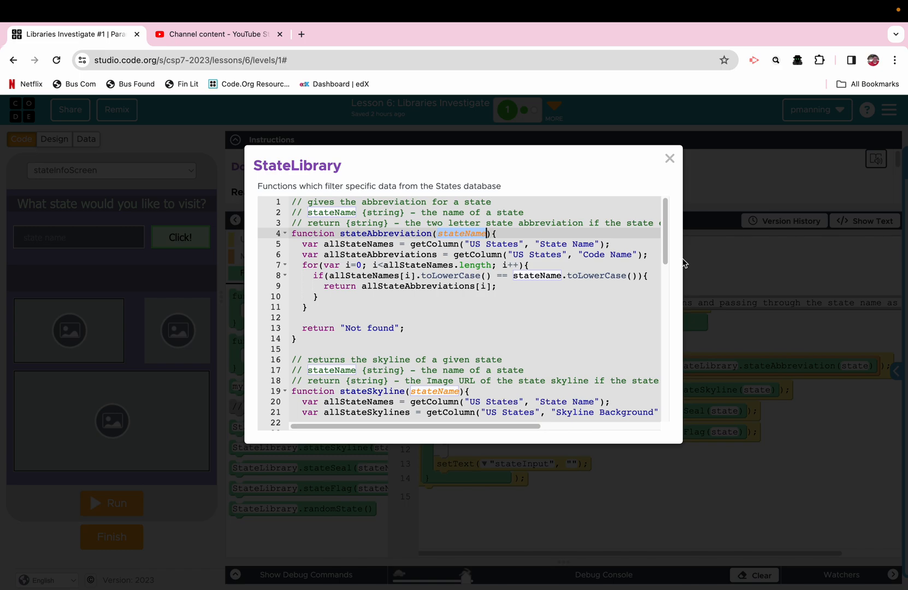
# Scroll the StateLibrary code down to stateSkyline and the start of stateSeal
pyautogui.scroll(-3)
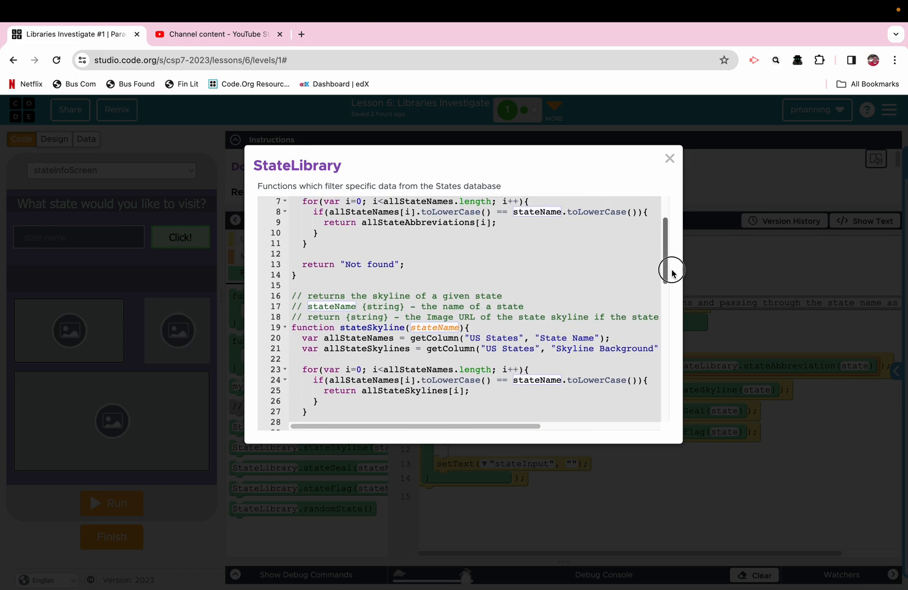
pyautogui.scroll(-3)
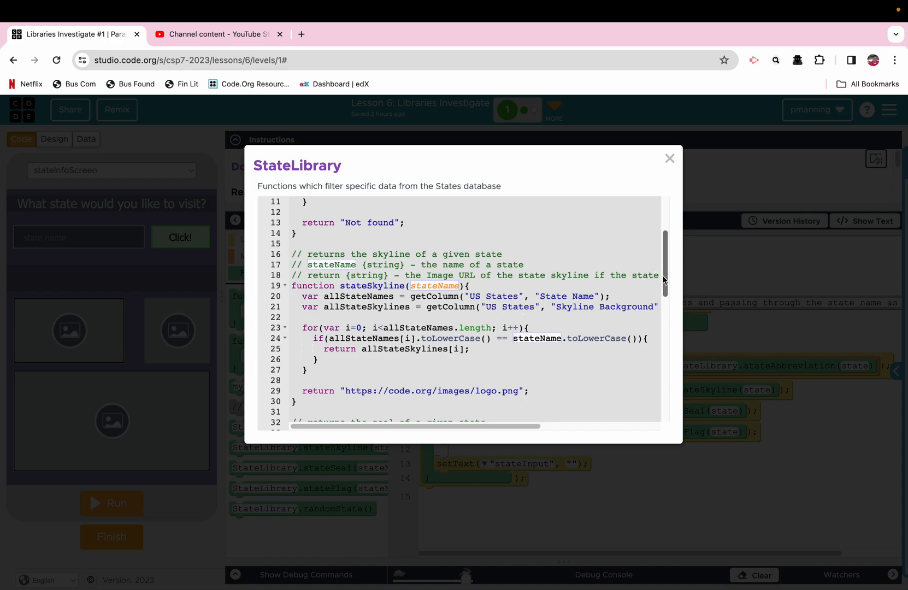
pyautogui.scroll(-3)
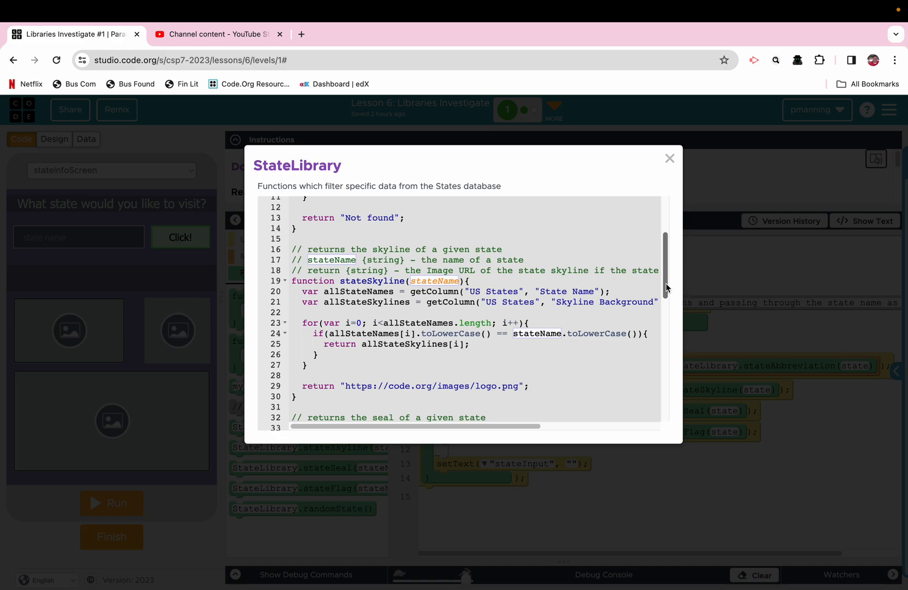
pyautogui.scroll(-3)
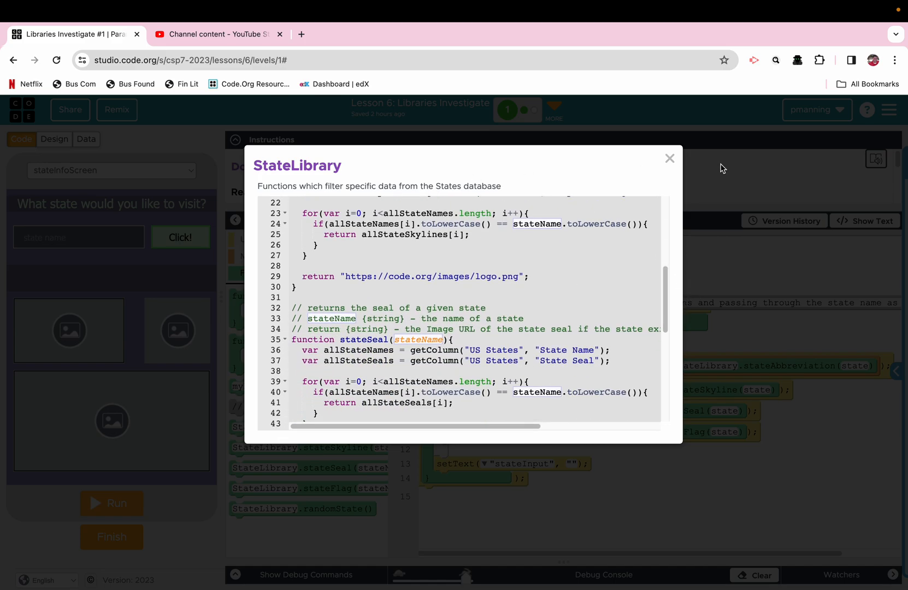
# Close the StateLibrary viewer, finish level 1 and continue to the Pig Latin level
pyautogui.click(670, 158)
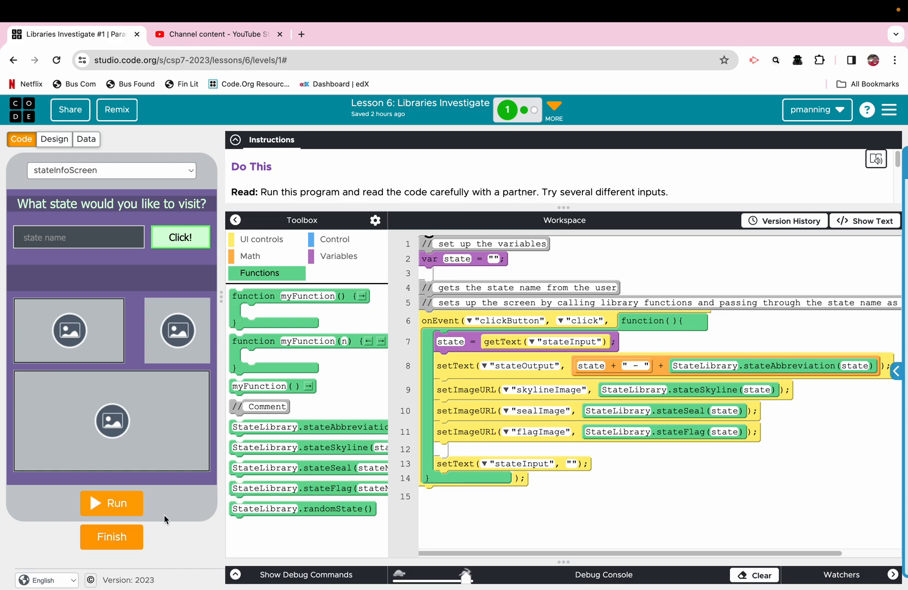
pyautogui.click(112, 536)
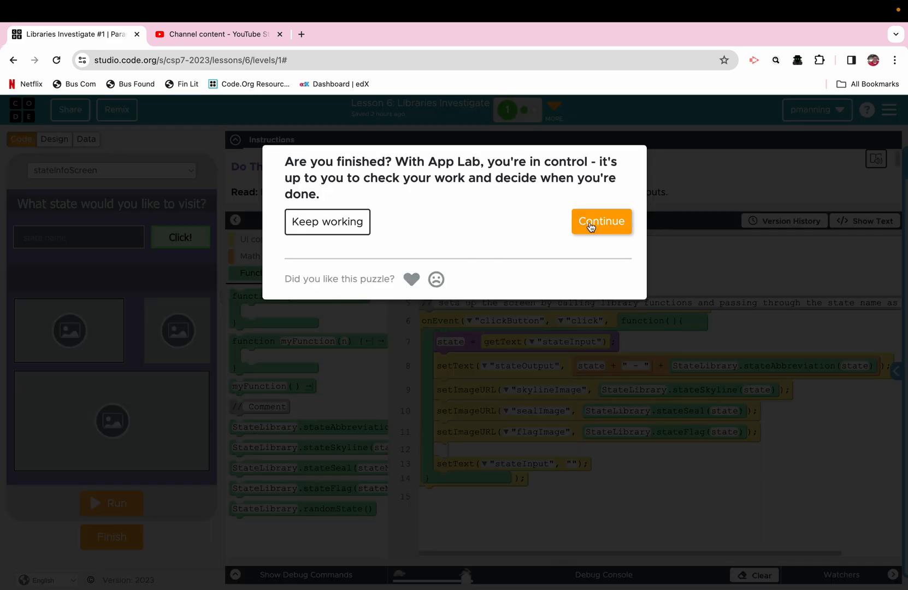
pyautogui.click(601, 221)
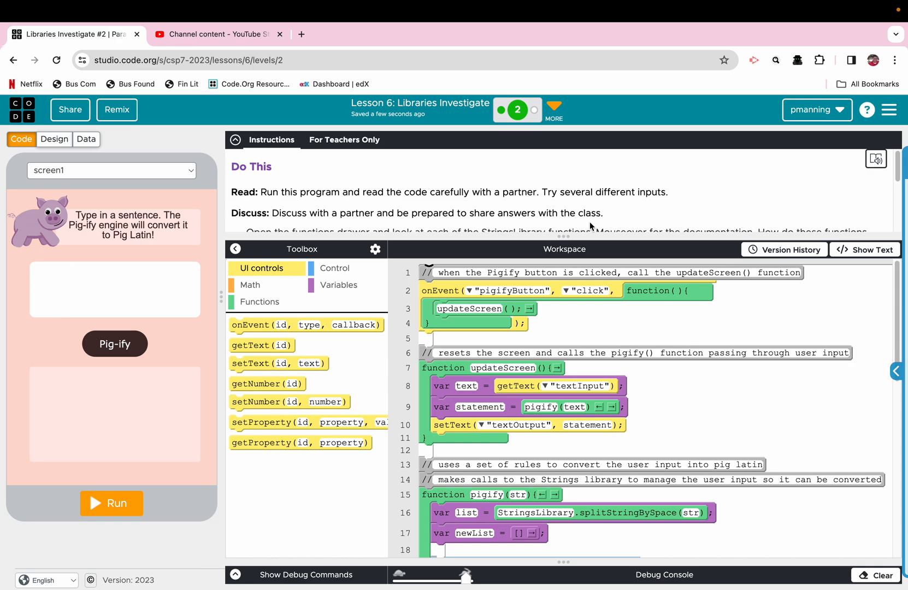
pyautogui.moveTo(283, 206)
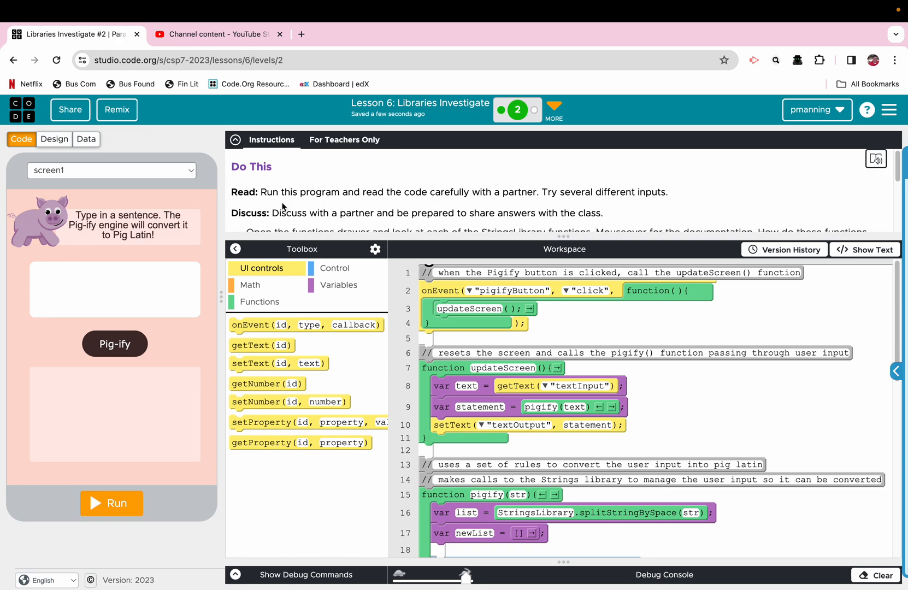
pyautogui.moveTo(247, 226)
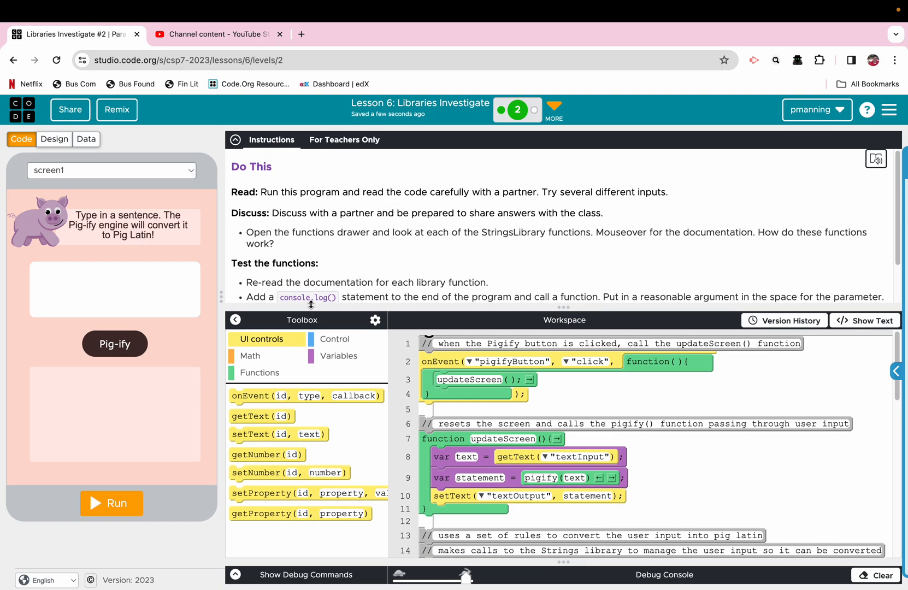
pyautogui.moveTo(520, 198)
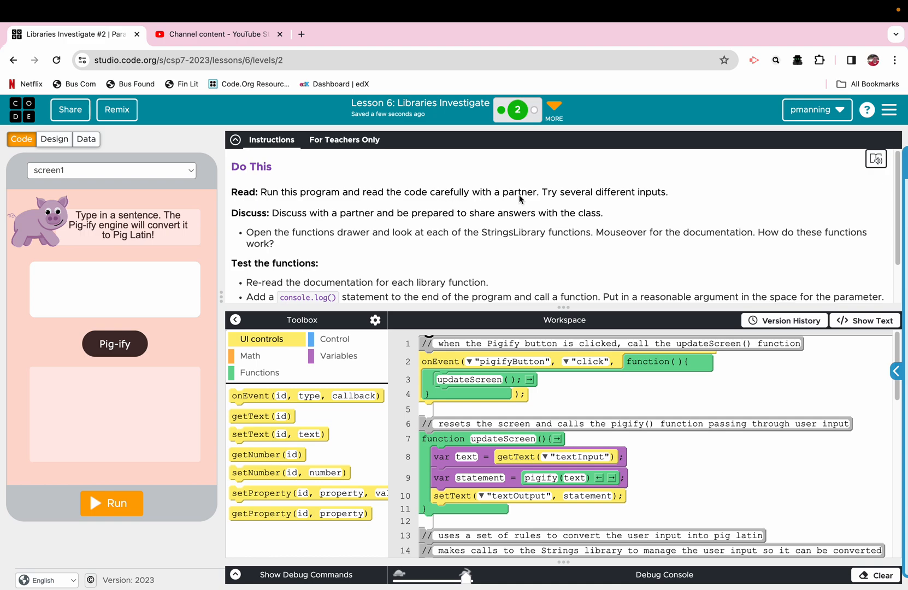
pyautogui.moveTo(566, 199)
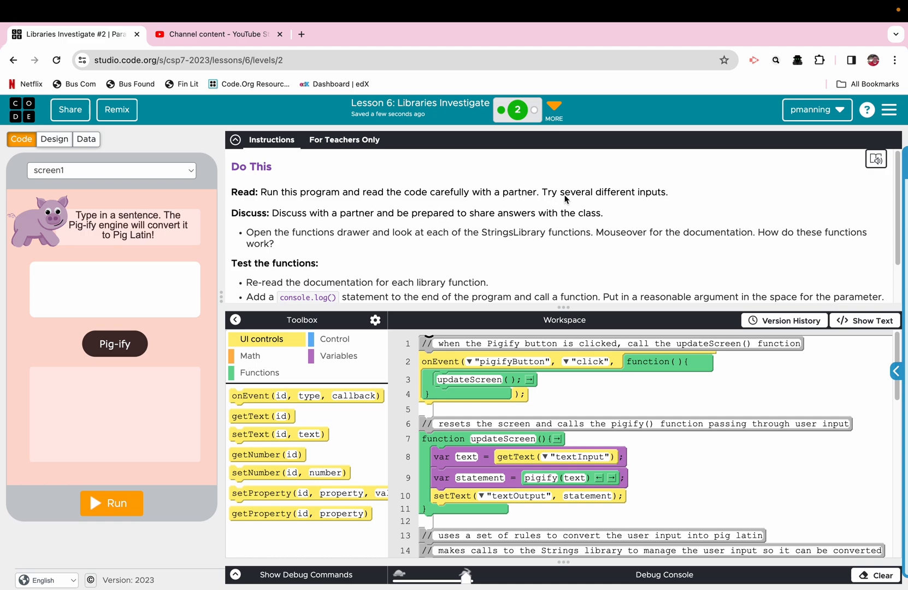
pyautogui.moveTo(478, 226)
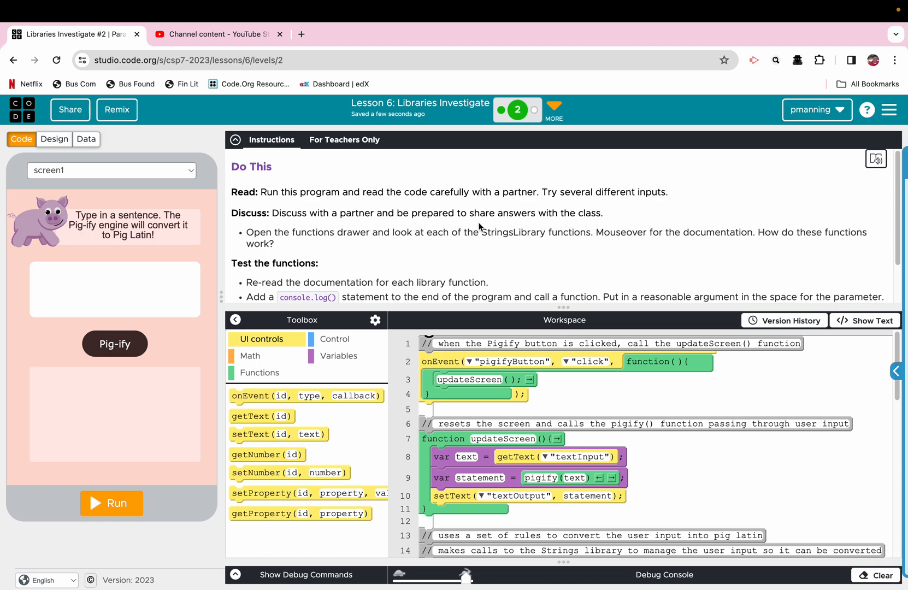
pyautogui.moveTo(894, 216)
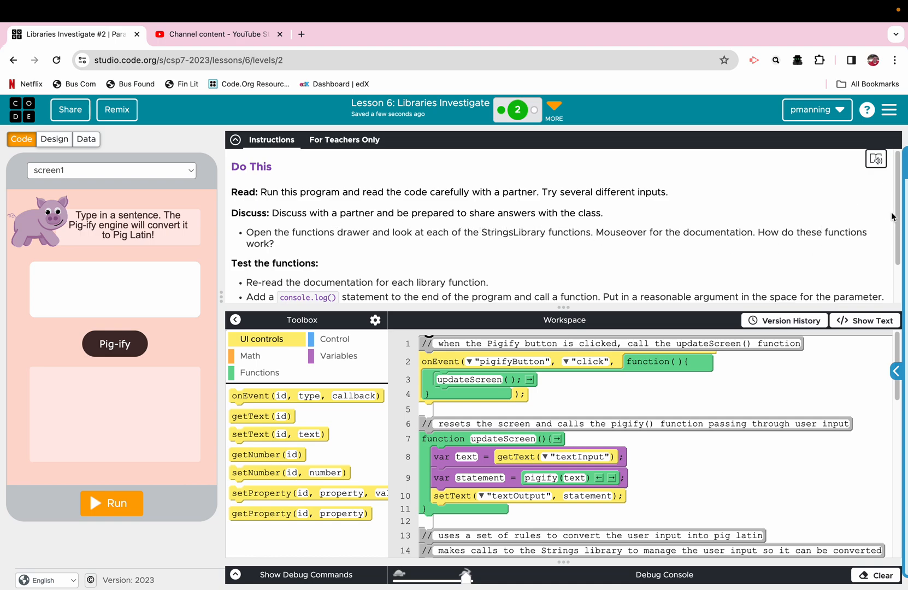
# Scroll the instructions to the firstLetter("pizza") console.log testing example
pyautogui.scroll(-3)
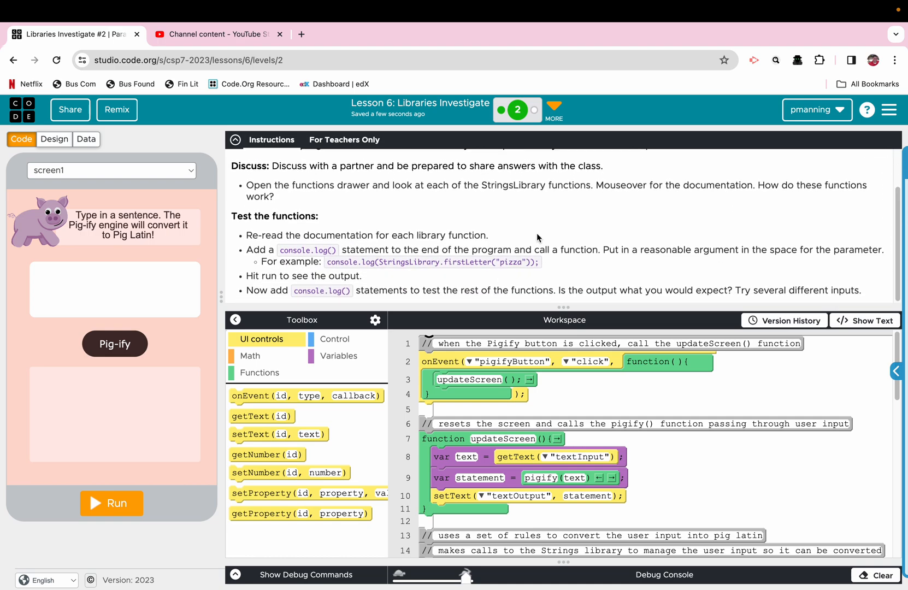
pyautogui.moveTo(453, 254)
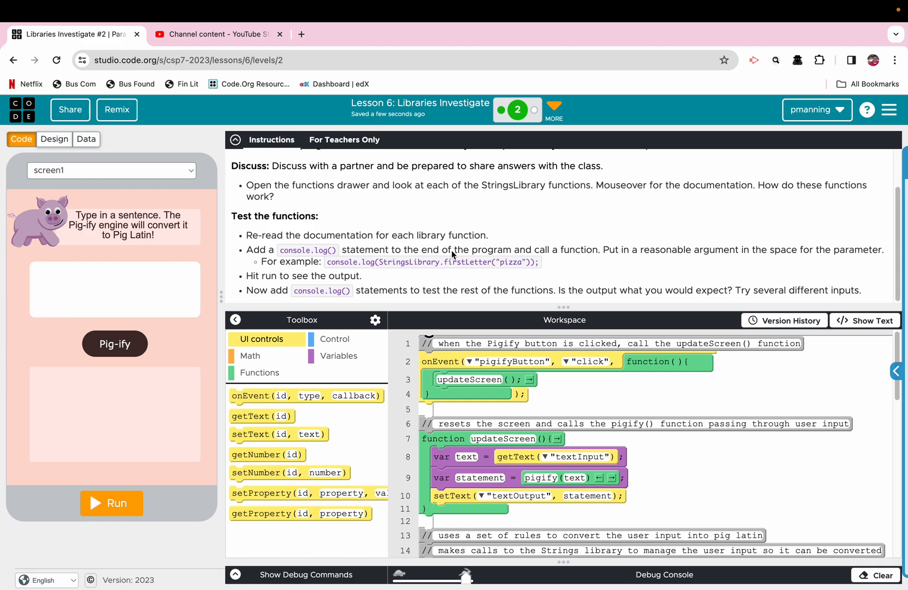
pyautogui.moveTo(393, 252)
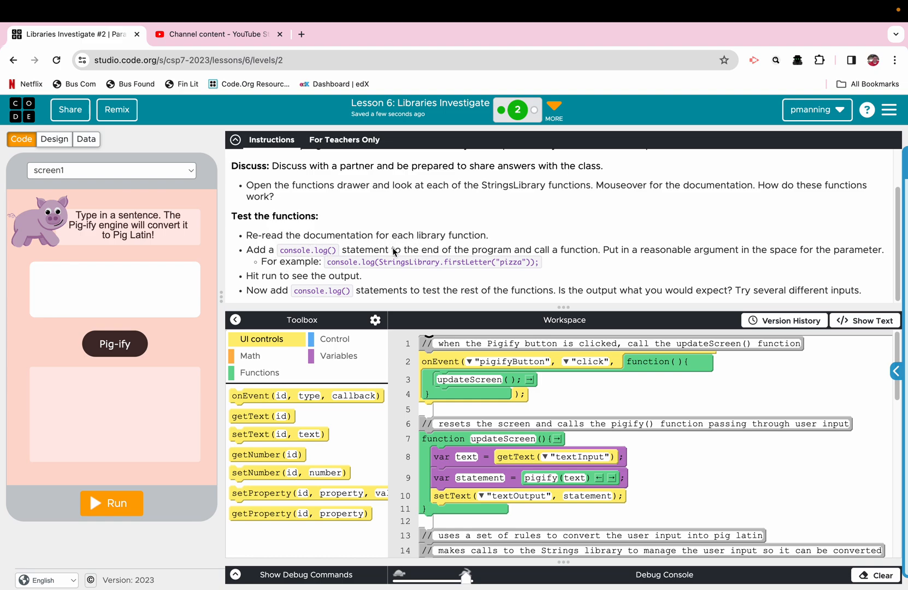
pyautogui.moveTo(533, 257)
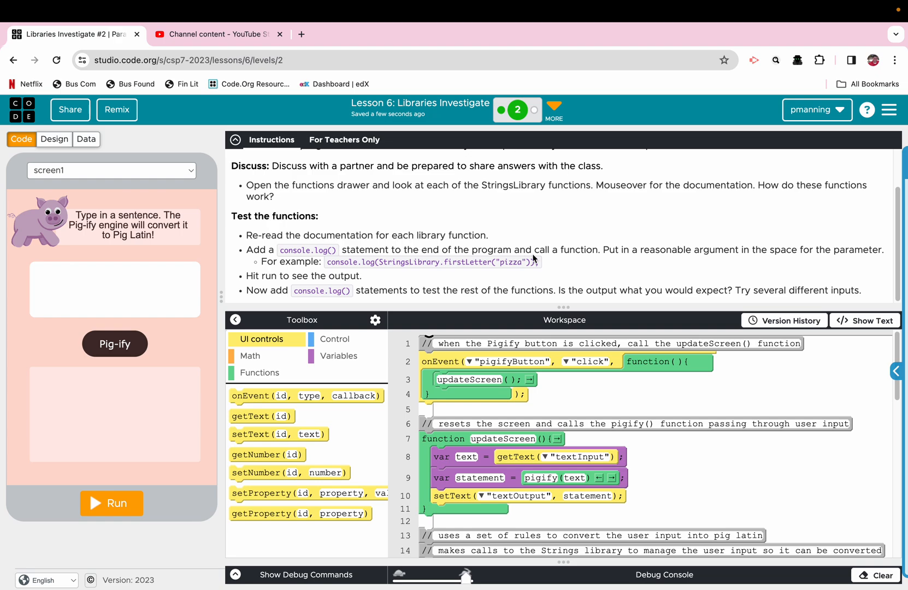
pyautogui.moveTo(728, 258)
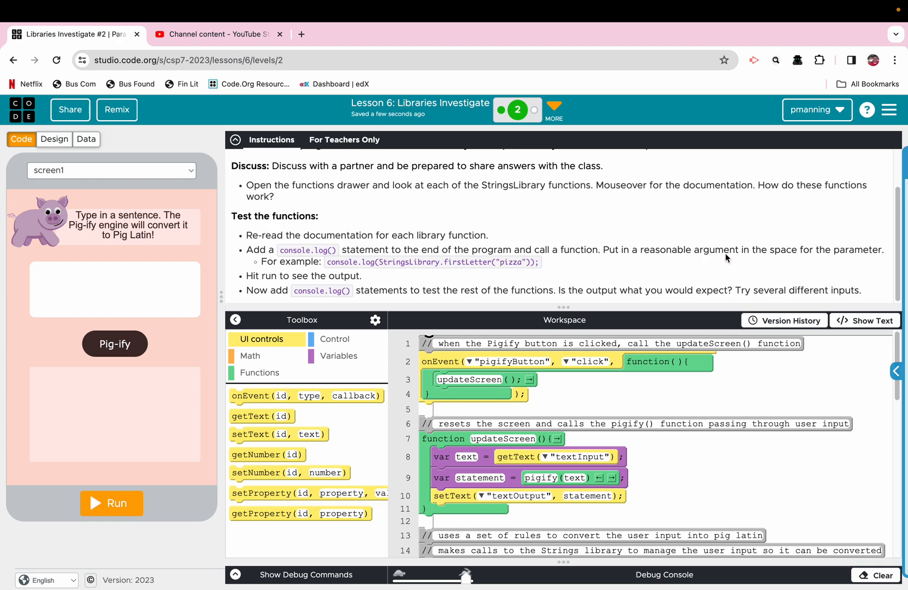
pyautogui.moveTo(847, 262)
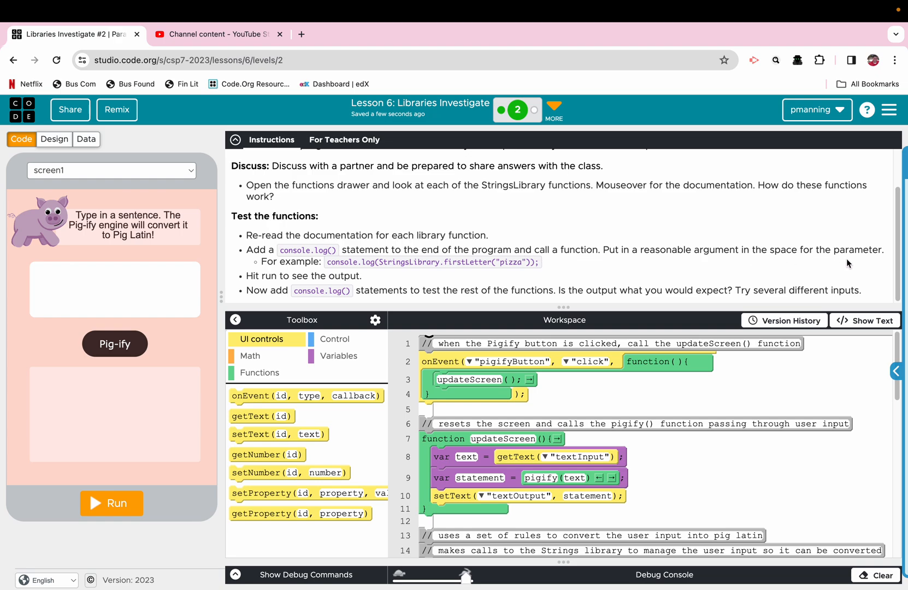
pyautogui.moveTo(507, 265)
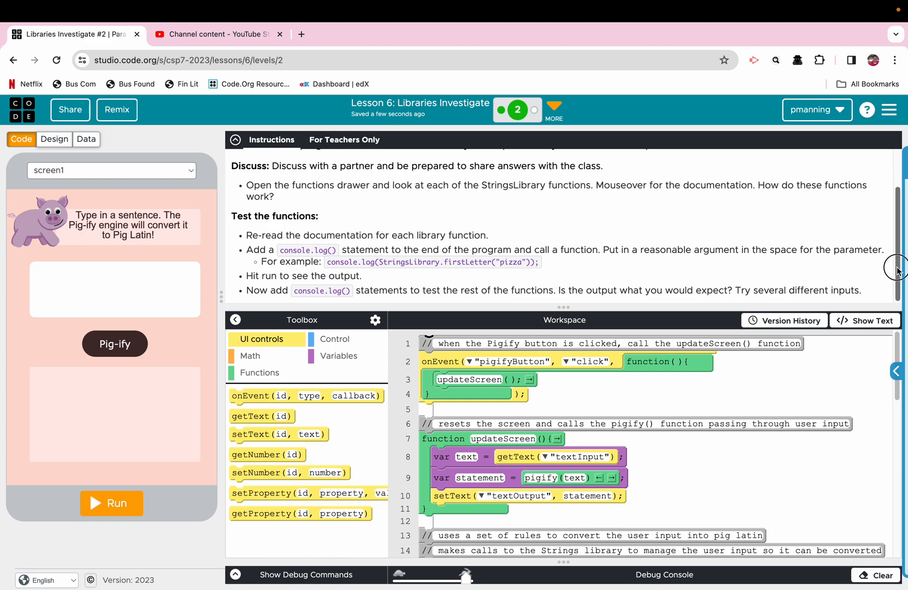
pyautogui.moveTo(344, 299)
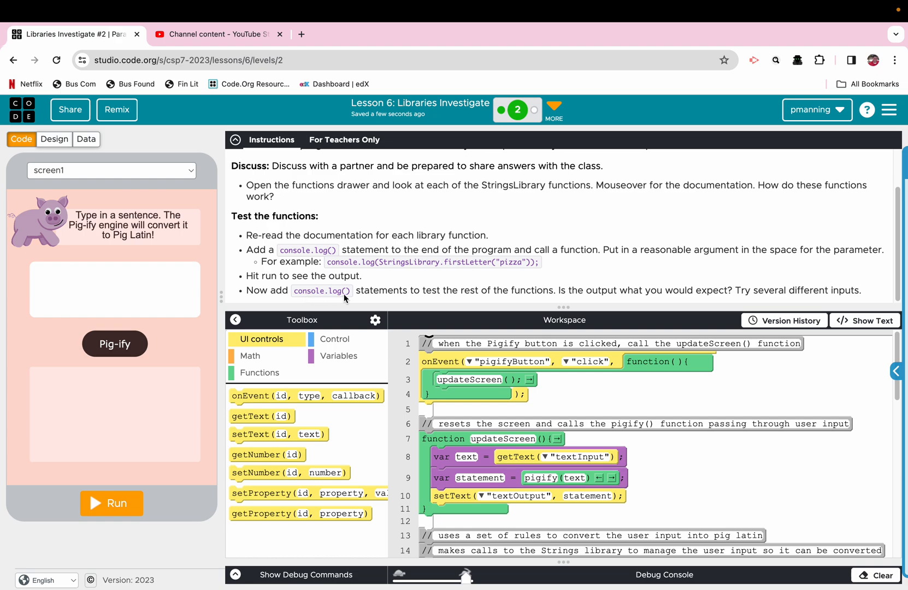
pyautogui.moveTo(621, 304)
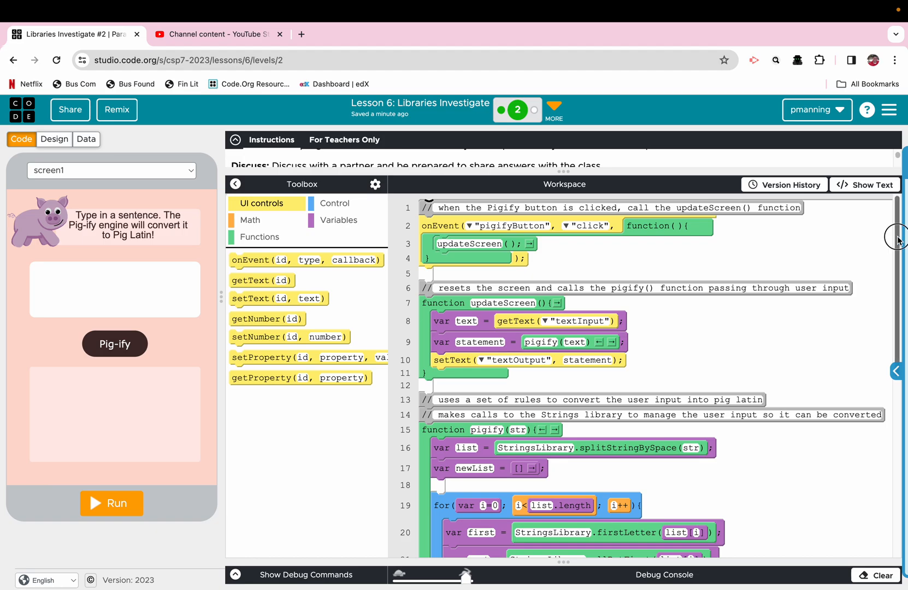
# Restore a saved Pig Latin version from Version History and return to the code
pyautogui.scroll(-3)
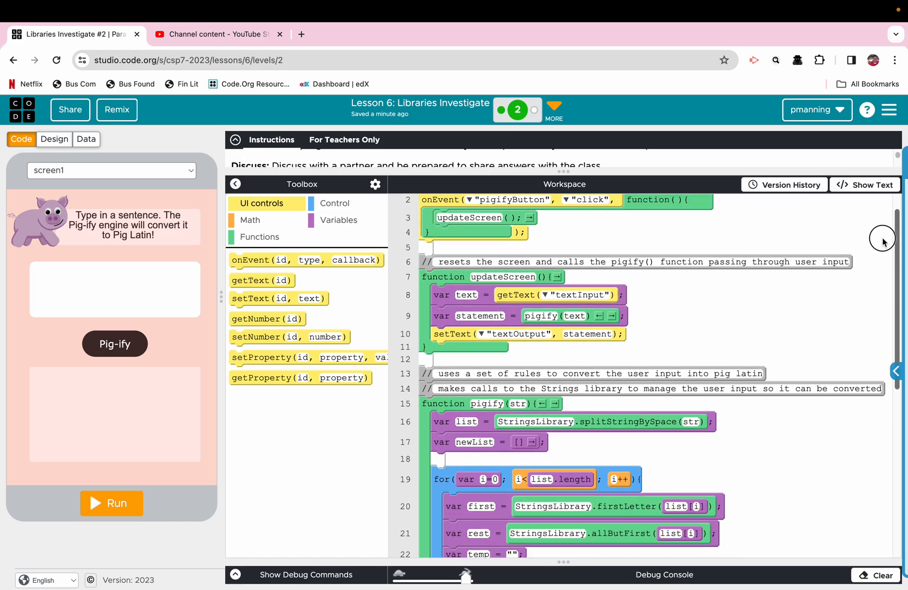
pyautogui.scroll(3)
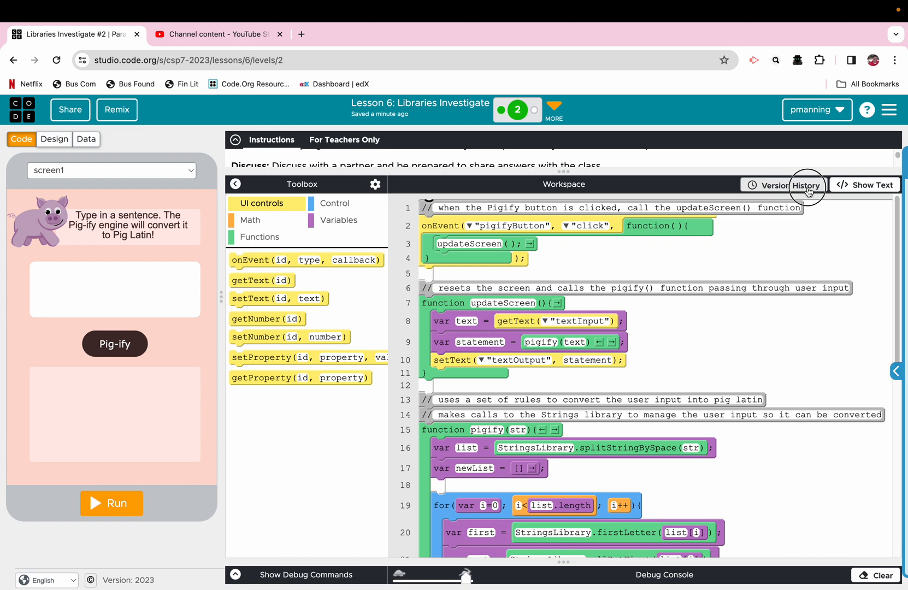
pyautogui.click(785, 185)
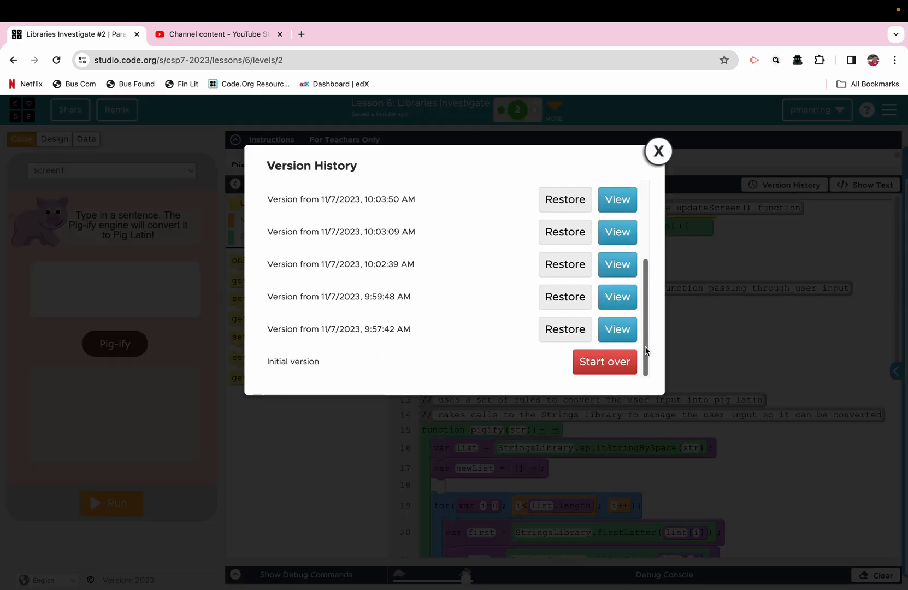
pyautogui.click(604, 361)
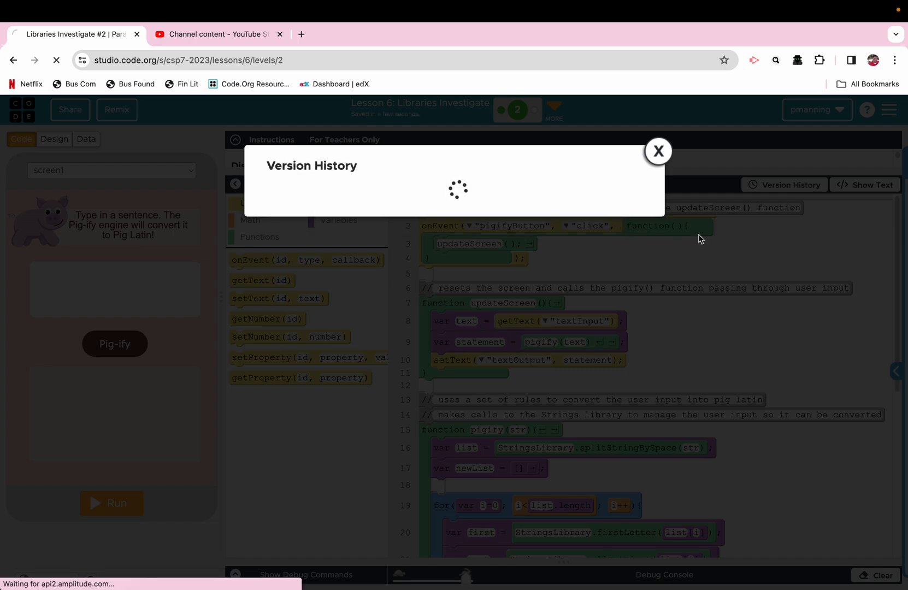
pyautogui.click(659, 151)
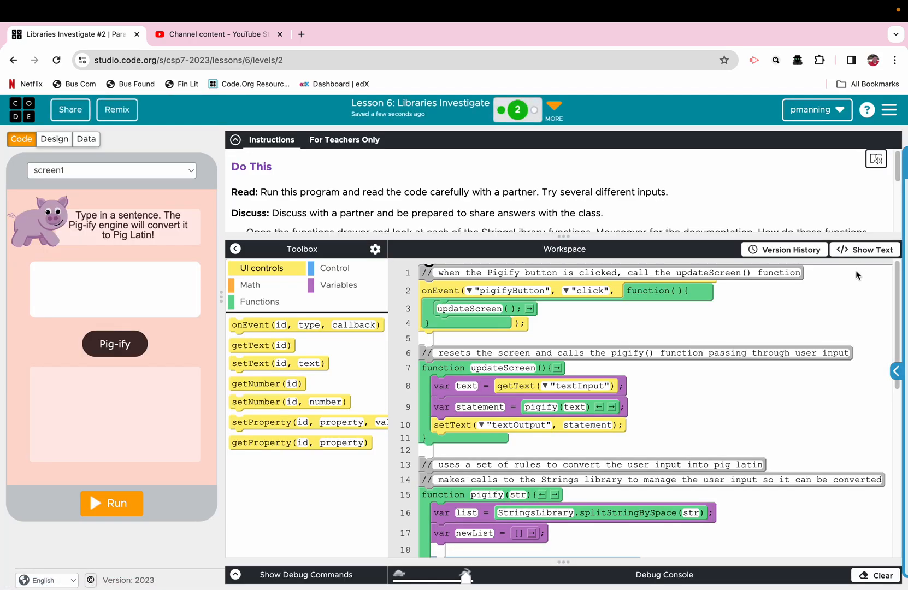
pyautogui.moveTo(524, 286)
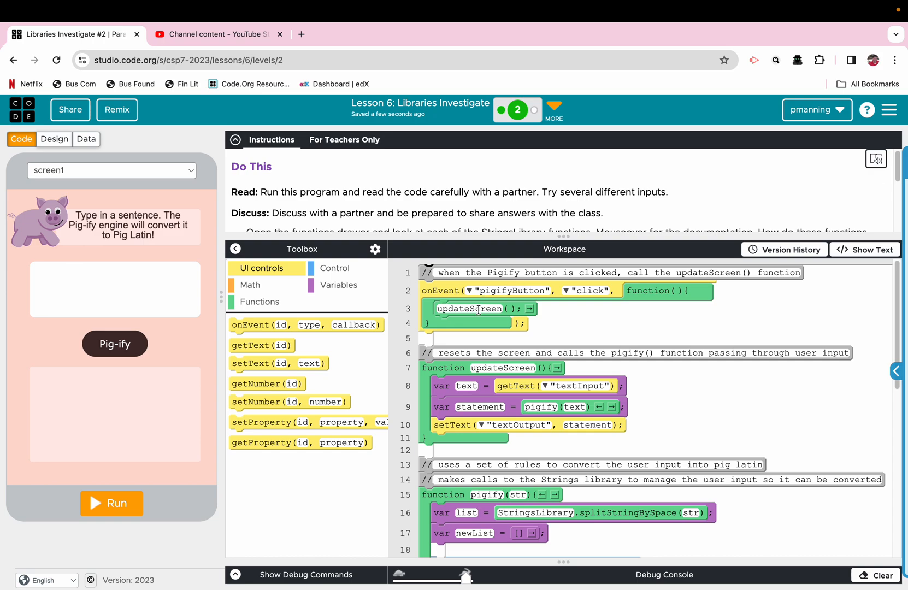
pyautogui.moveTo(505, 360)
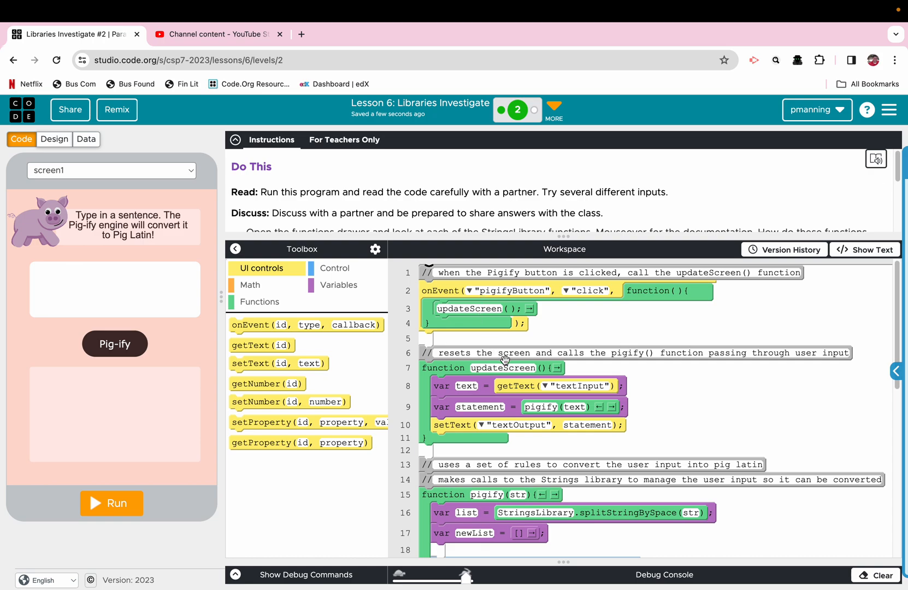
pyautogui.moveTo(459, 387)
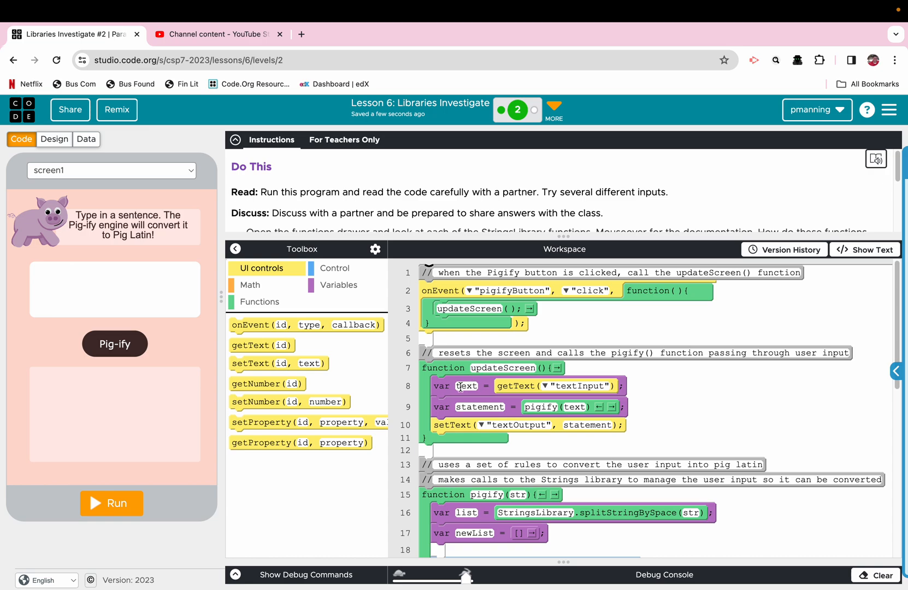
pyautogui.moveTo(469, 401)
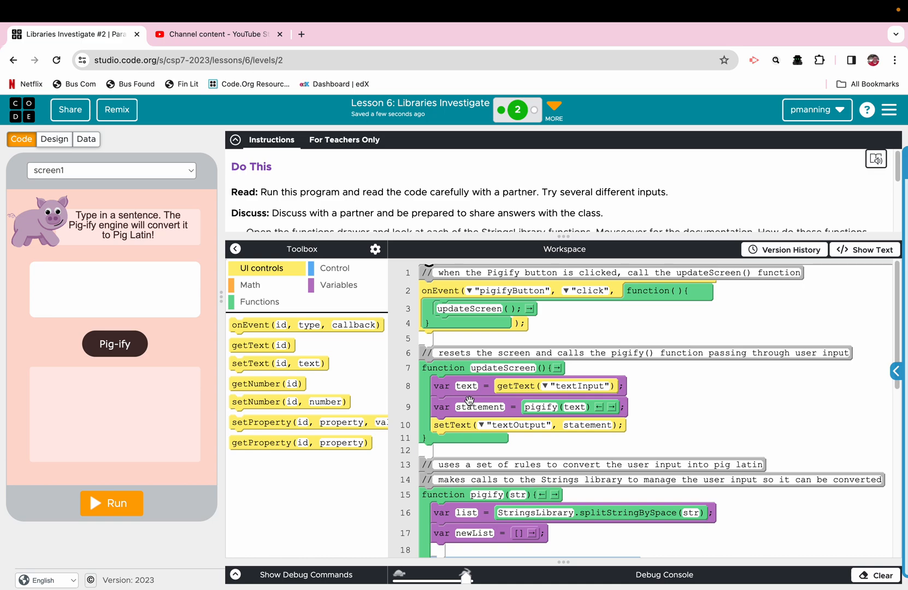
pyautogui.moveTo(561, 401)
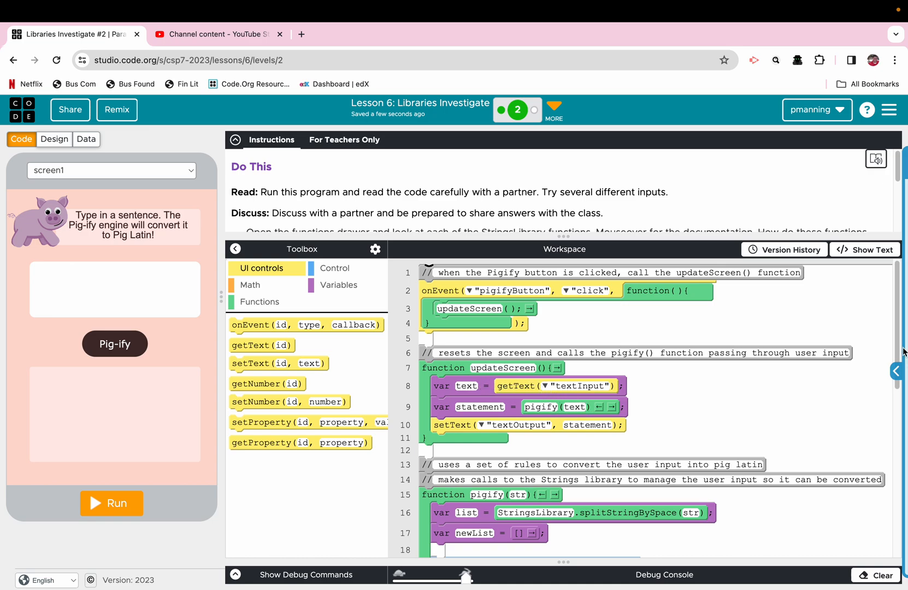
pyautogui.scroll(-3)
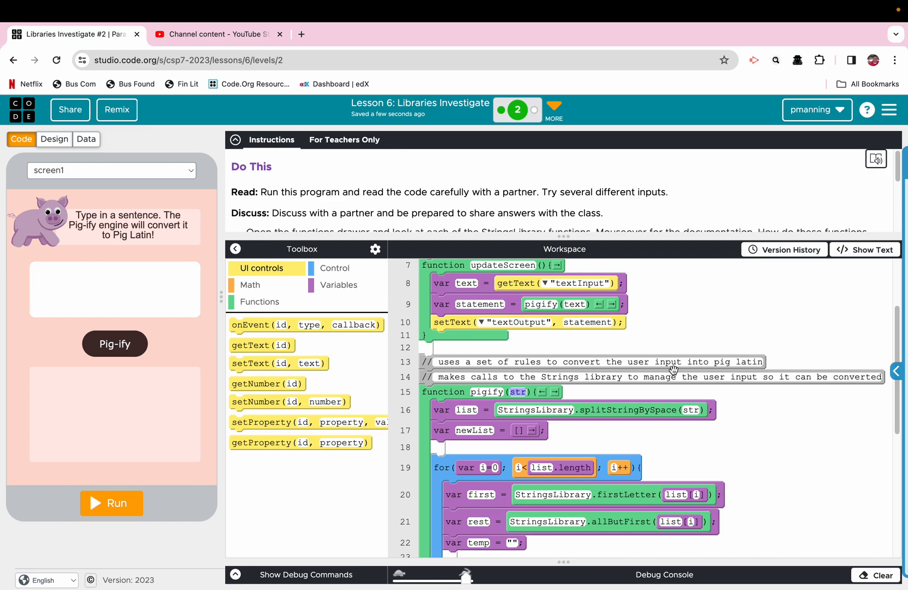
pyautogui.moveTo(458, 414)
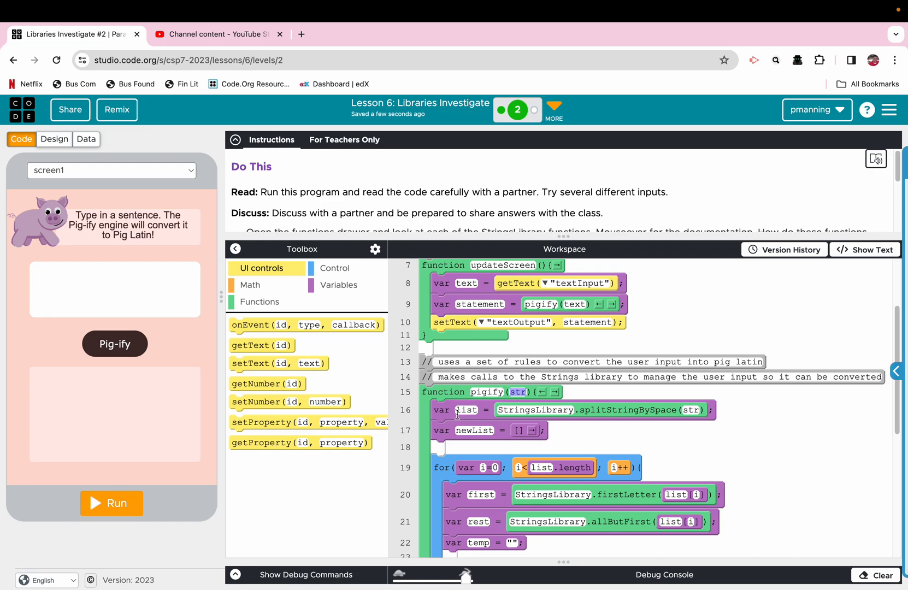
pyautogui.moveTo(489, 411)
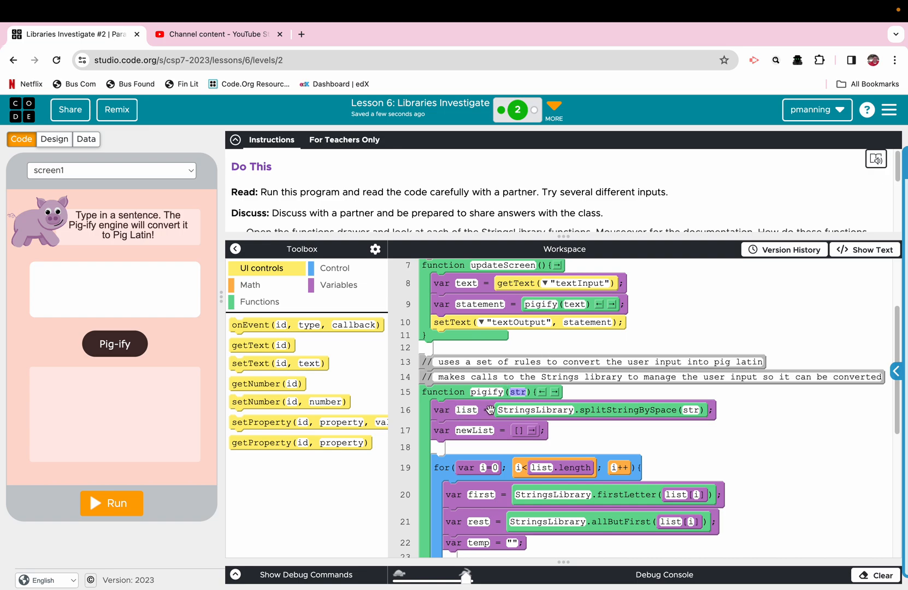
pyautogui.moveTo(583, 411)
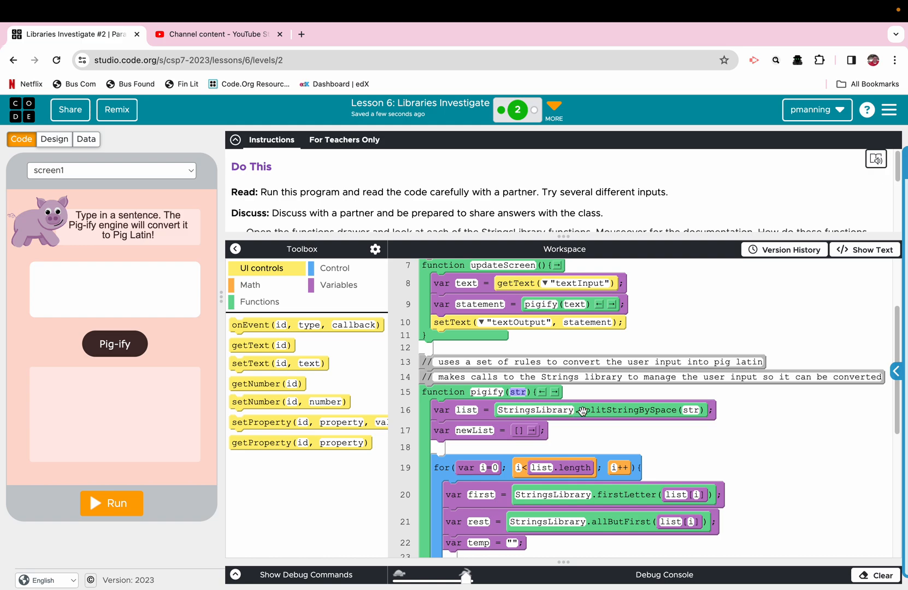
pyautogui.moveTo(668, 412)
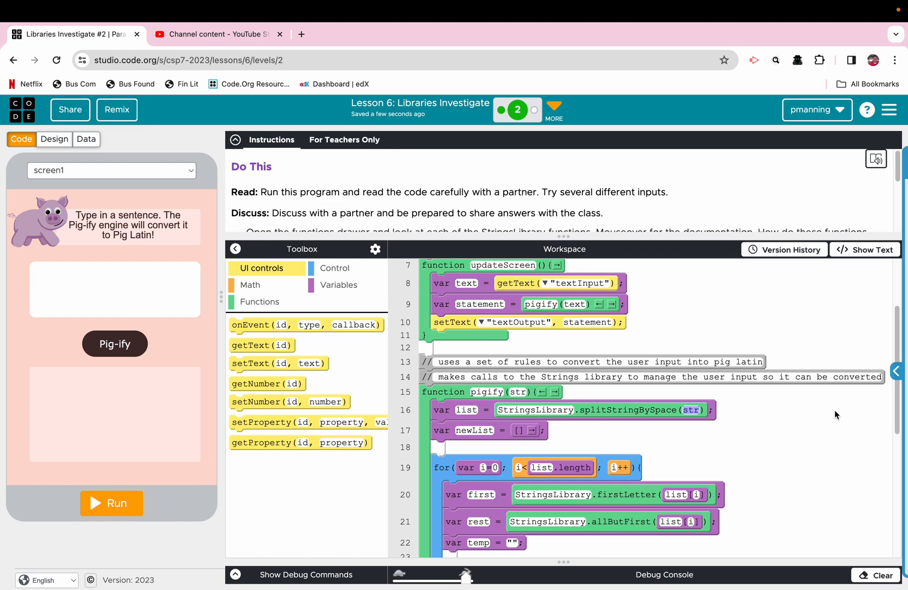
pyautogui.moveTo(781, 410)
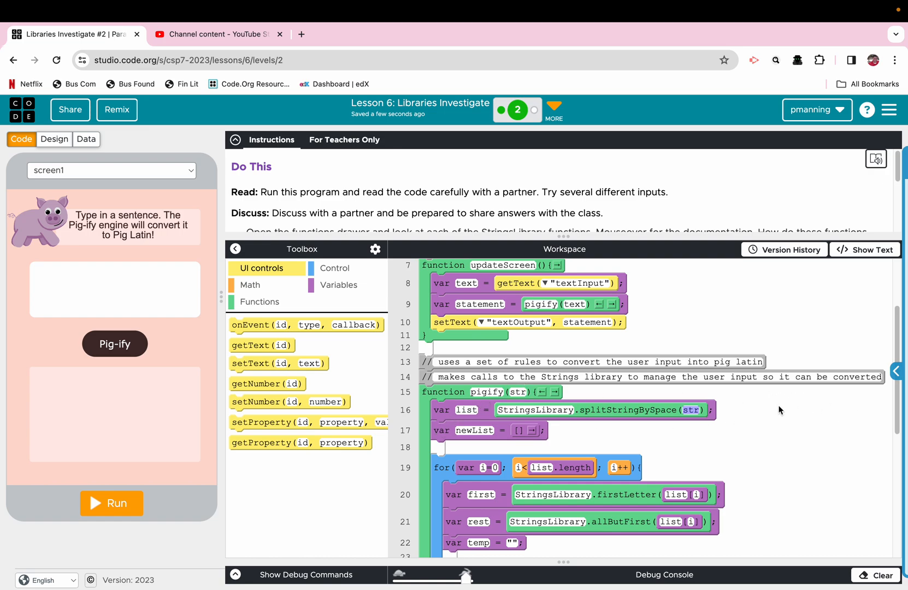
pyautogui.scroll(-3)
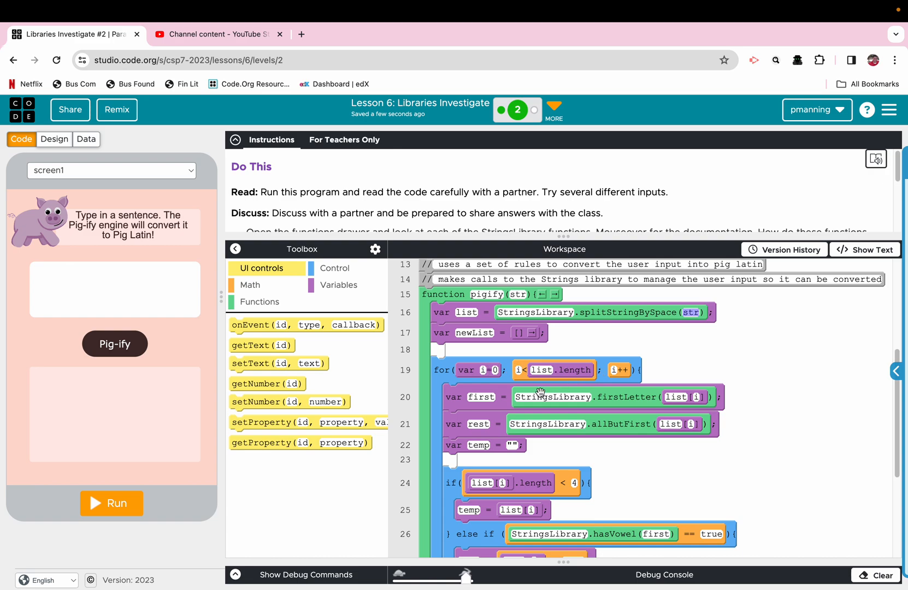
pyautogui.moveTo(567, 409)
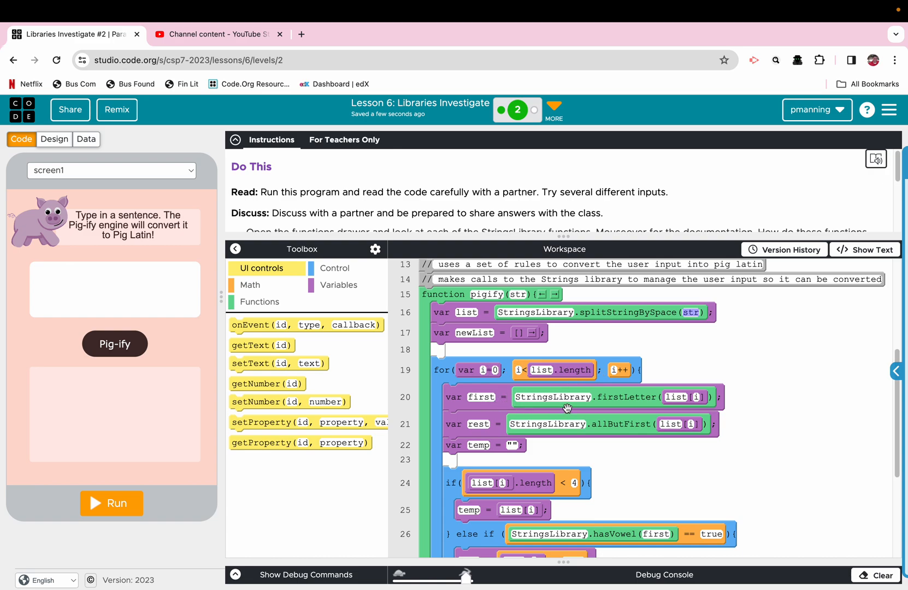
pyautogui.moveTo(695, 400)
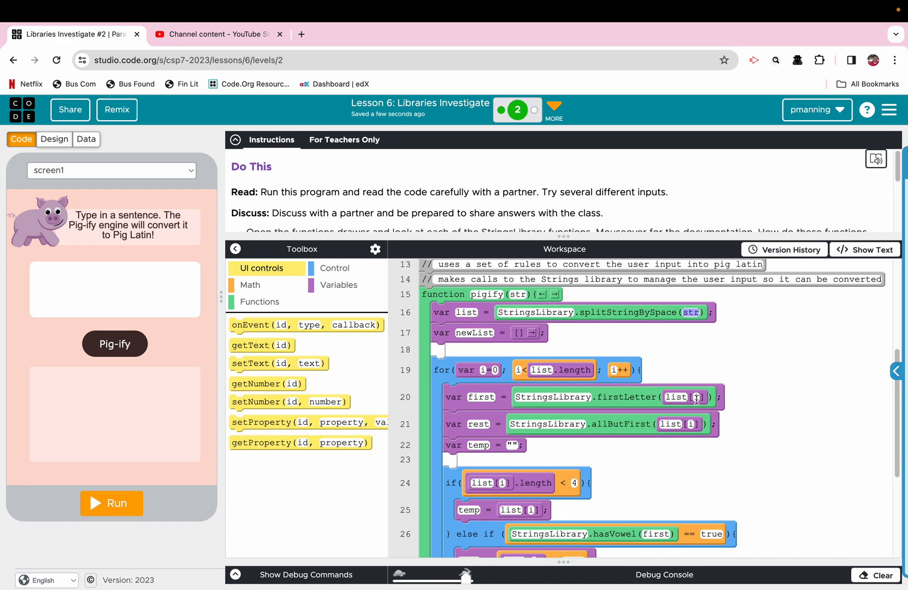
pyautogui.moveTo(597, 418)
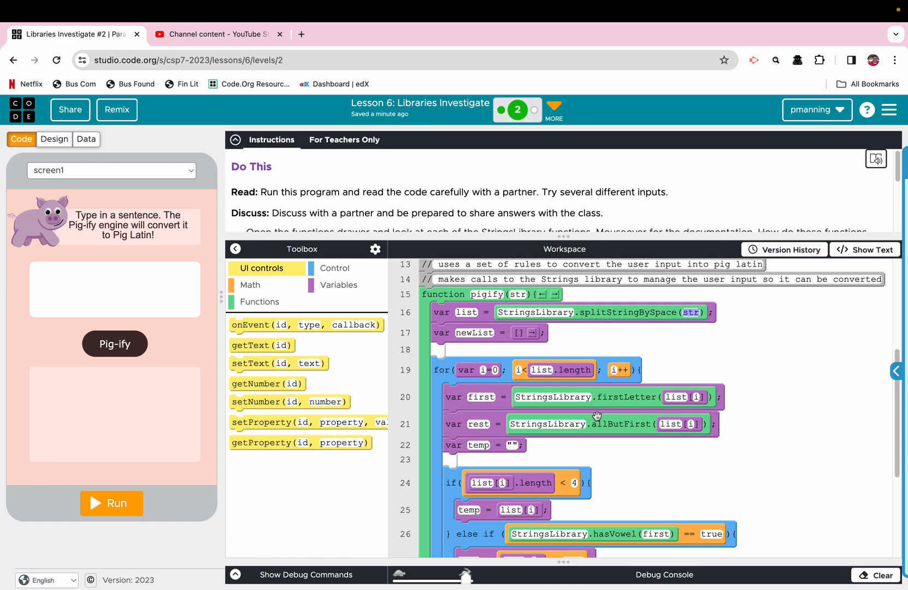
pyautogui.moveTo(651, 431)
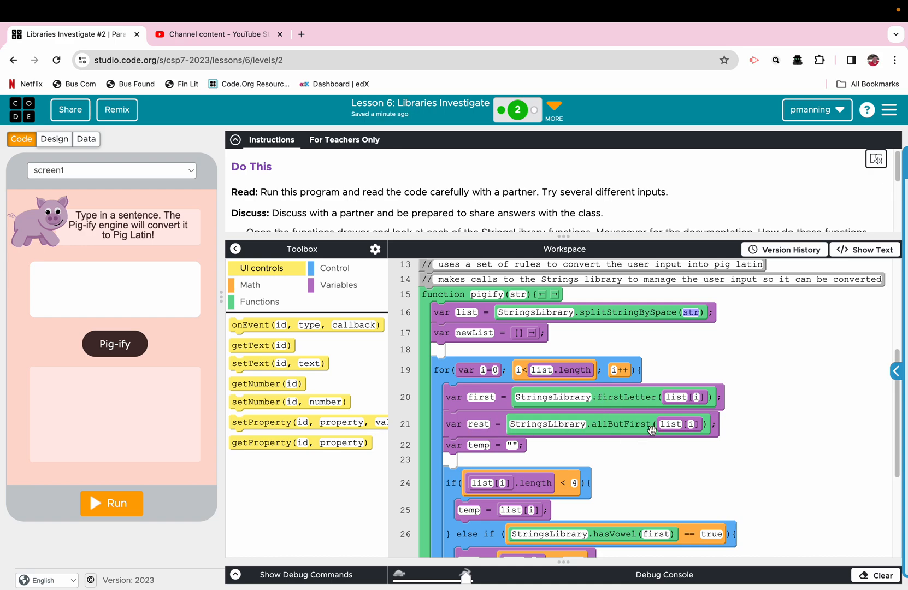
pyautogui.moveTo(675, 402)
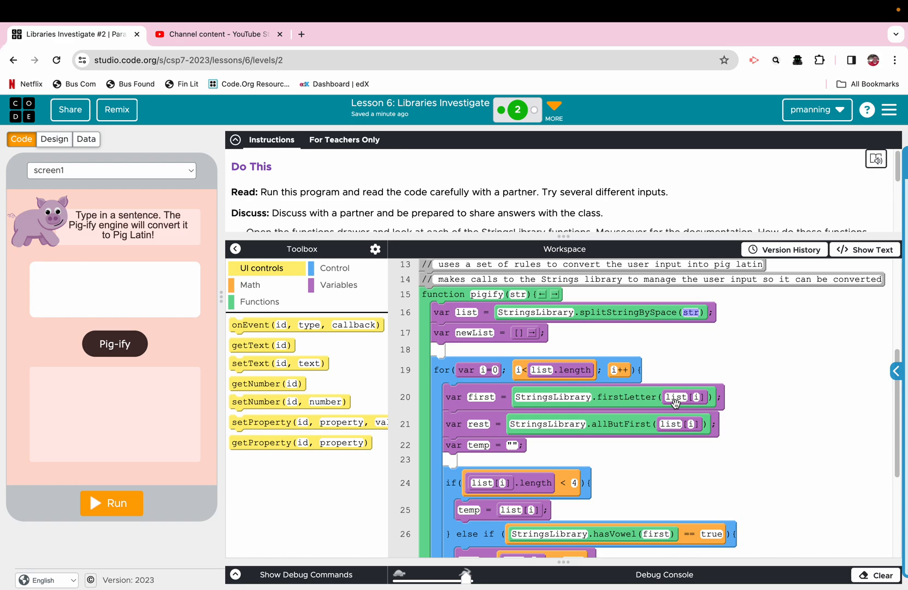
pyautogui.moveTo(507, 445)
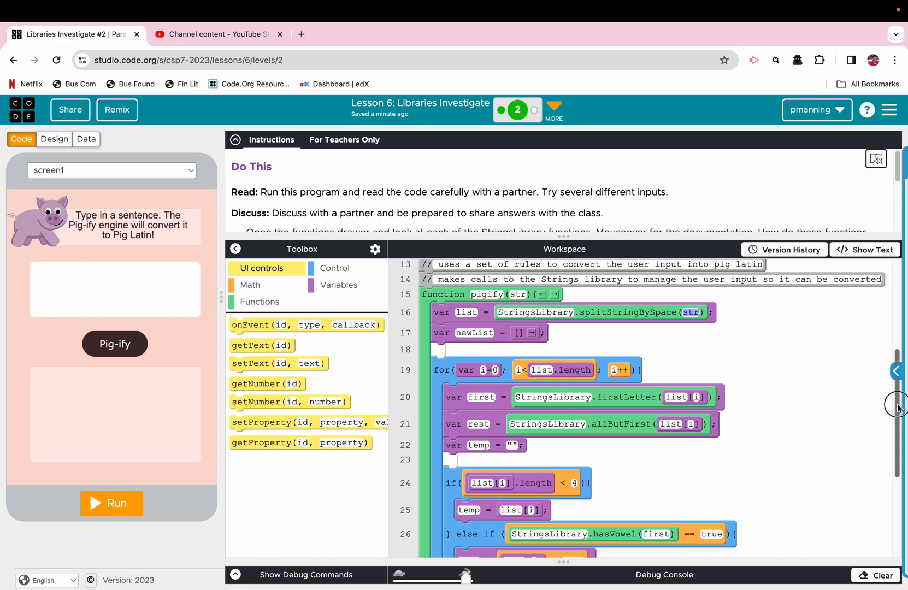
pyautogui.scroll(-3)
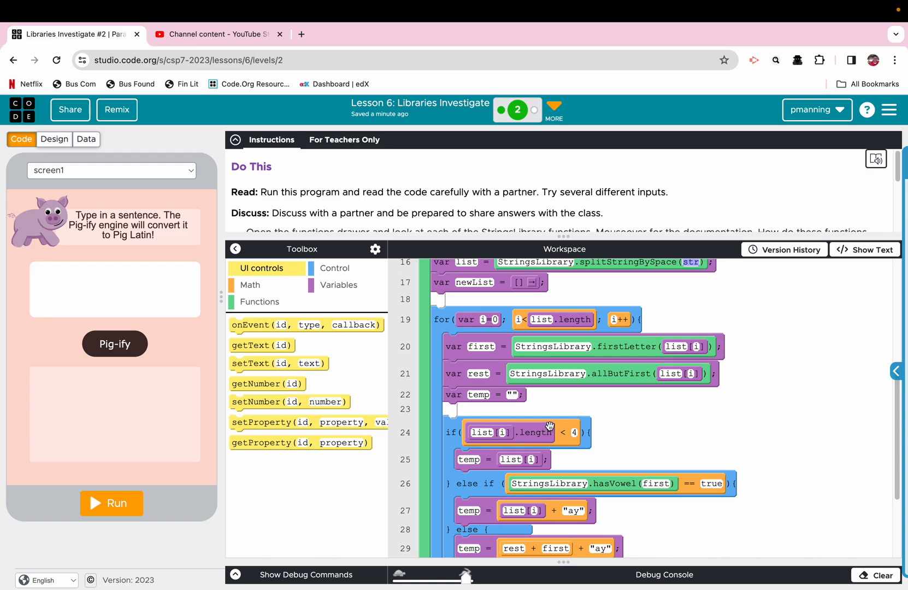
pyautogui.moveTo(467, 456)
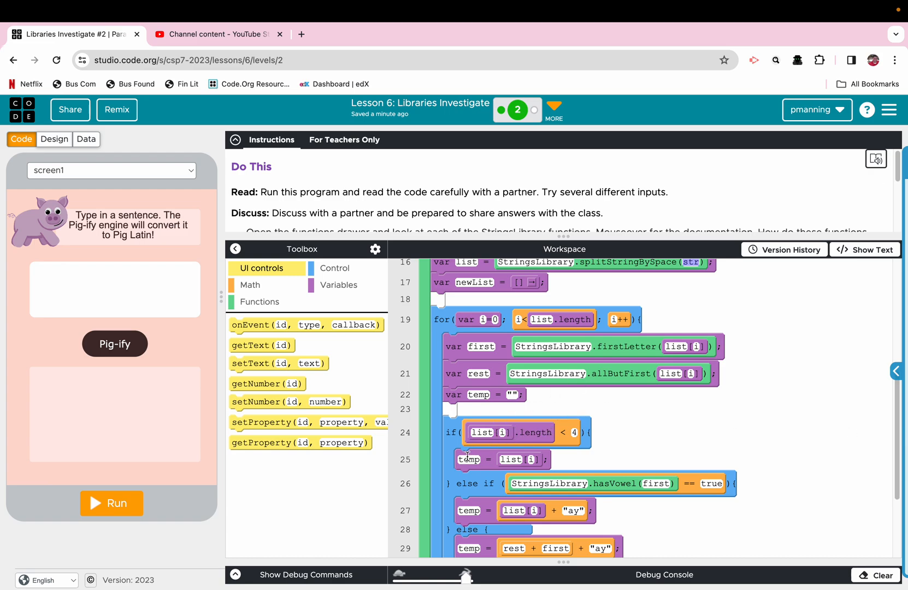
pyautogui.moveTo(517, 461)
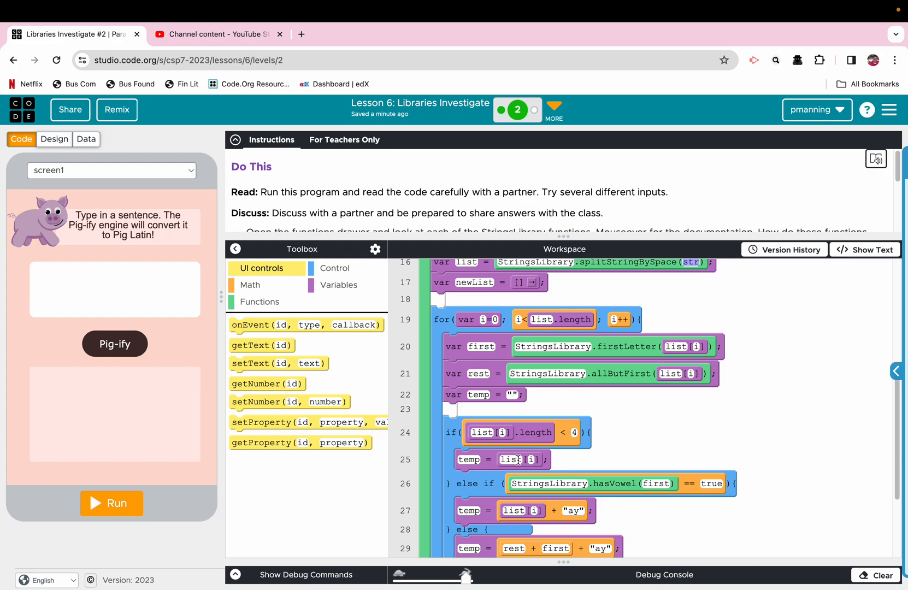
pyautogui.moveTo(525, 486)
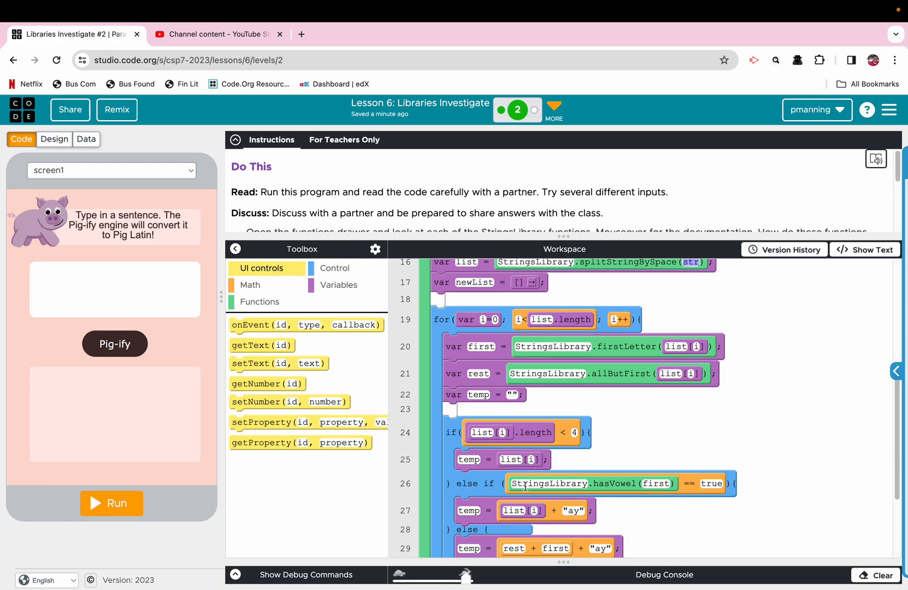
pyautogui.moveTo(731, 482)
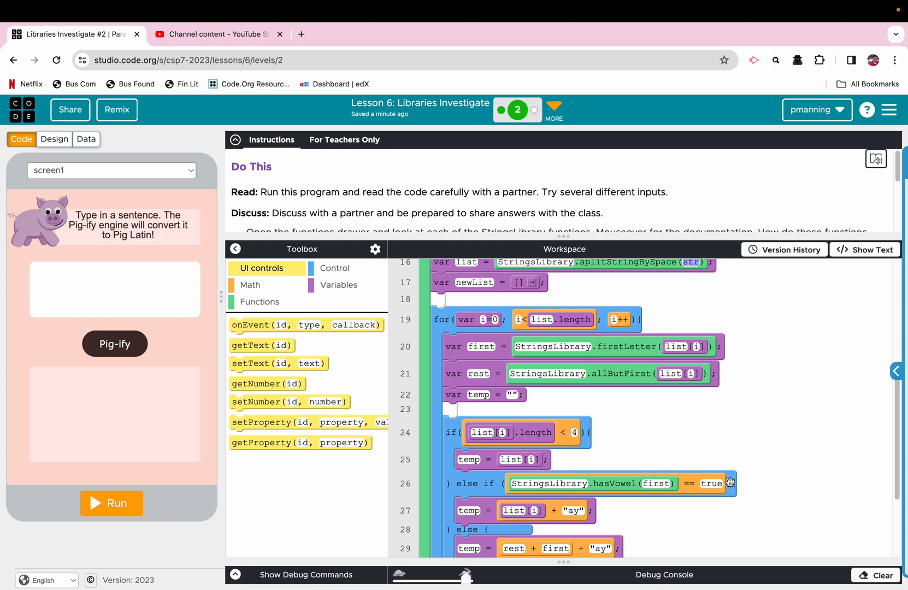
pyautogui.moveTo(770, 560)
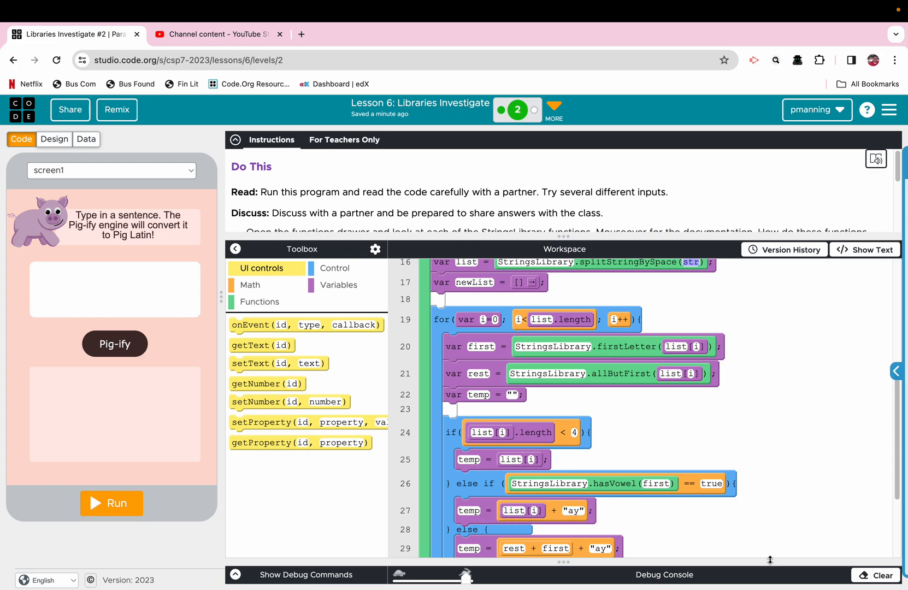
pyautogui.scroll(-3)
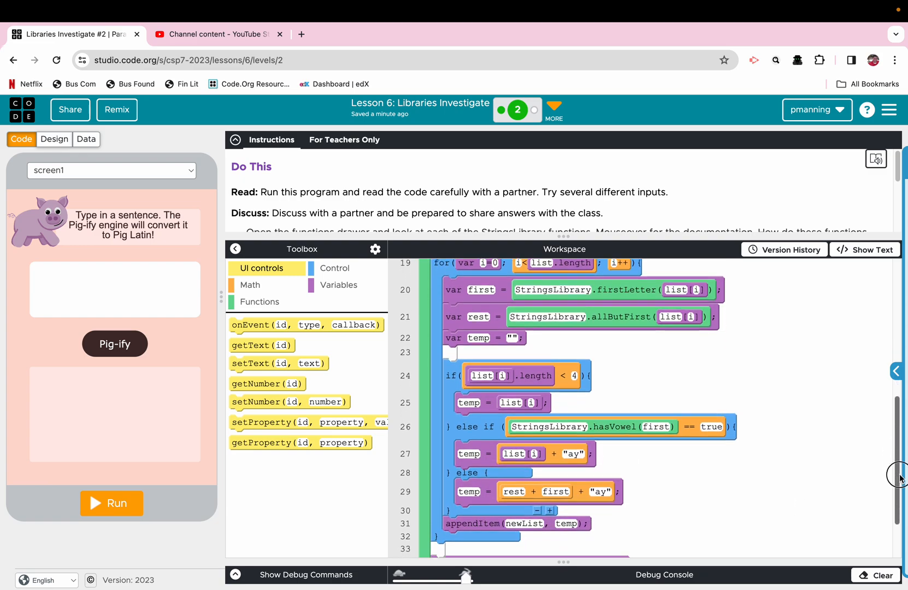
pyautogui.scroll(-3)
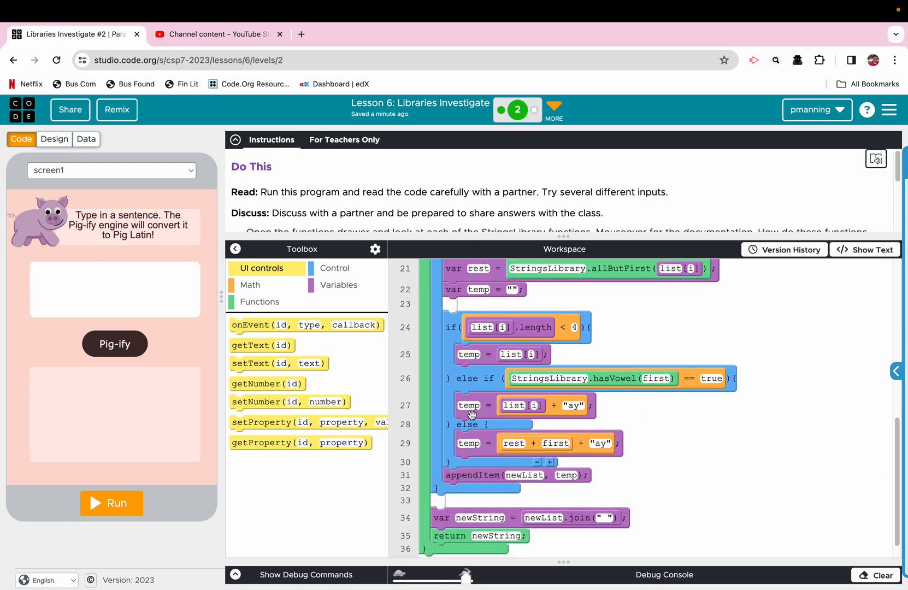
pyautogui.moveTo(535, 469)
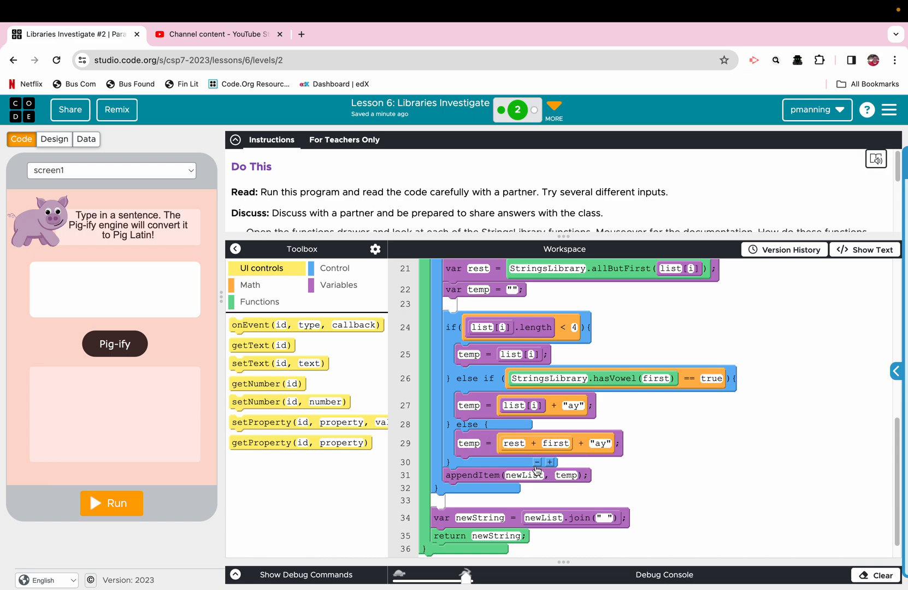
pyautogui.moveTo(480, 531)
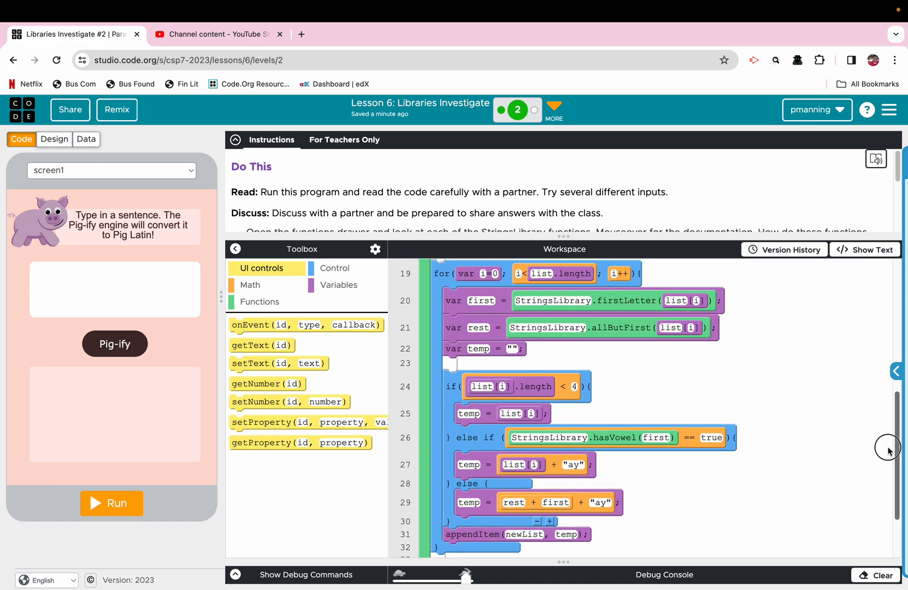
pyautogui.scroll(-3)
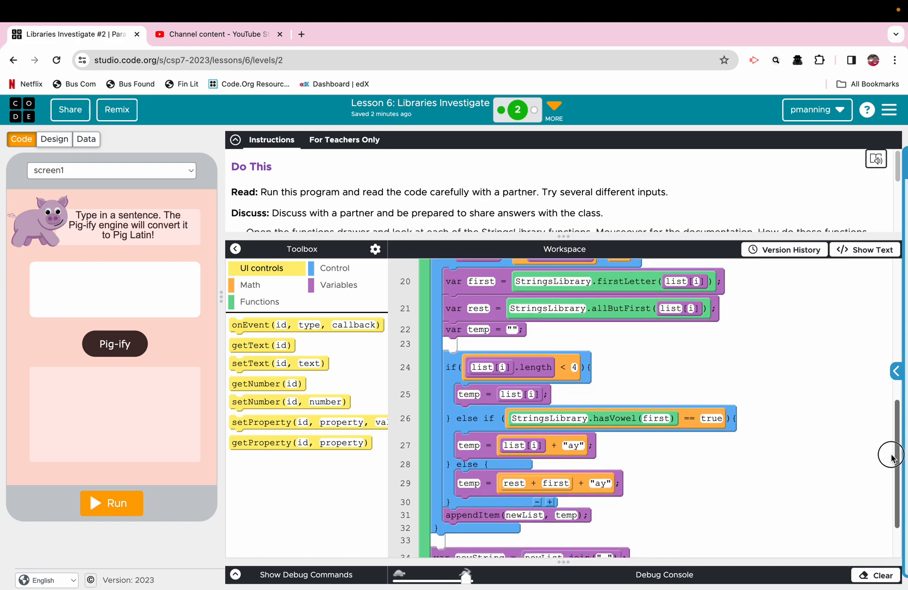
pyautogui.scroll(-3)
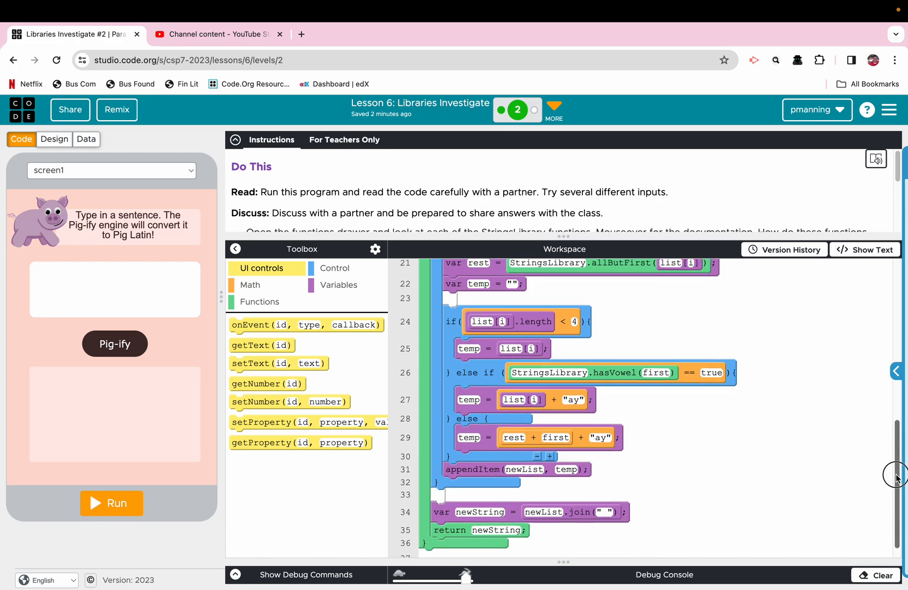
pyautogui.scroll(-3)
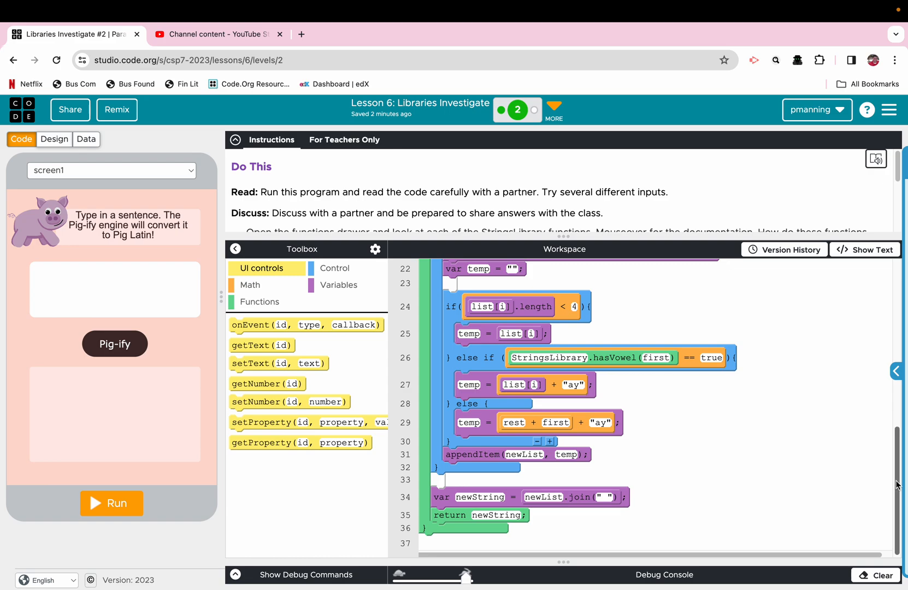
pyautogui.moveTo(619, 507)
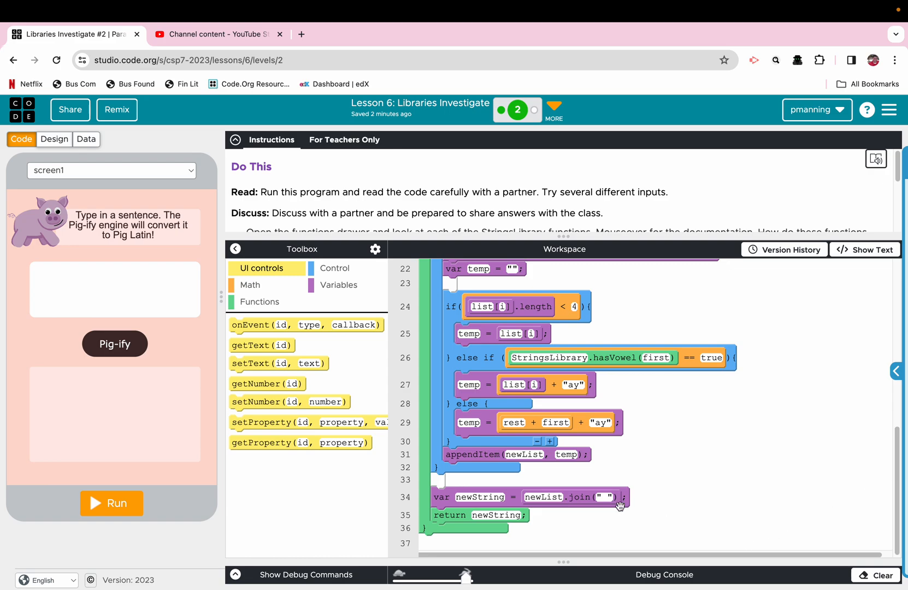
pyautogui.moveTo(536, 502)
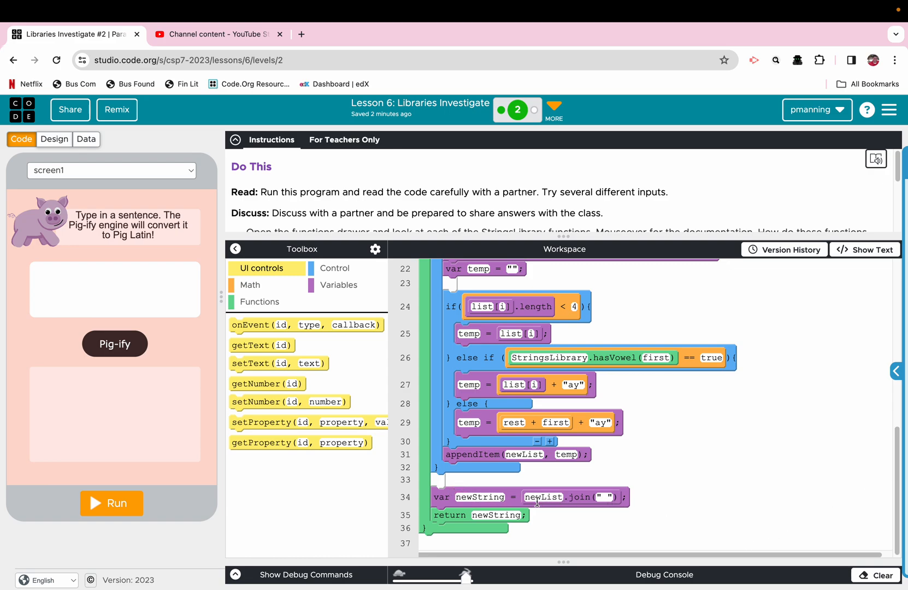
pyautogui.moveTo(470, 517)
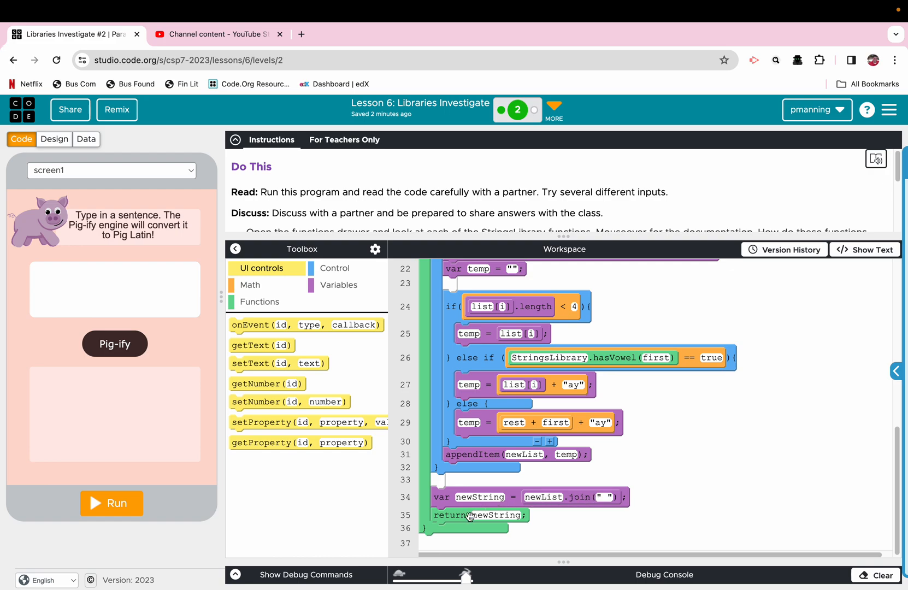
# Review the StringsLibrary blocks firstLetter, allButFirst, hasVowel, splitStringBySpaces, then show Variables
pyautogui.click(259, 301)
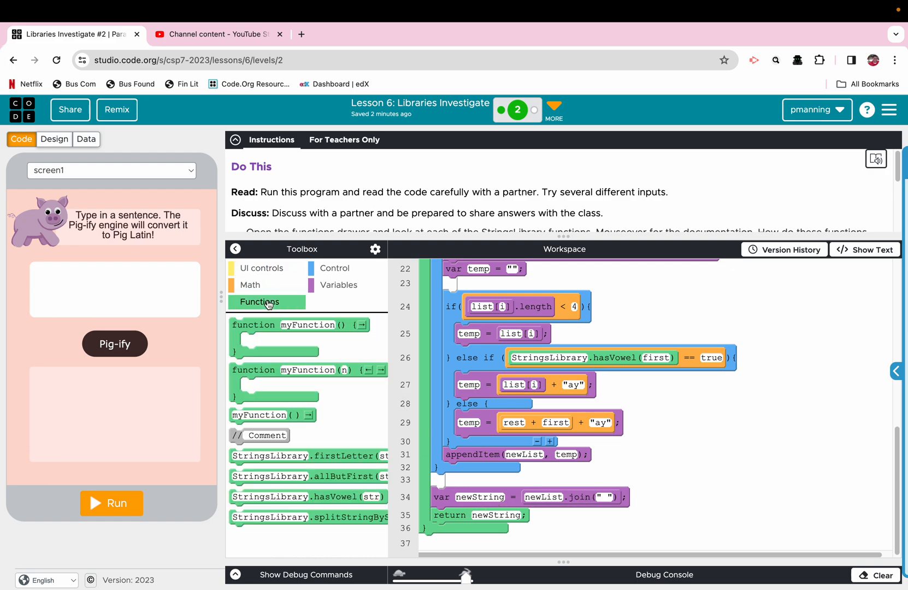
pyautogui.moveTo(351, 449)
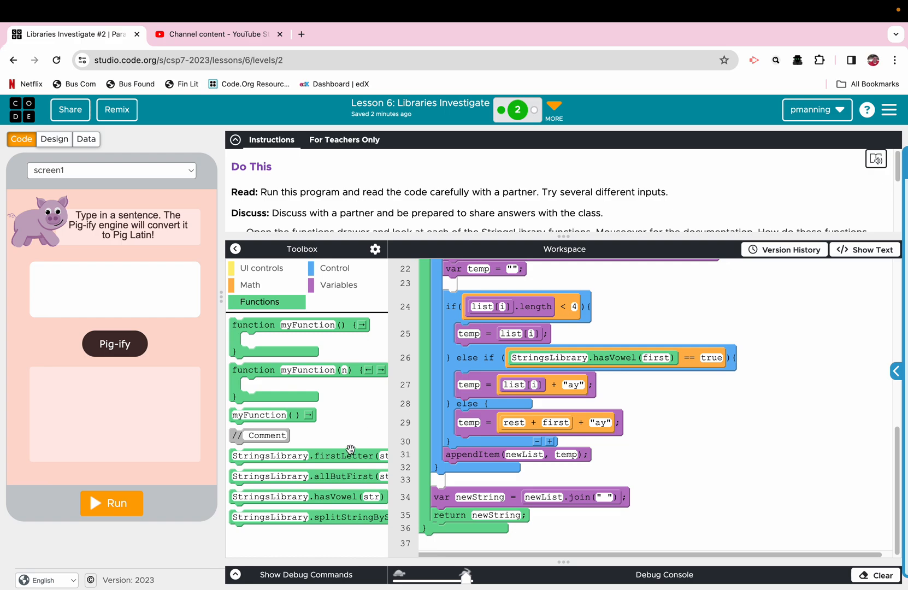
pyautogui.moveTo(308, 476)
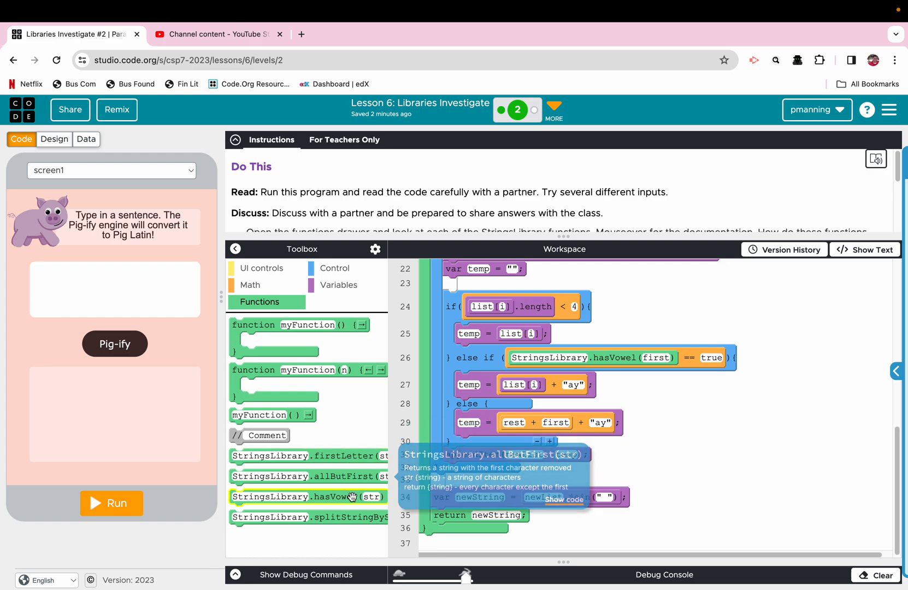
pyautogui.moveTo(390, 450)
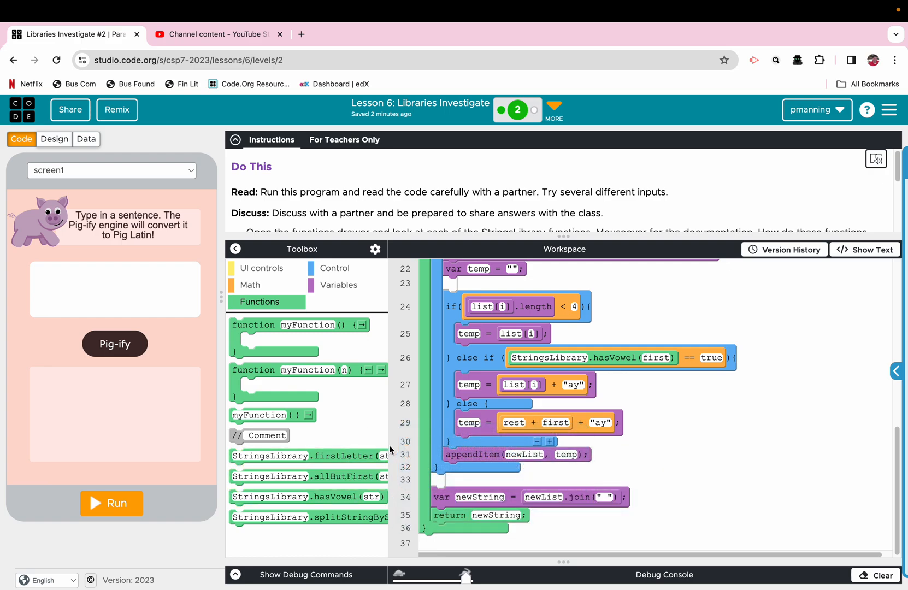
pyautogui.moveTo(378, 517)
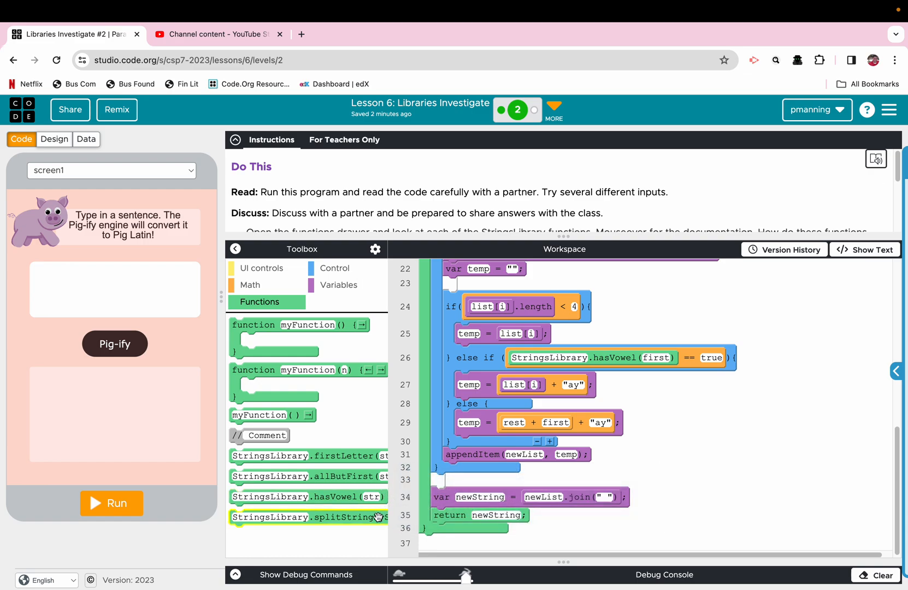
pyautogui.moveTo(310, 517)
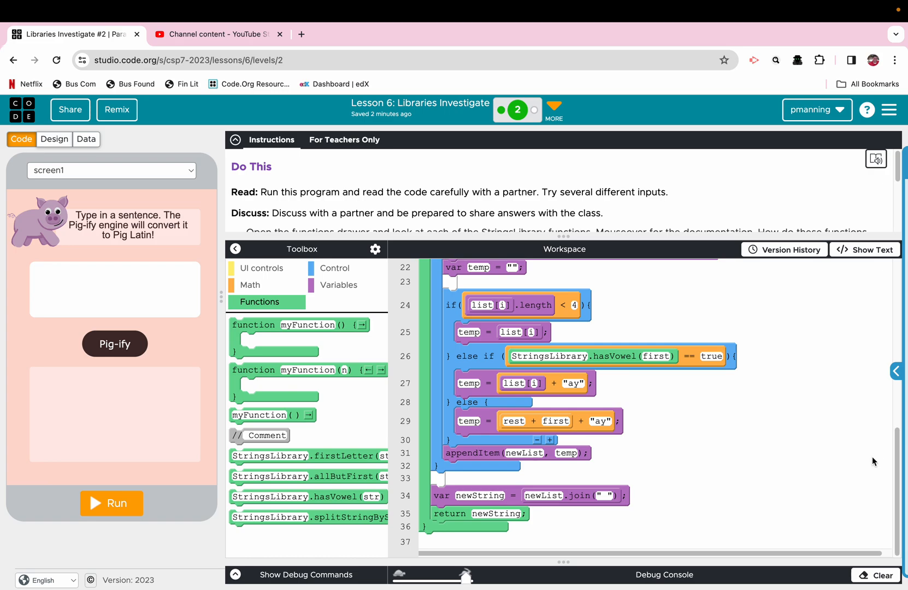
pyautogui.click(339, 285)
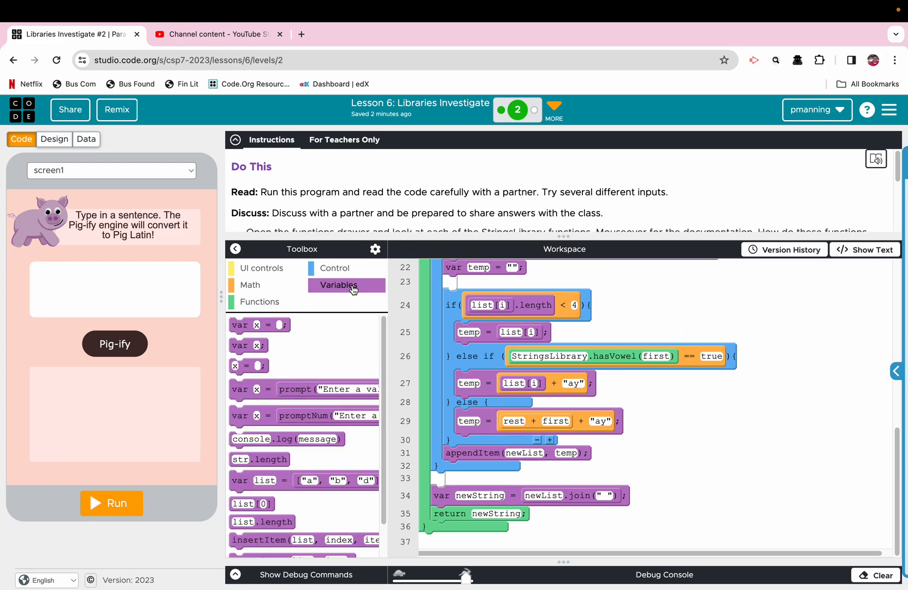
pyautogui.moveTo(364, 236)
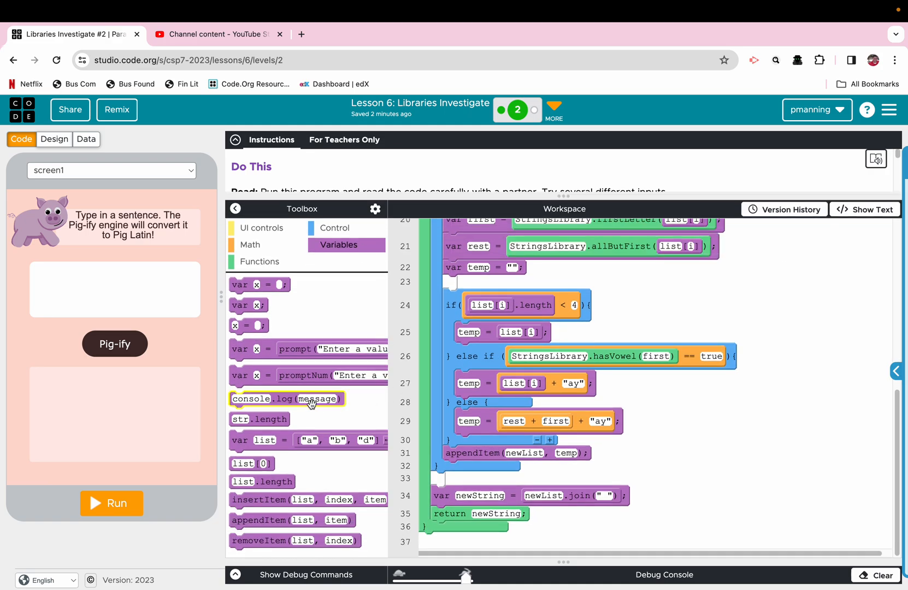
# Add four console.log blocks below pigify and clear the first one's "message" argument
pyautogui.rightClick(272, 266)
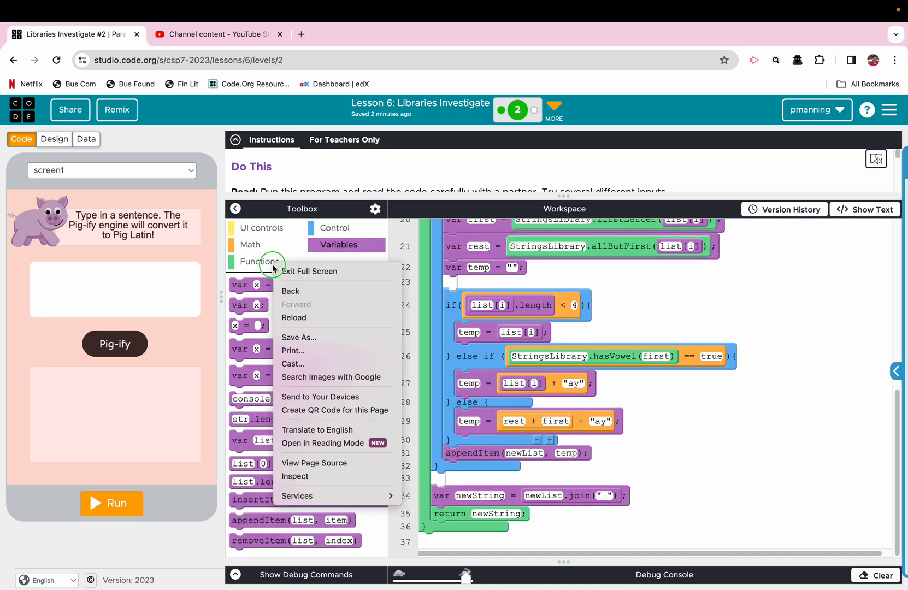
pyautogui.click(259, 262)
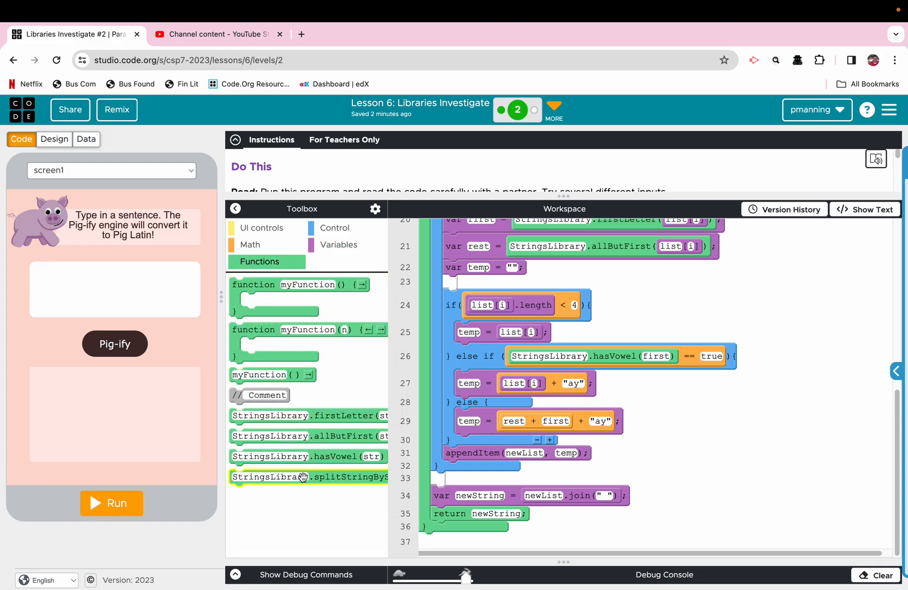
pyautogui.click(337, 245)
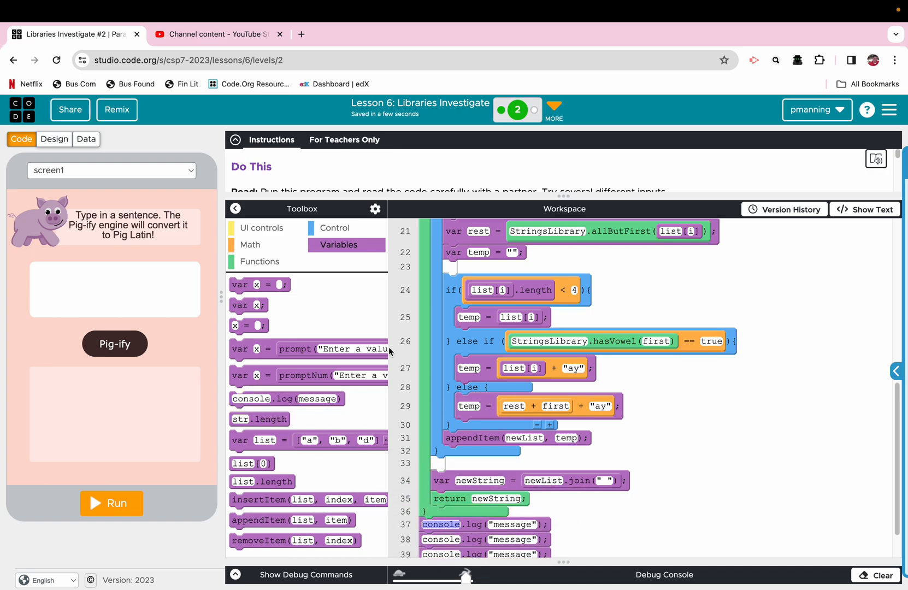
pyautogui.click(259, 262)
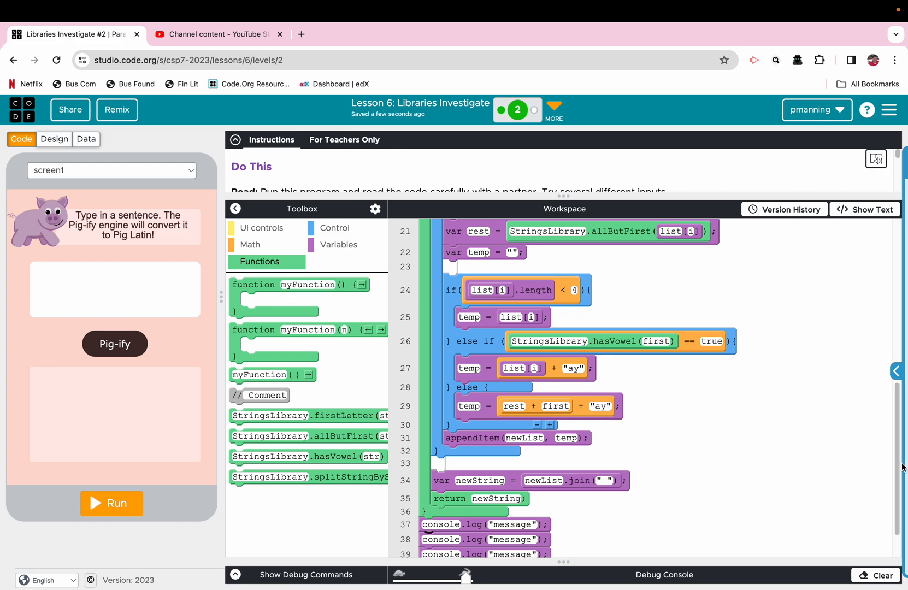
pyautogui.scroll(-3)
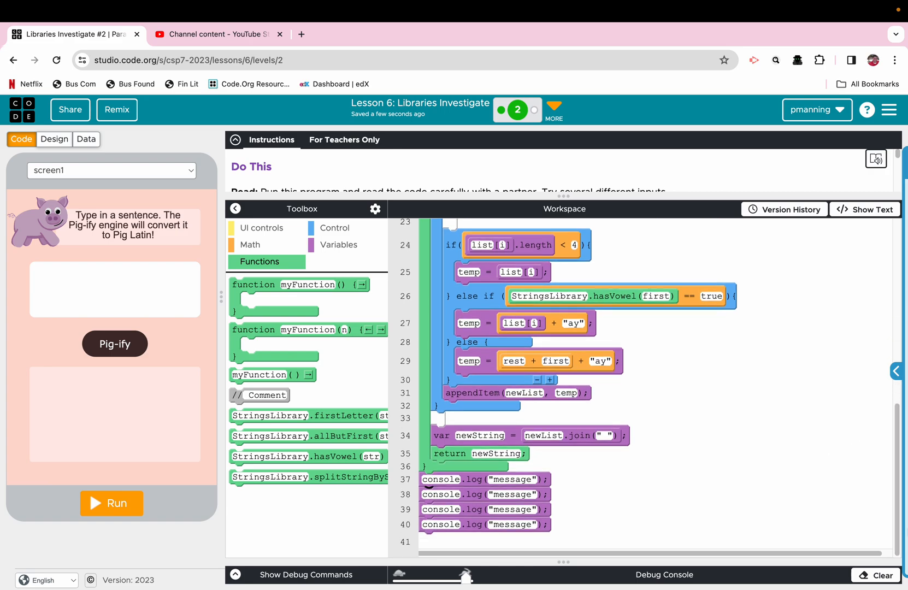
pyautogui.rightClick(527, 483)
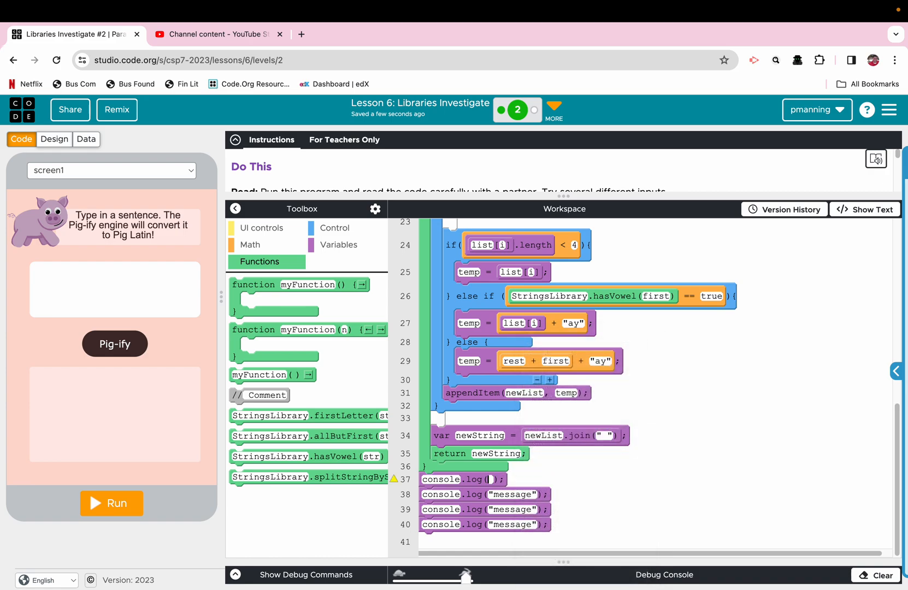
pyautogui.moveTo(342, 457)
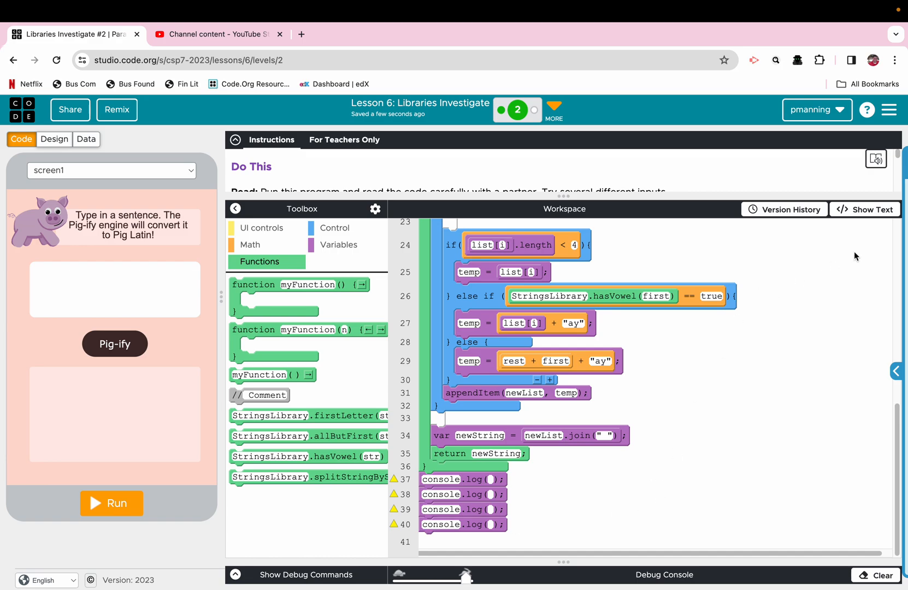
# In text mode, wrap the logs in StringsLibrary calls and pass "Is there pizza?" as the argument
pyautogui.click(864, 209)
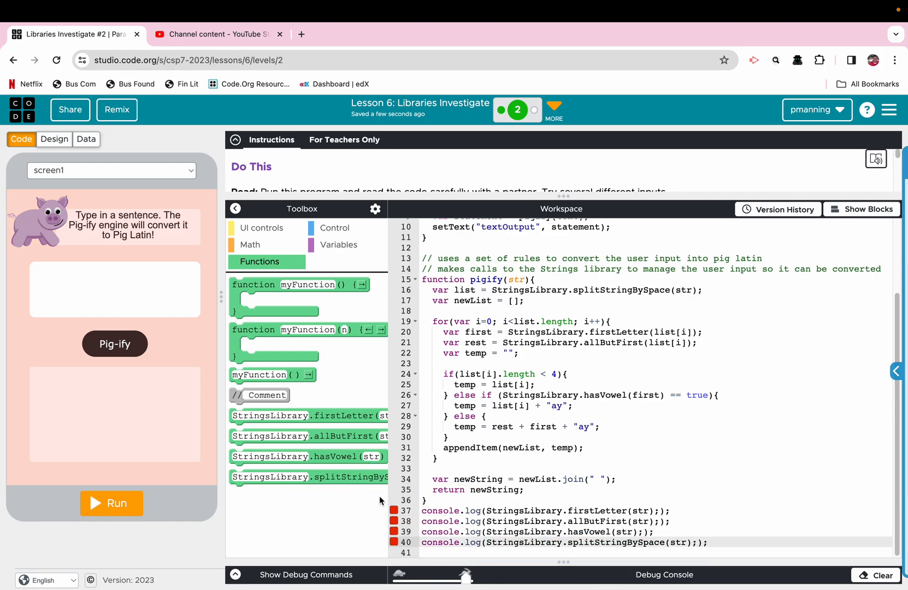
pyautogui.moveTo(713, 486)
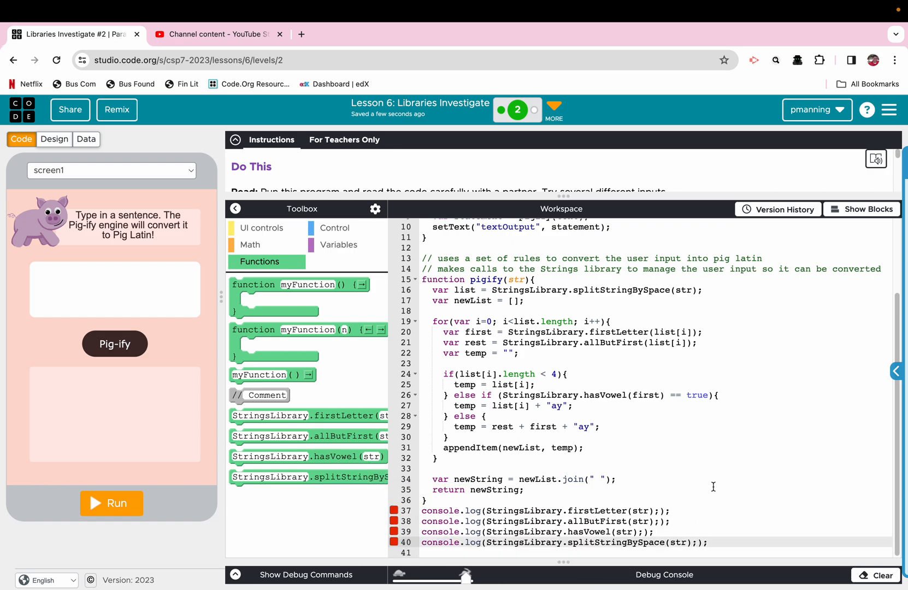
pyautogui.rightClick(666, 516)
pyautogui.write('"")')
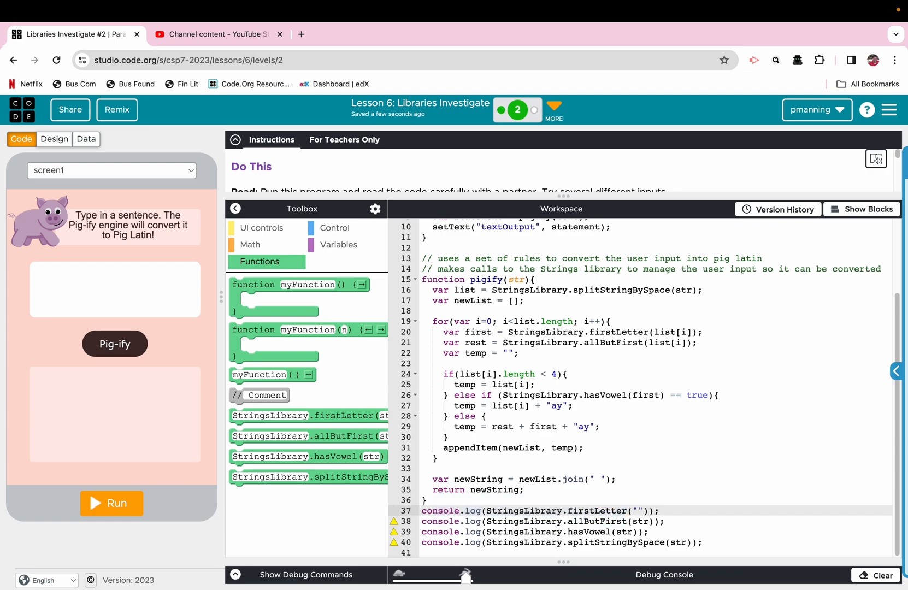
pyautogui.write('Is th')
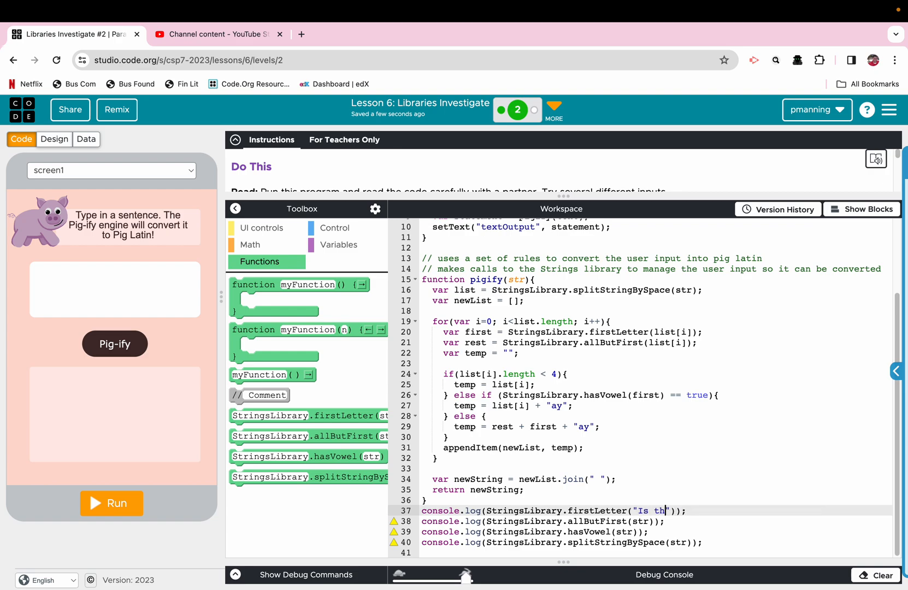
pyautogui.write('ere pizza?')
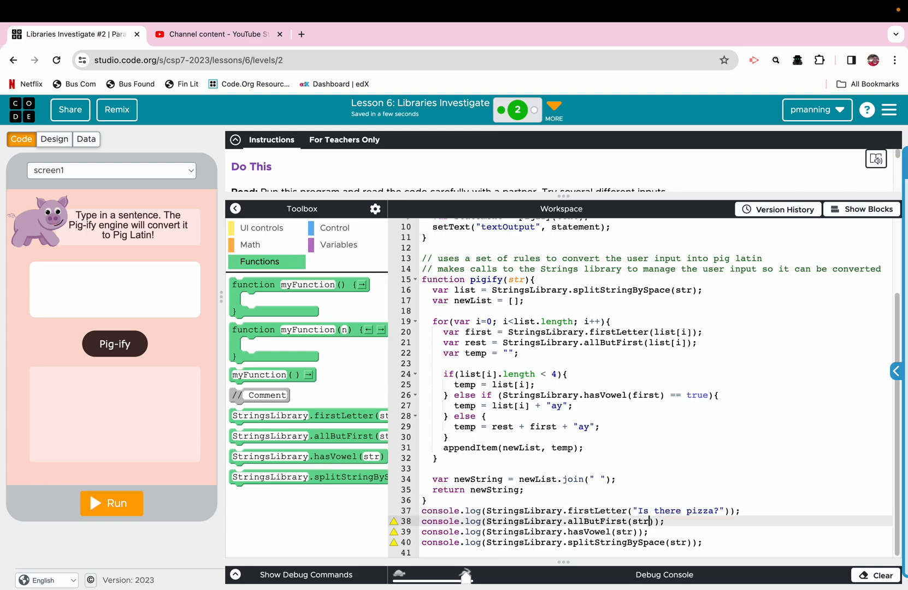
pyautogui.moveTo(533, 520)
pyautogui.write('"Is there pizza?"')
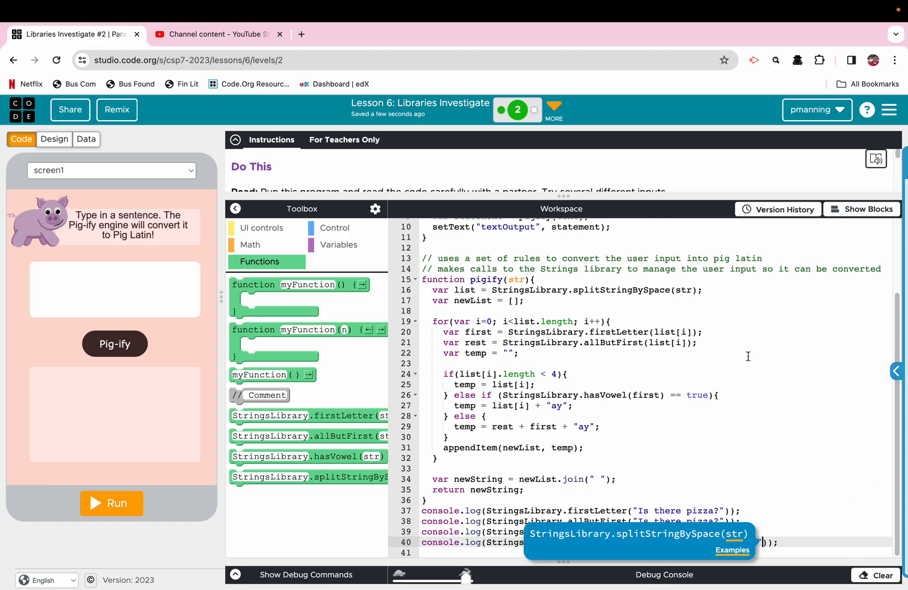
# Back in block mode, run the program and read the four logged results in the Debug Console
pyautogui.click(866, 209)
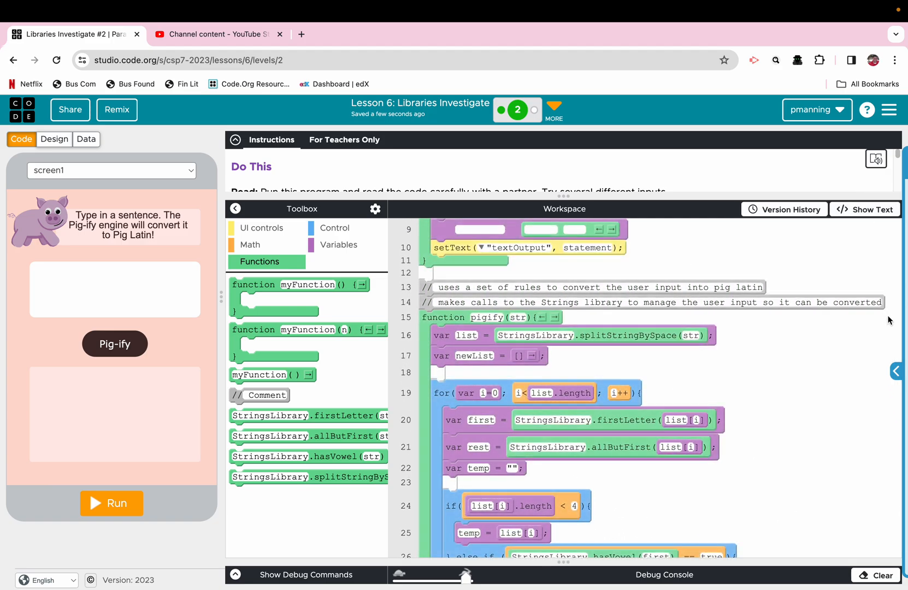
pyautogui.scroll(-3)
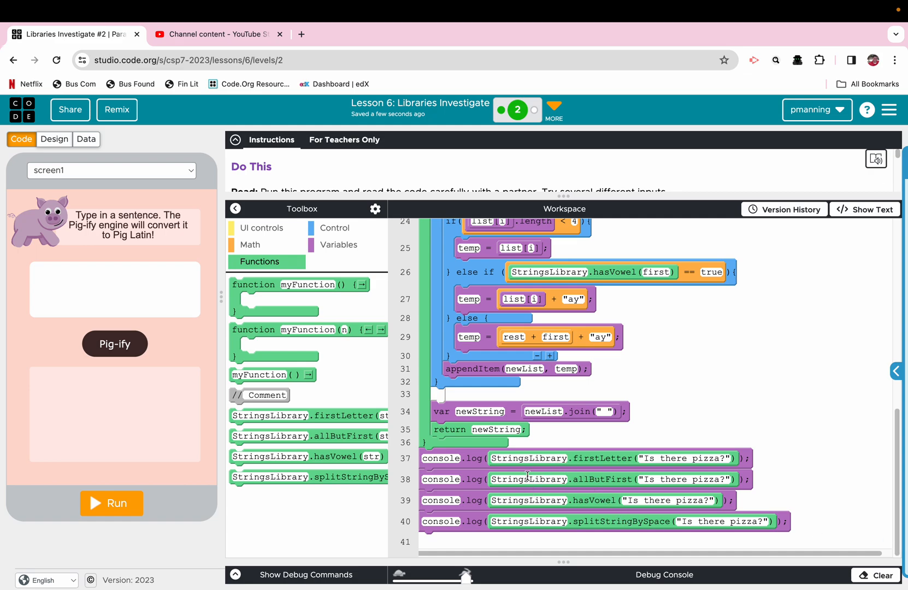
pyautogui.moveTo(243, 442)
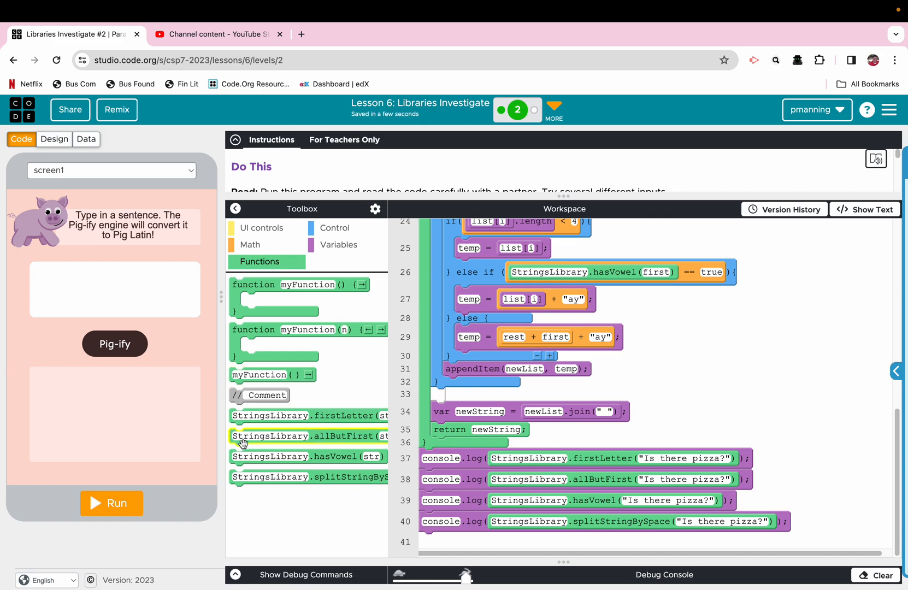
pyautogui.moveTo(122, 500)
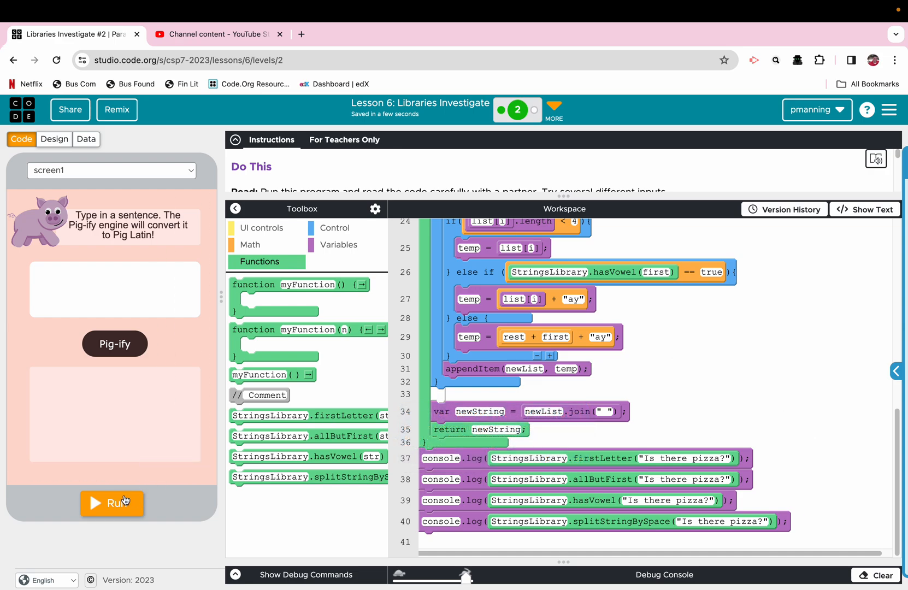
pyautogui.click(112, 502)
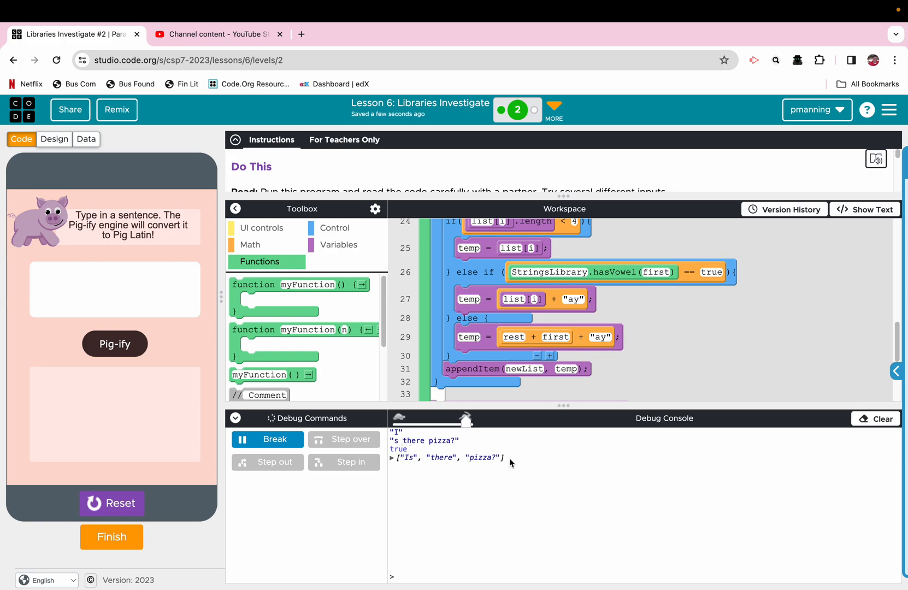
pyautogui.moveTo(470, 449)
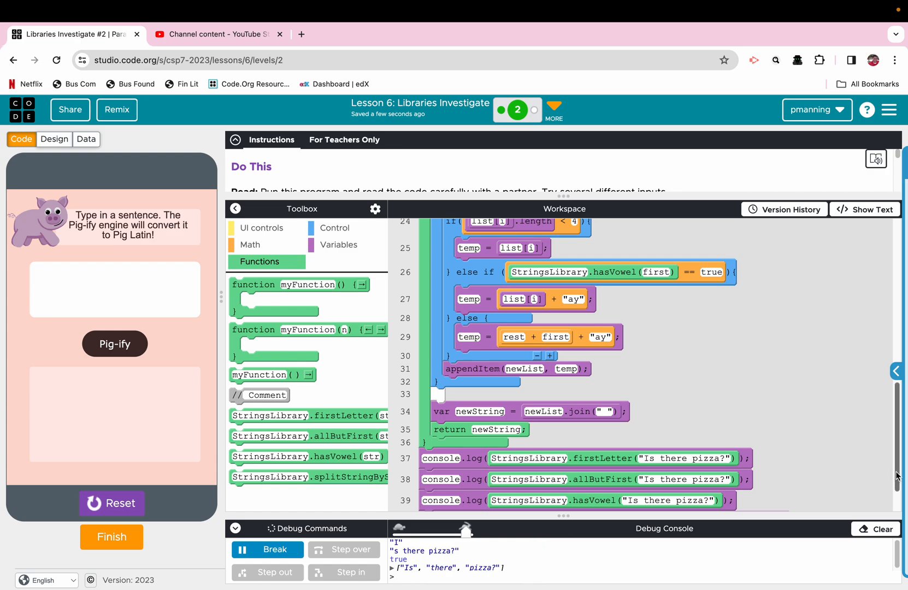
pyautogui.scroll(-3)
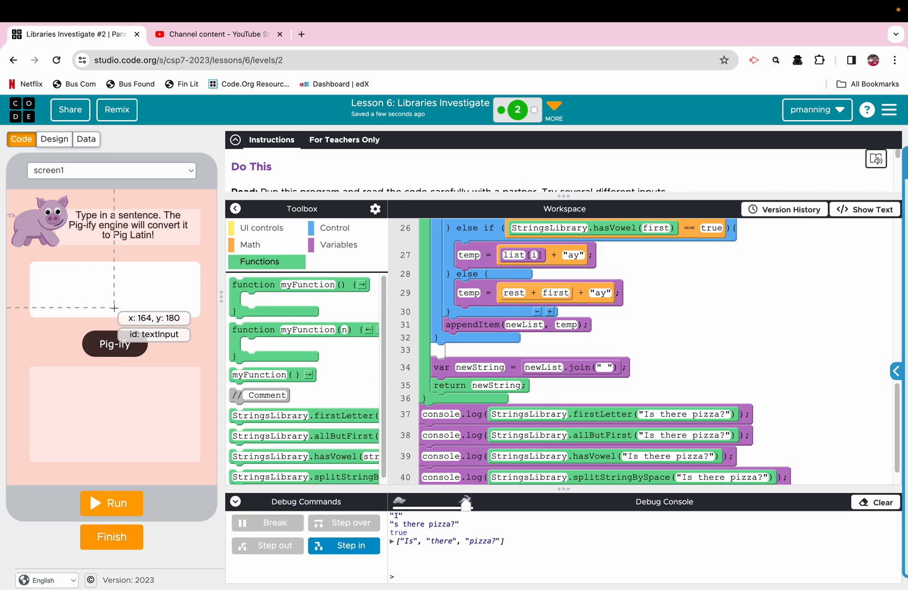
# Rerun the app and Pig-ify "Is there pizza?" into "Is heretay izza?pay"
pyautogui.click(112, 502)
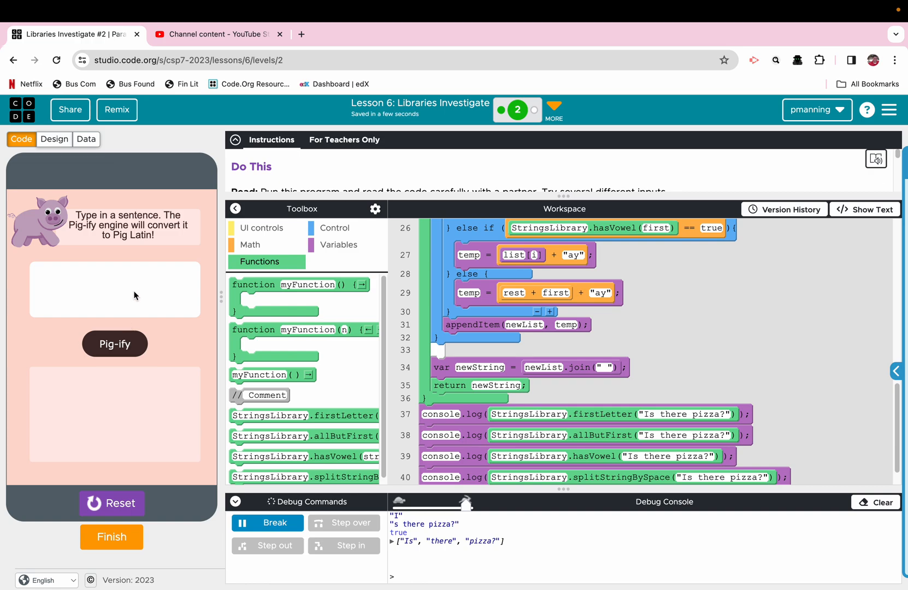
pyautogui.click(113, 289)
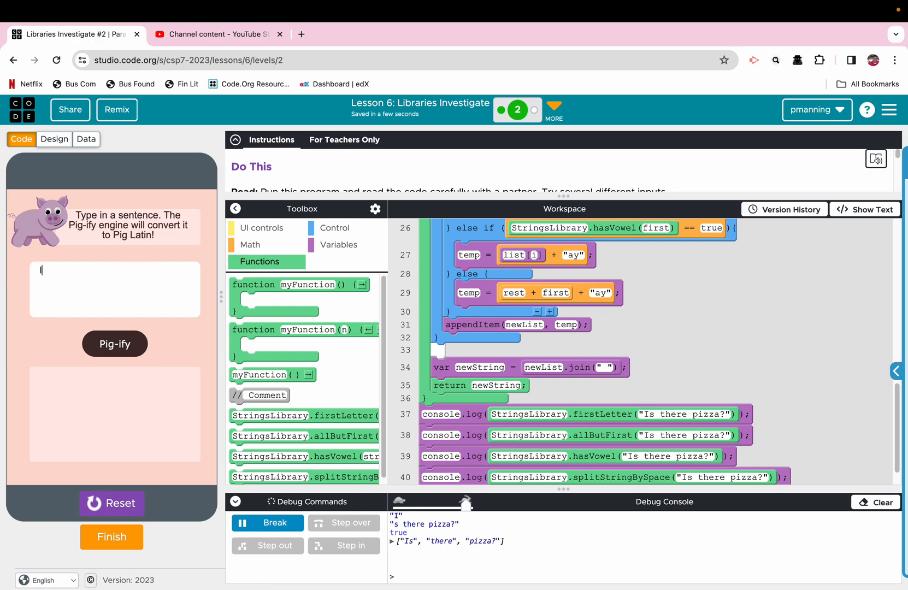
pyautogui.write('Is there piz')
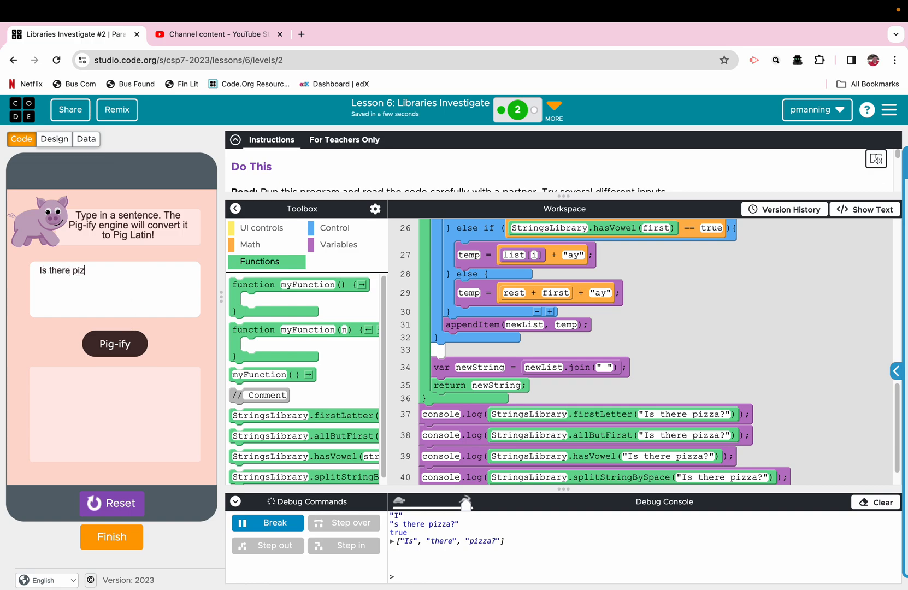
pyautogui.write('za?')
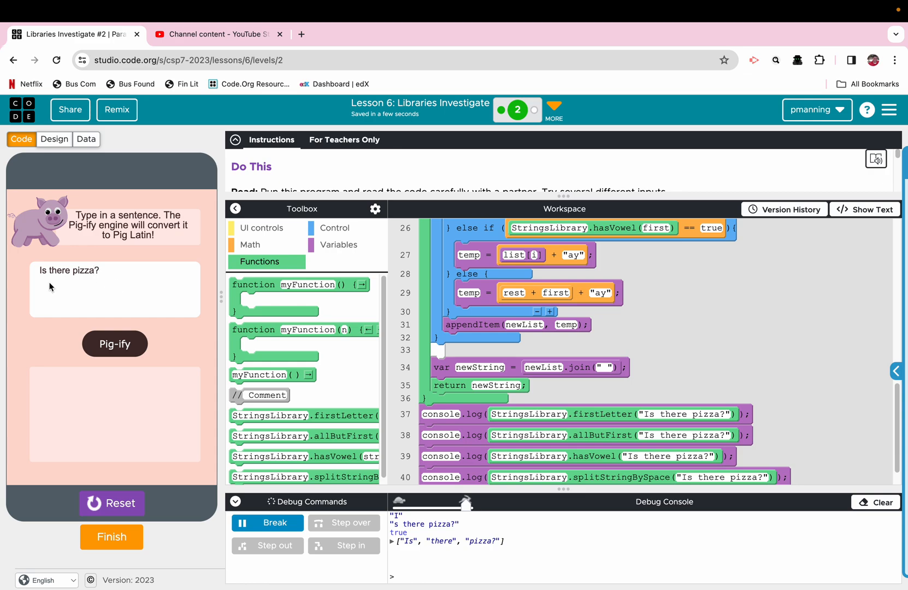
pyautogui.moveTo(133, 350)
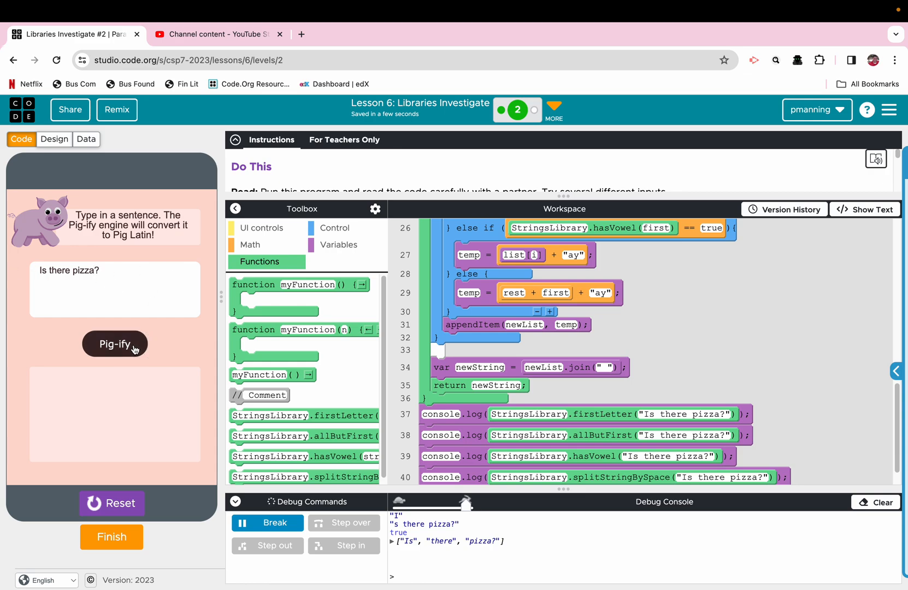
pyautogui.click(115, 343)
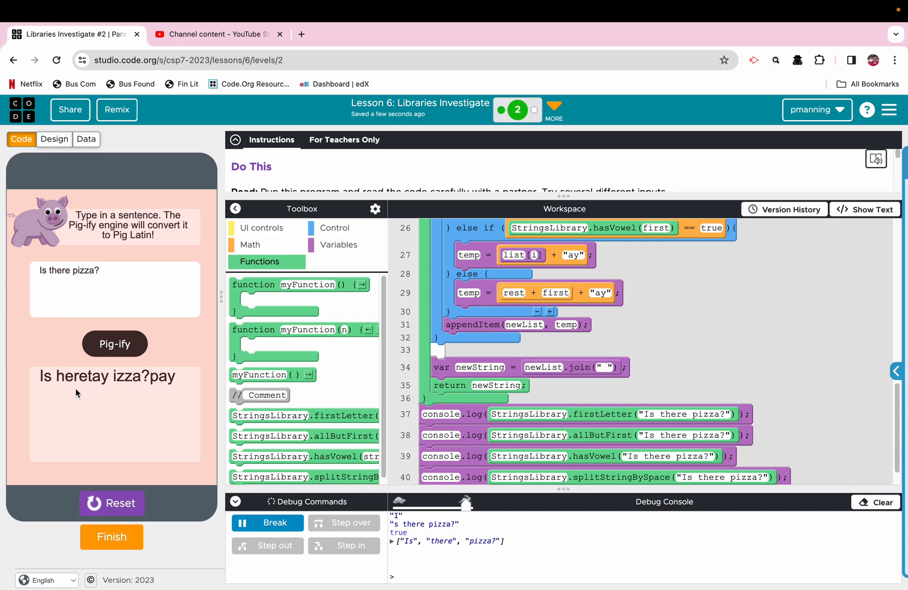
pyautogui.moveTo(152, 382)
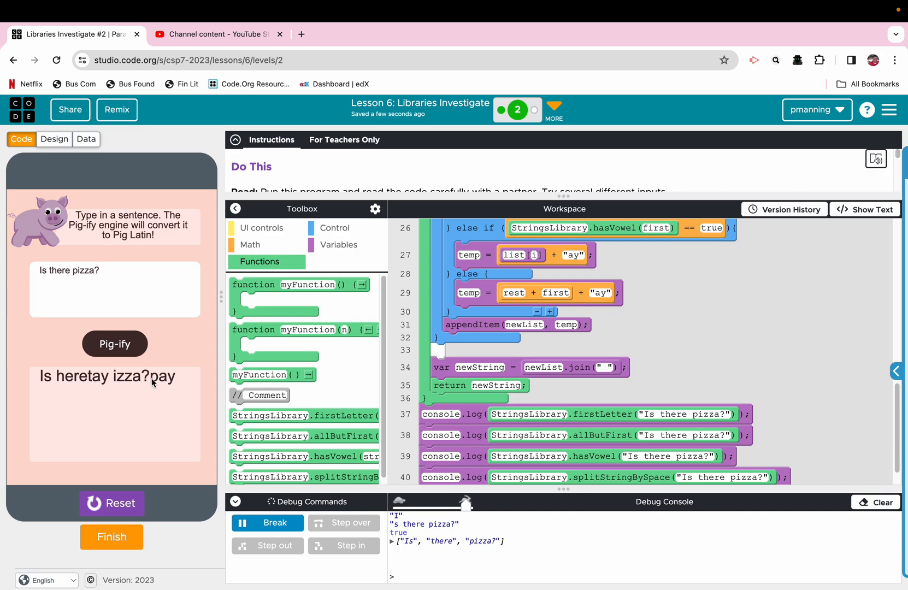
pyautogui.moveTo(419, 525)
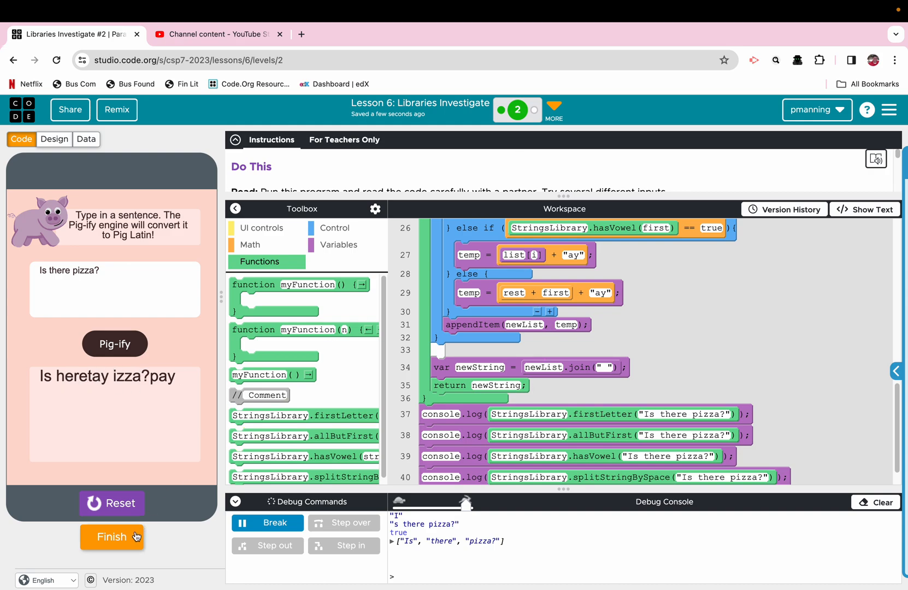
# Finish the level and continue to the level 3 Reflection question
pyautogui.click(112, 537)
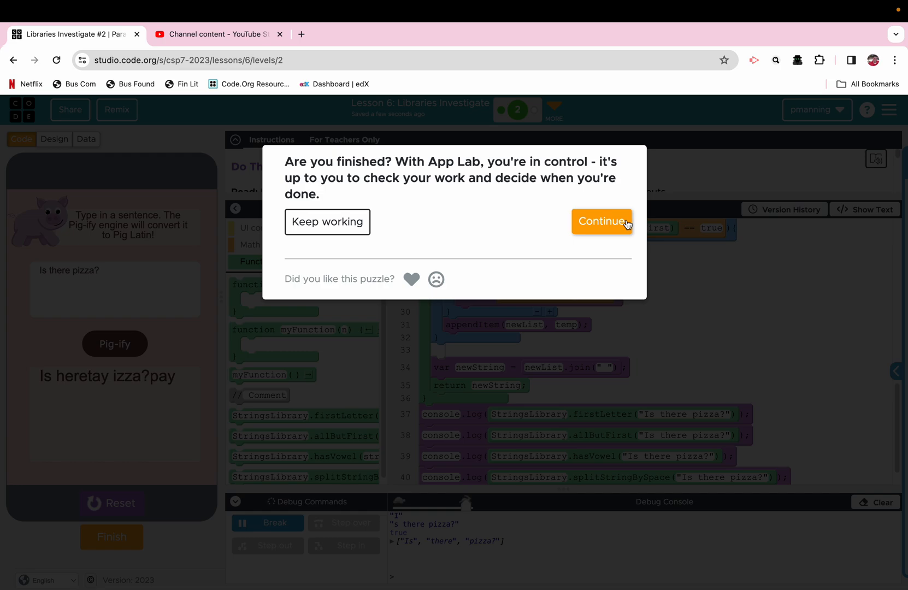
pyautogui.click(601, 221)
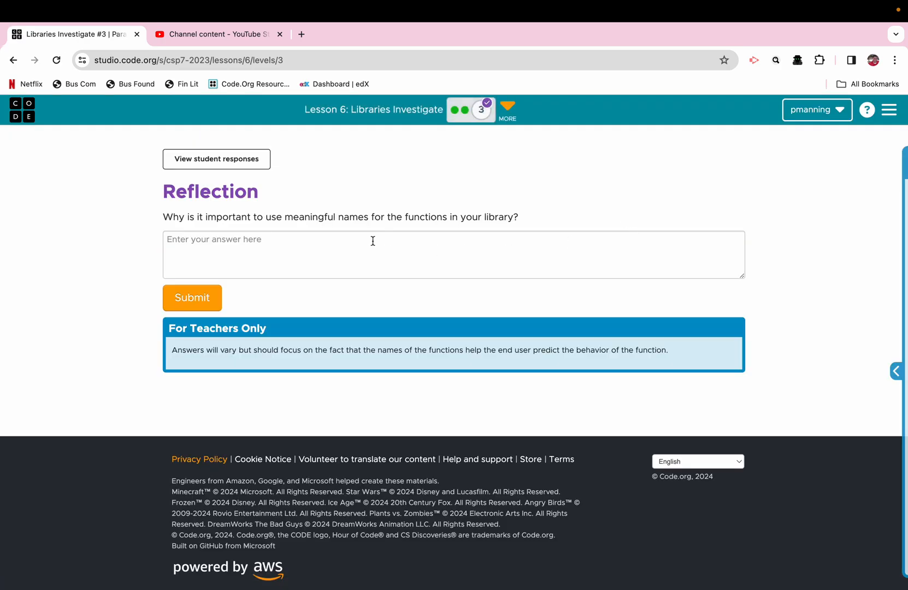
pyautogui.moveTo(466, 215)
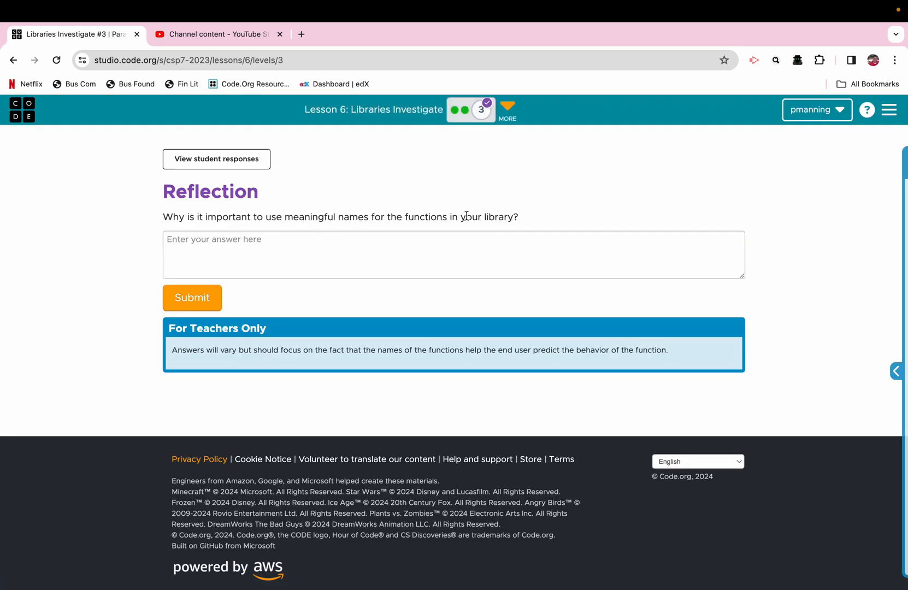